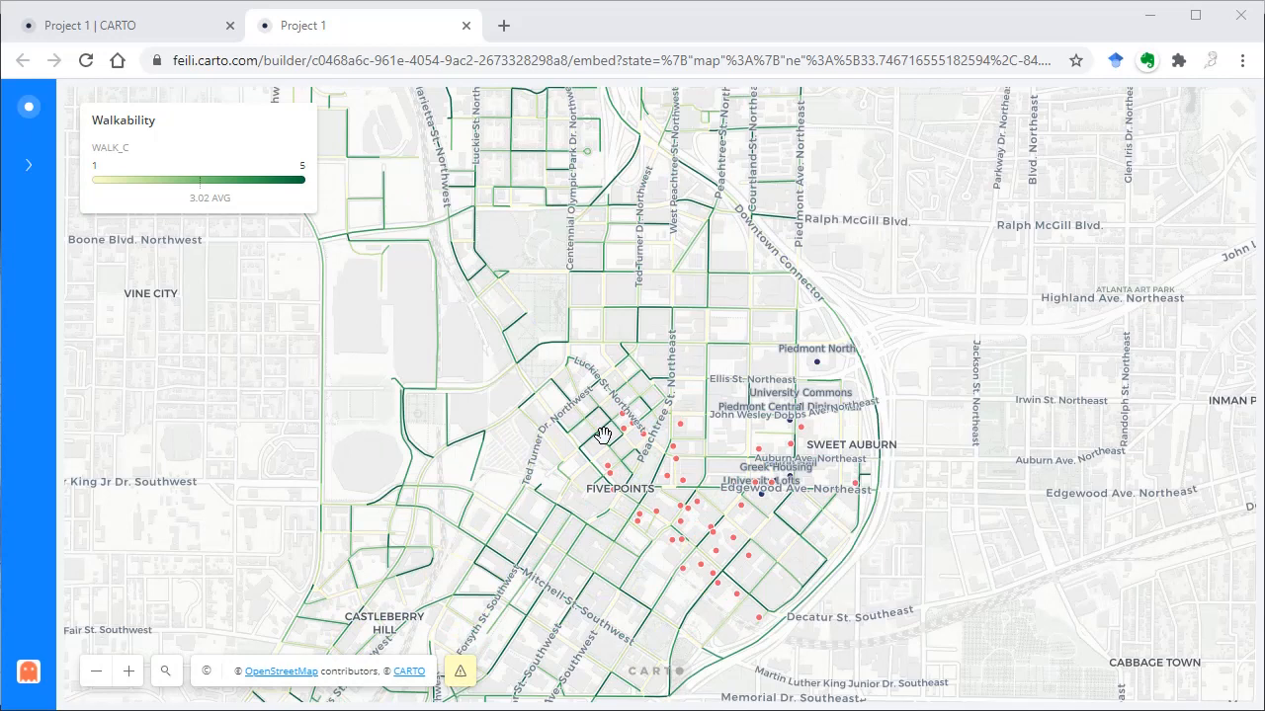
Pan the published Atlanta map, then return to the Project 1 sharing page with link and embed code.
scroll(down, 3)
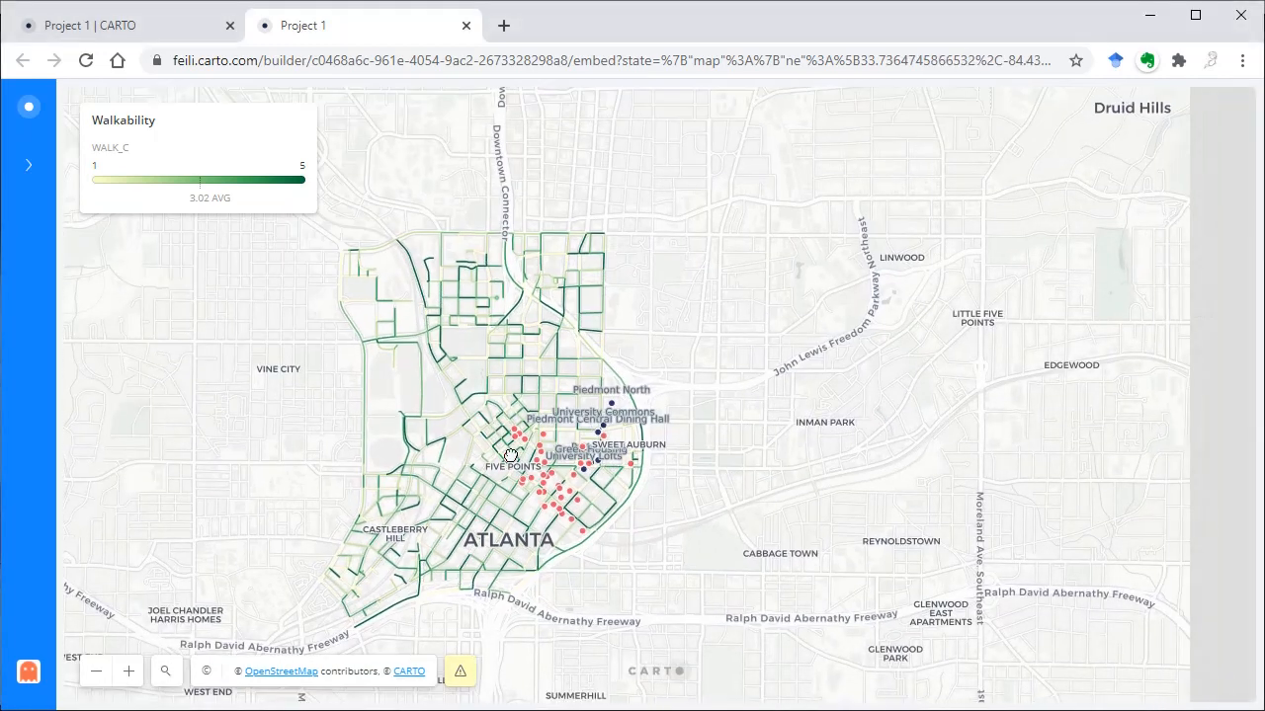
drag(510, 454, 510, 434)
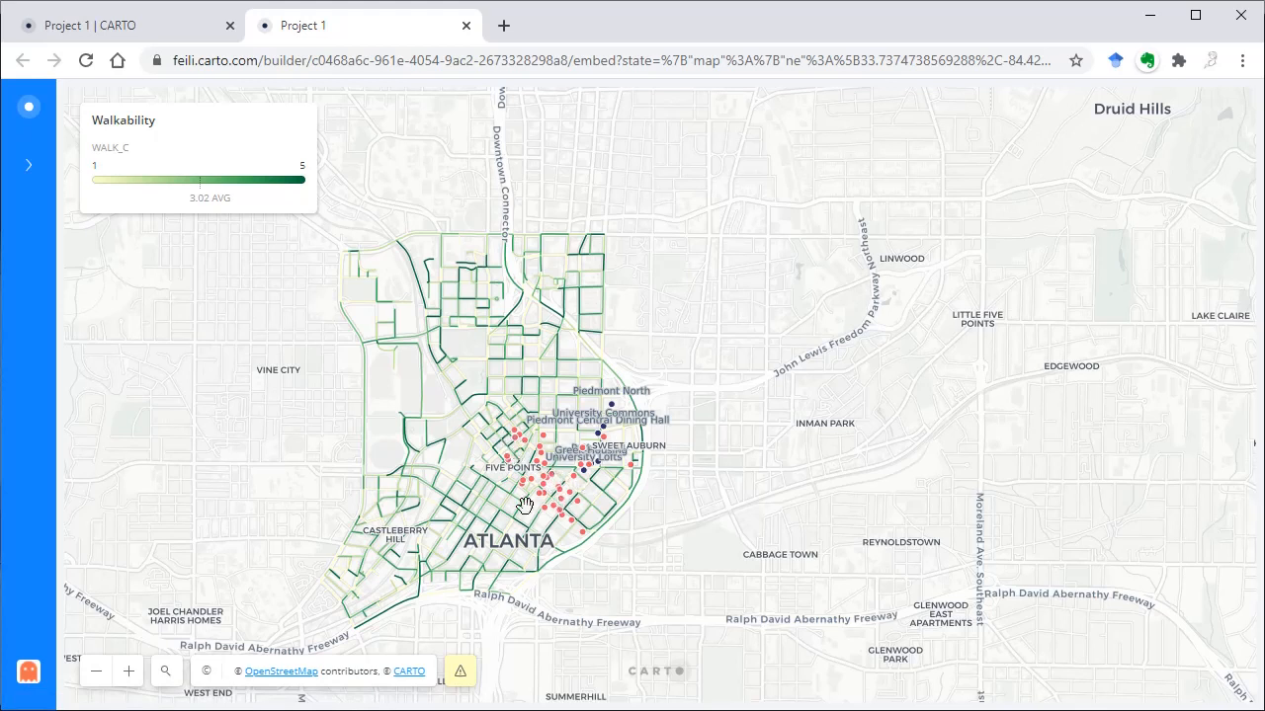
drag(524, 504, 628, 450)
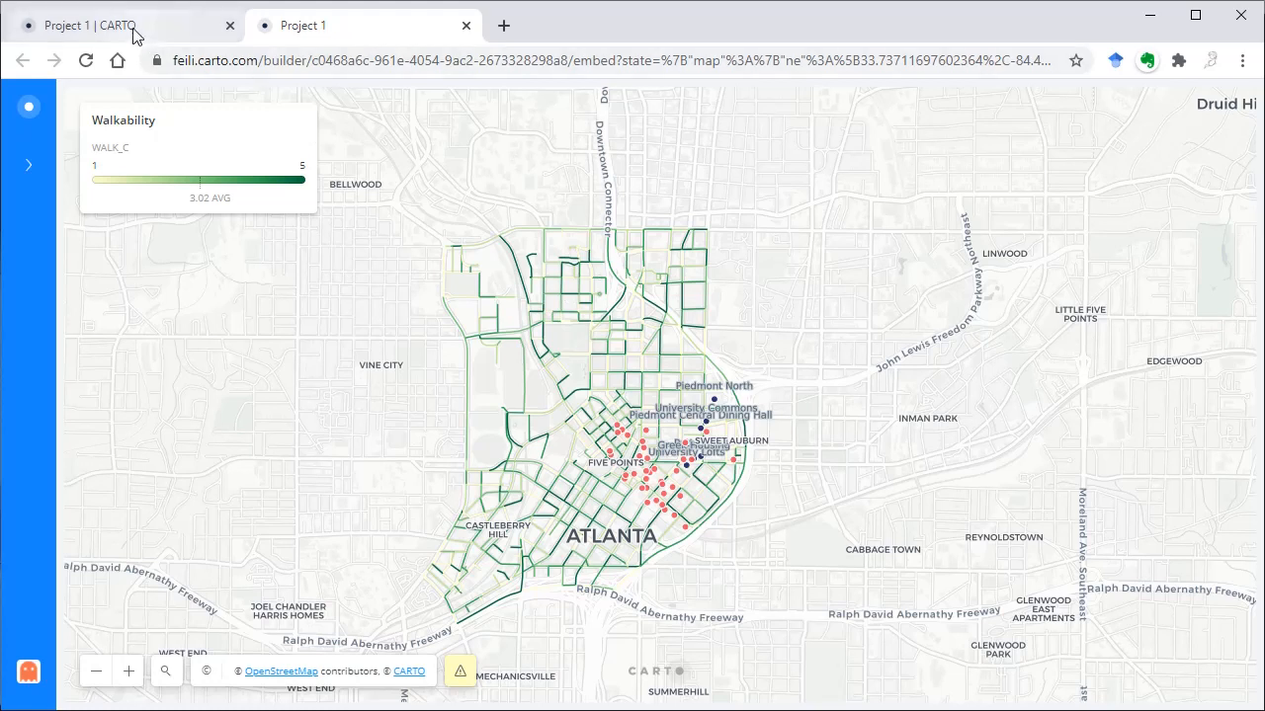
click(89, 23)
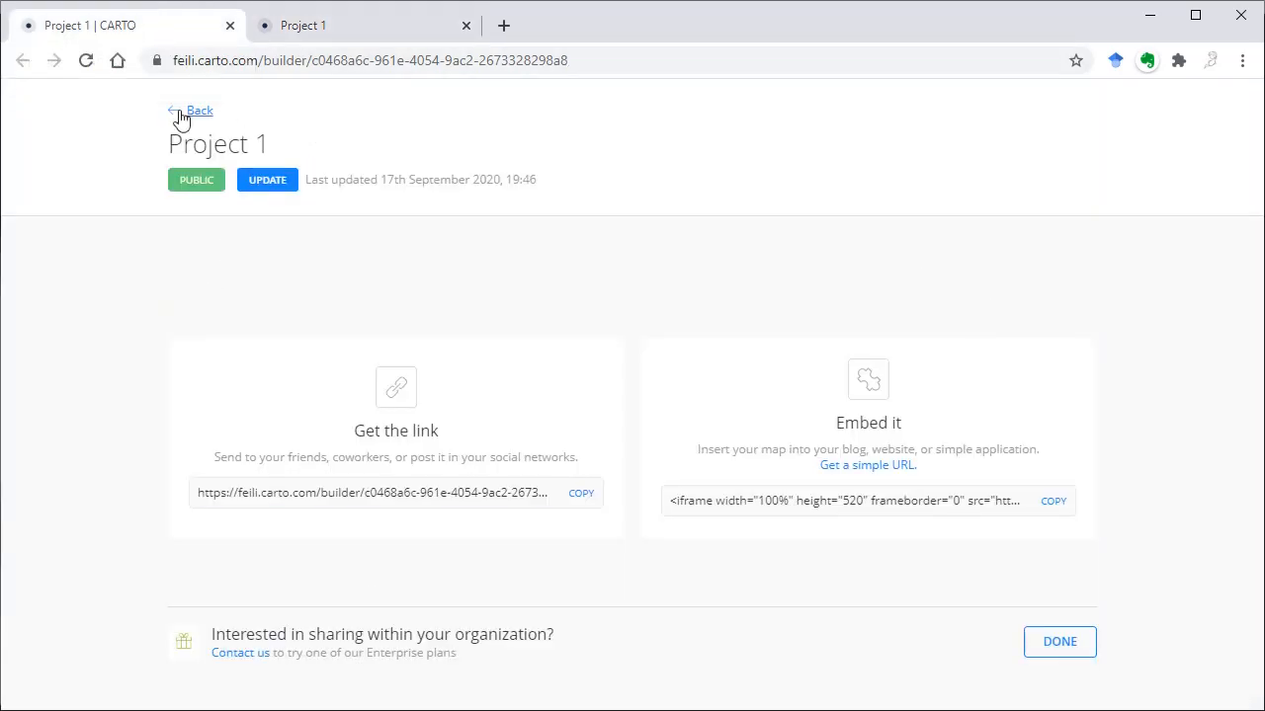
Enable the Layer Selector in Map Options and leave the servicearea layer hidden.
click(198, 111)
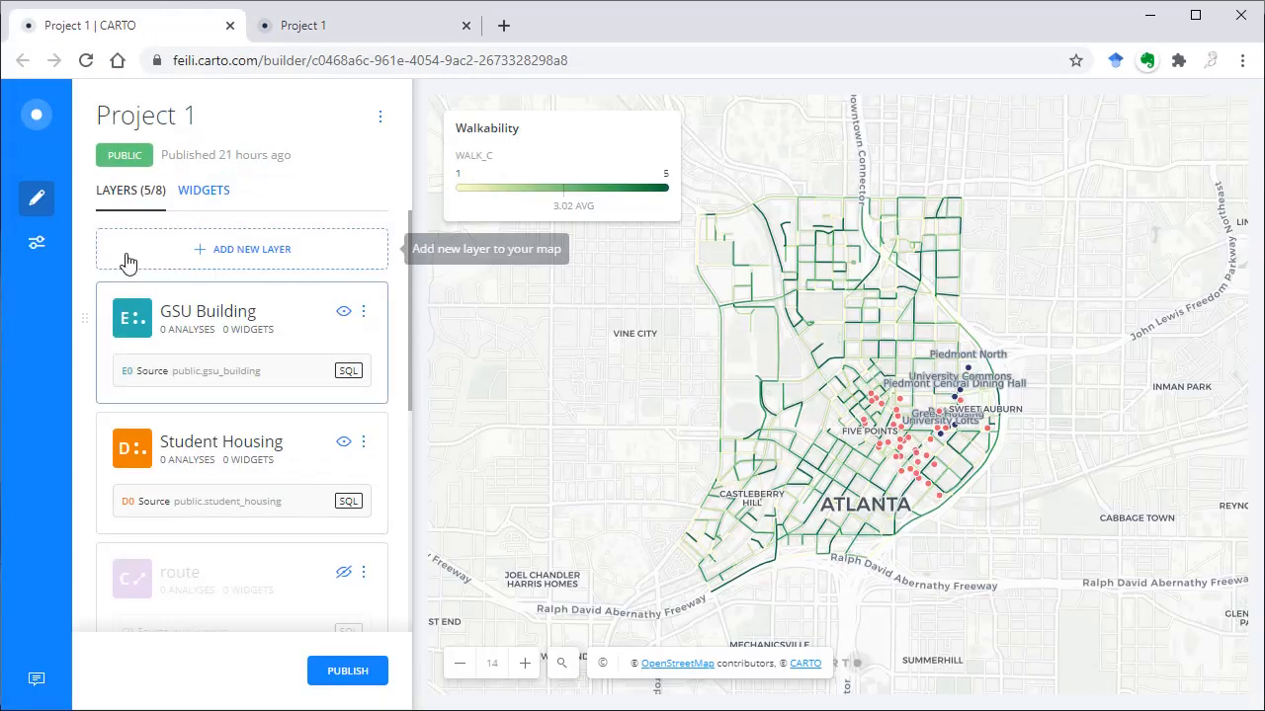
click(35, 241)
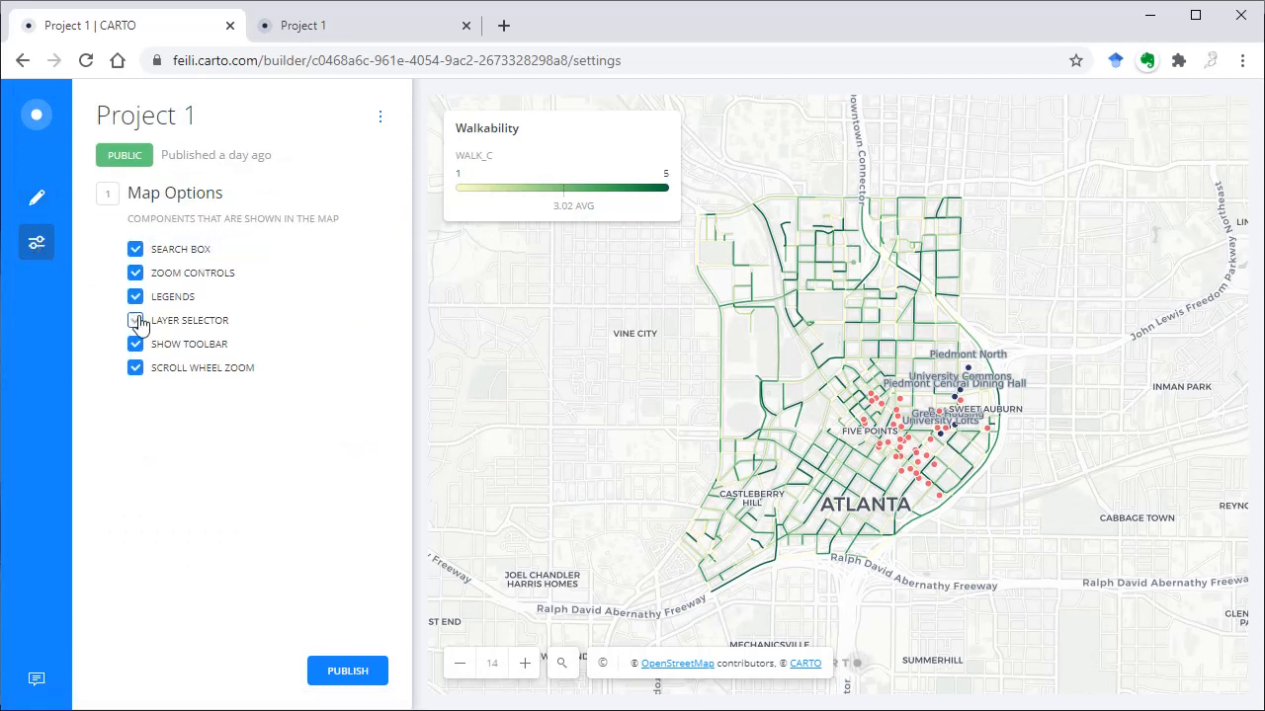
click(134, 320)
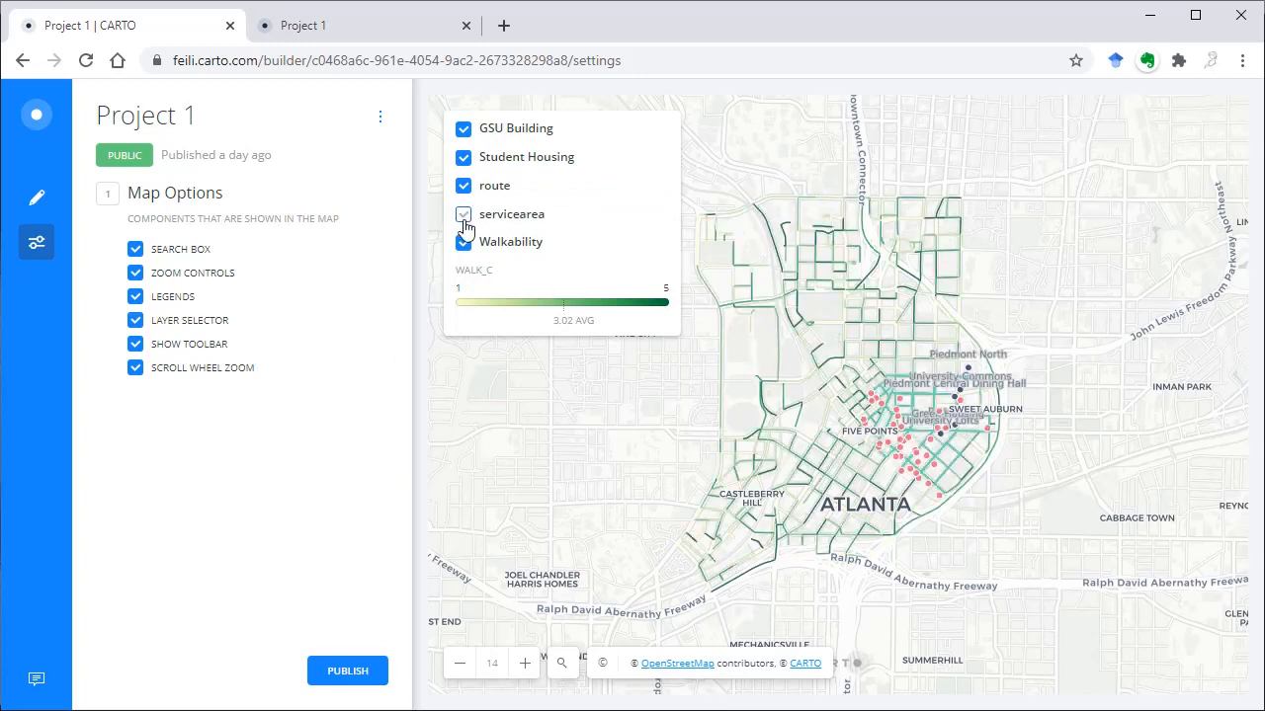
click(465, 213)
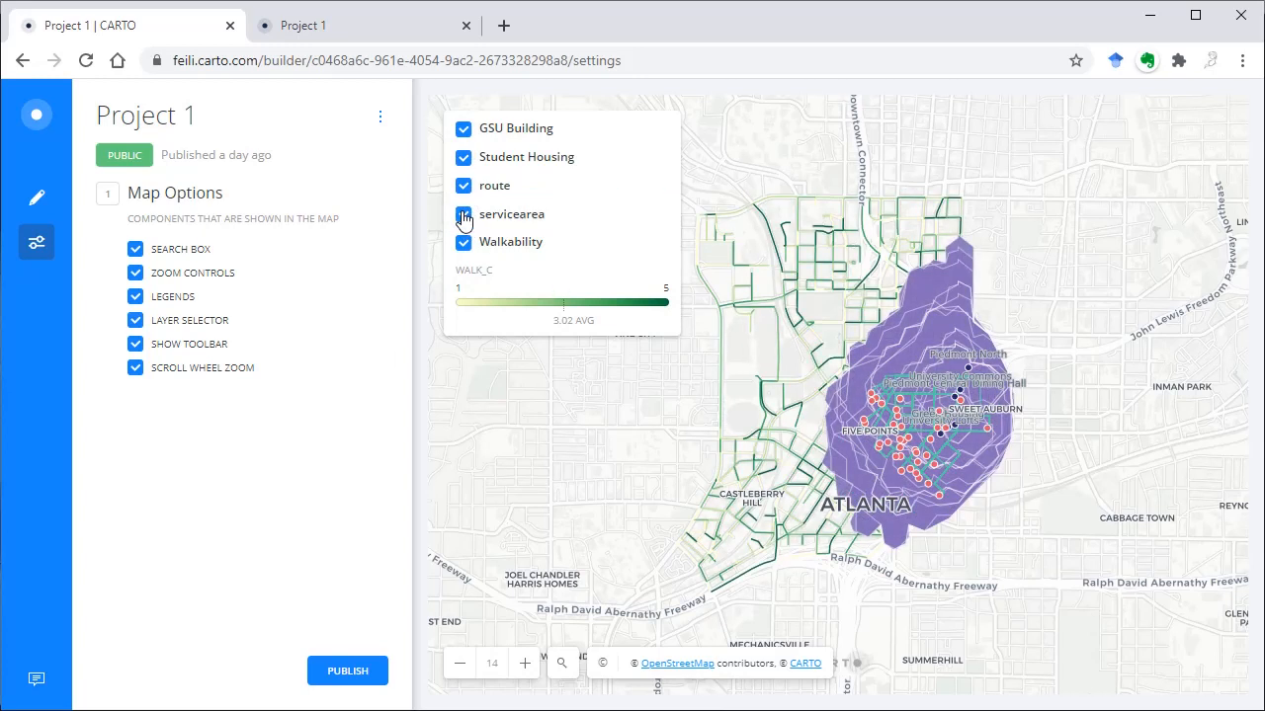
click(463, 213)
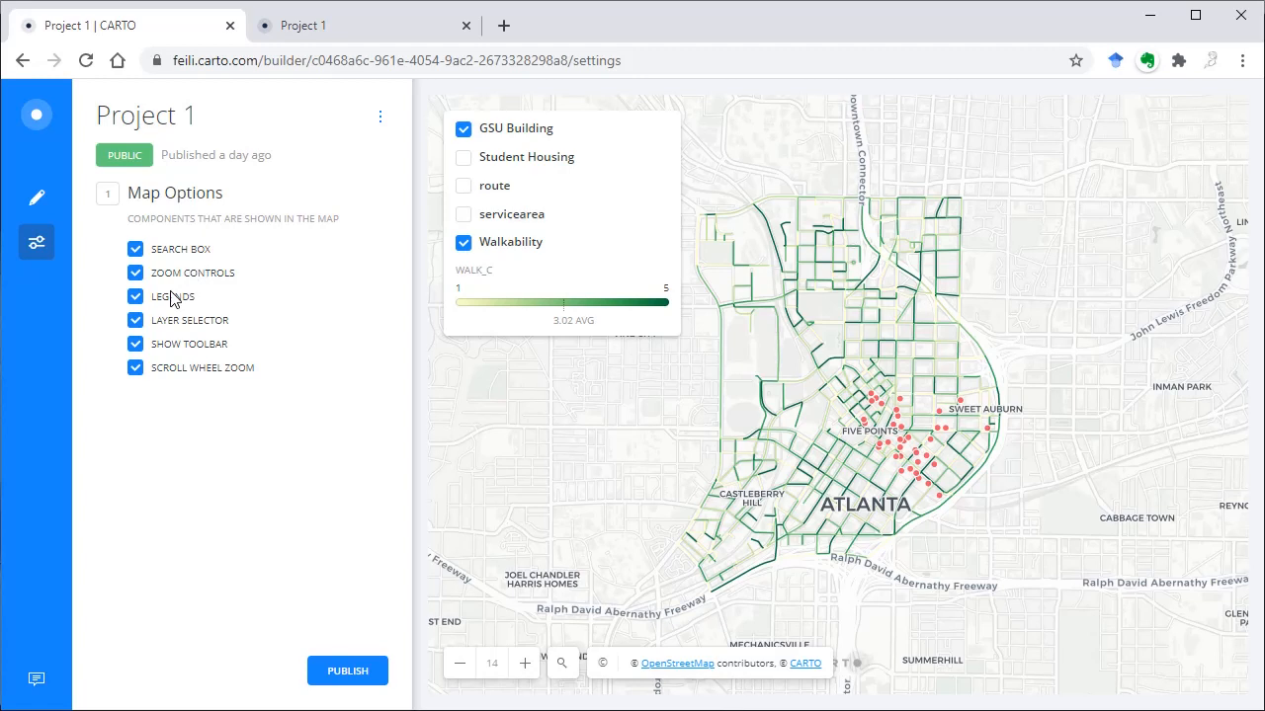
click(35, 197)
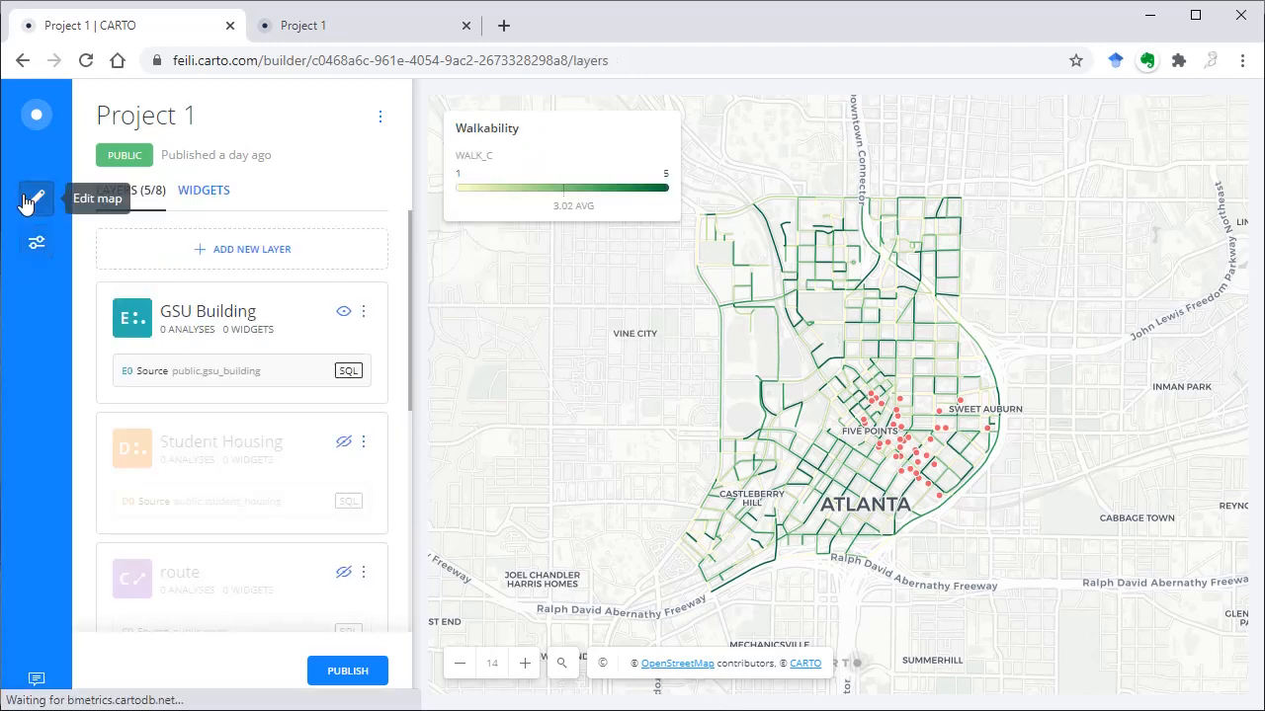
mouse_move(75, 334)
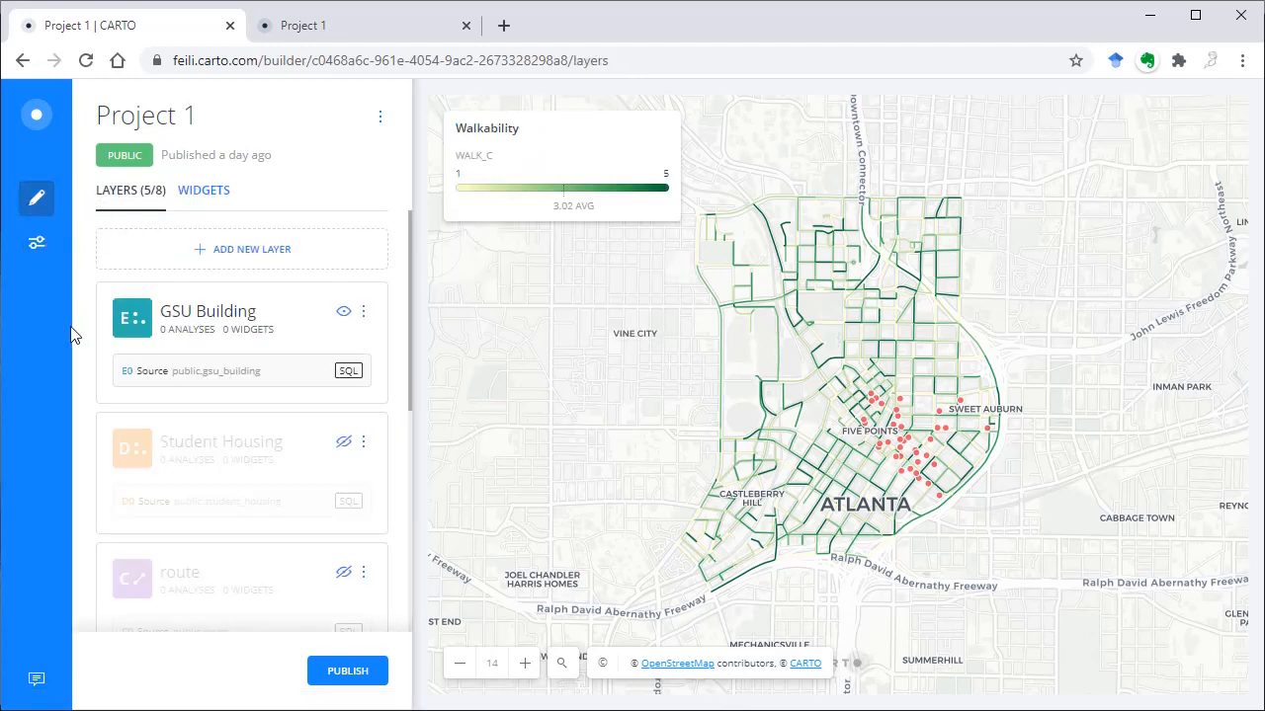
mouse_move(344, 442)
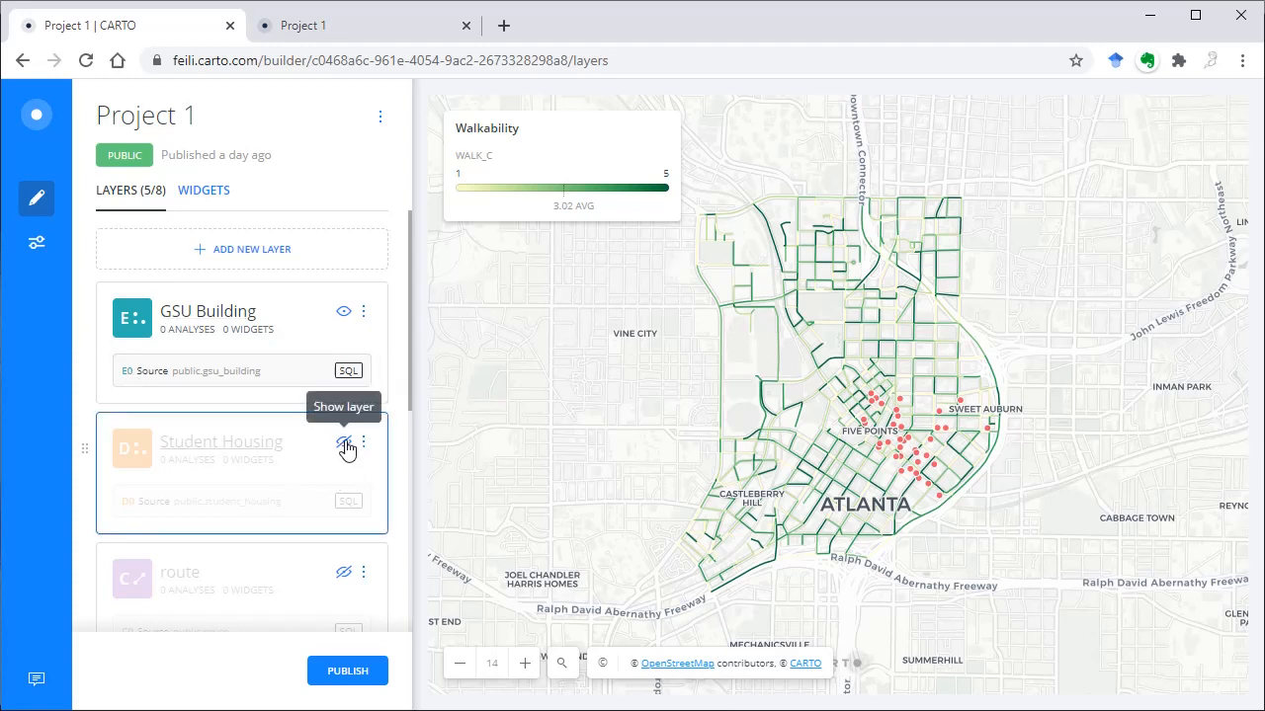
Show the Student Housing layer on the map again.
click(204, 190)
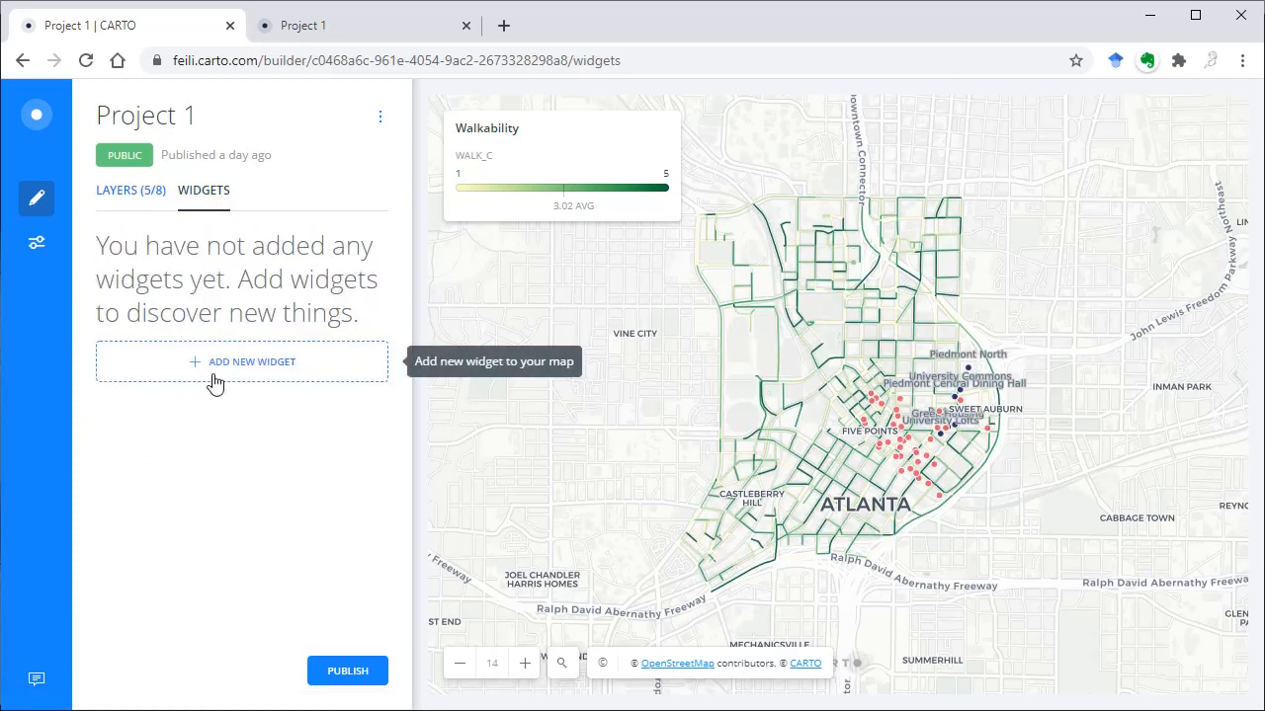
Create a Category widget on fullname from the roads_seg layer.
click(241, 361)
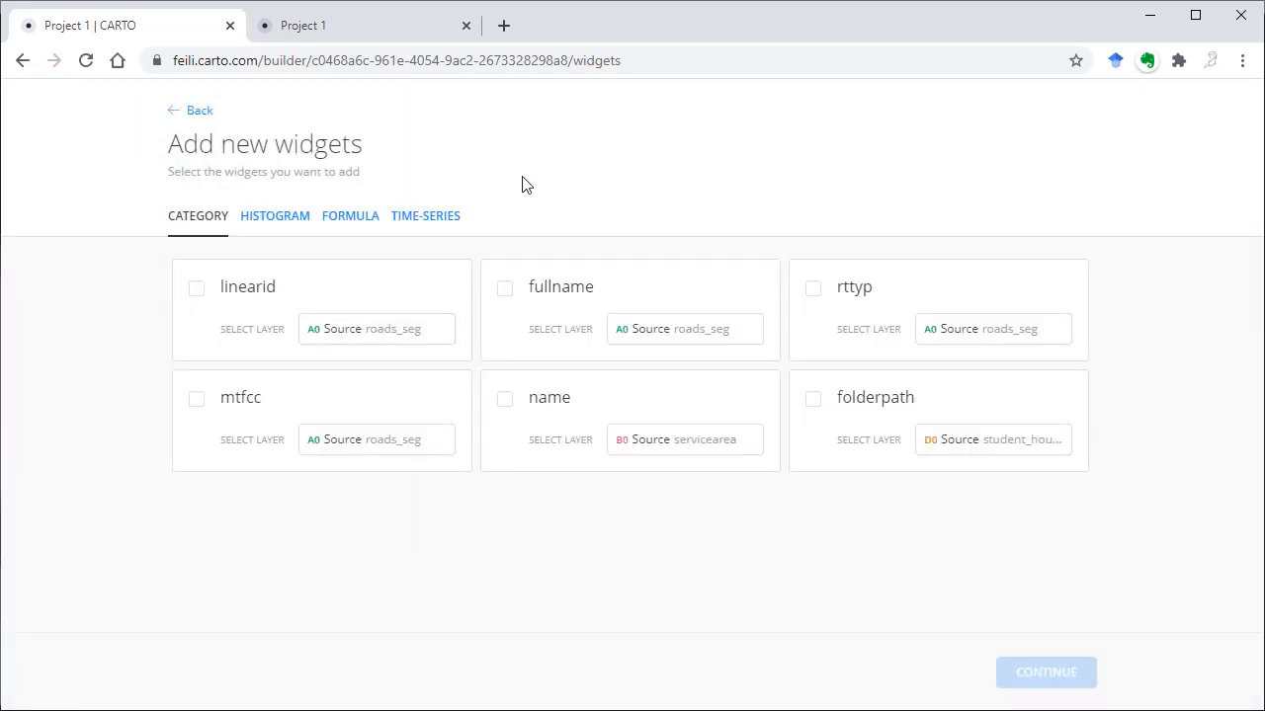
mouse_move(454, 215)
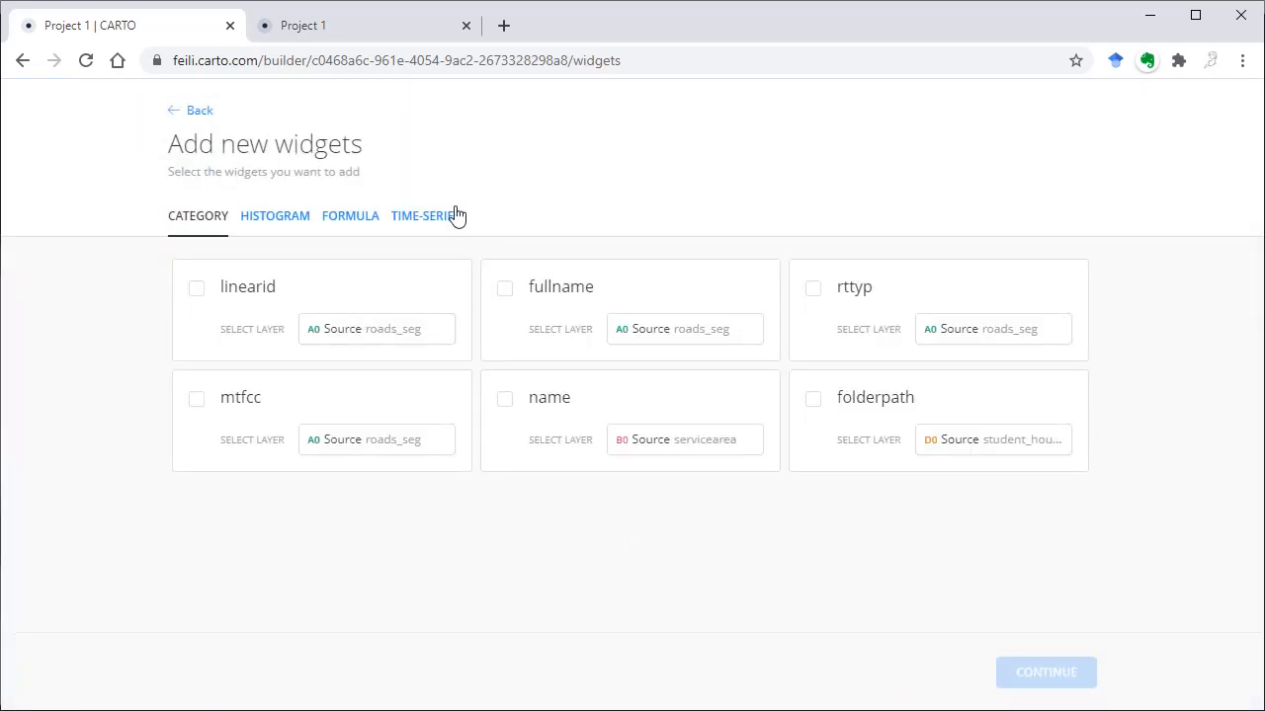
click(425, 215)
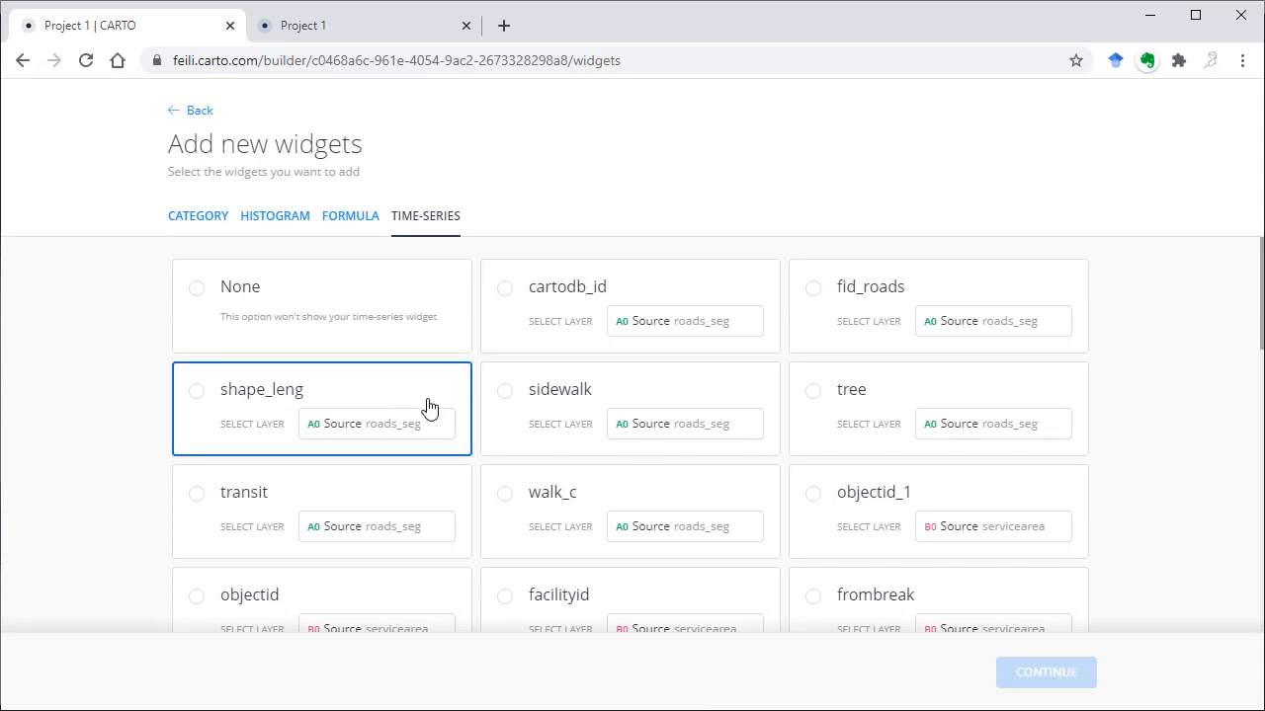
mouse_move(553, 229)
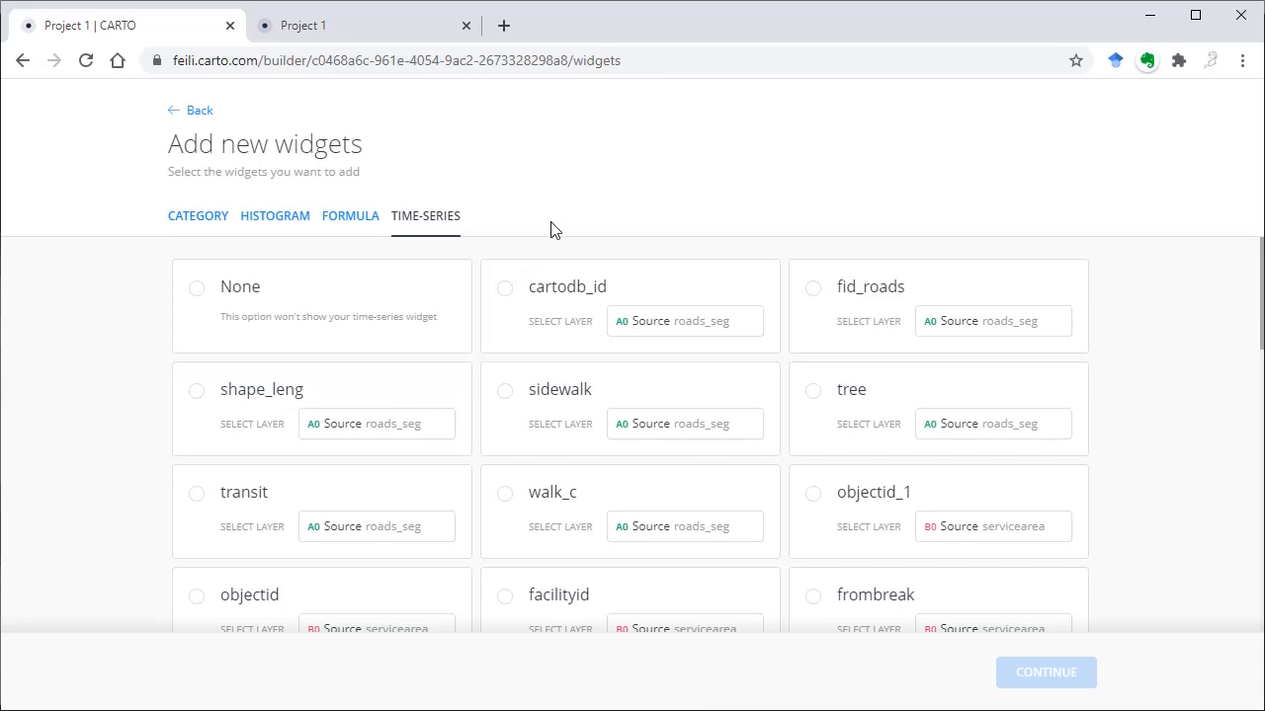
click(198, 216)
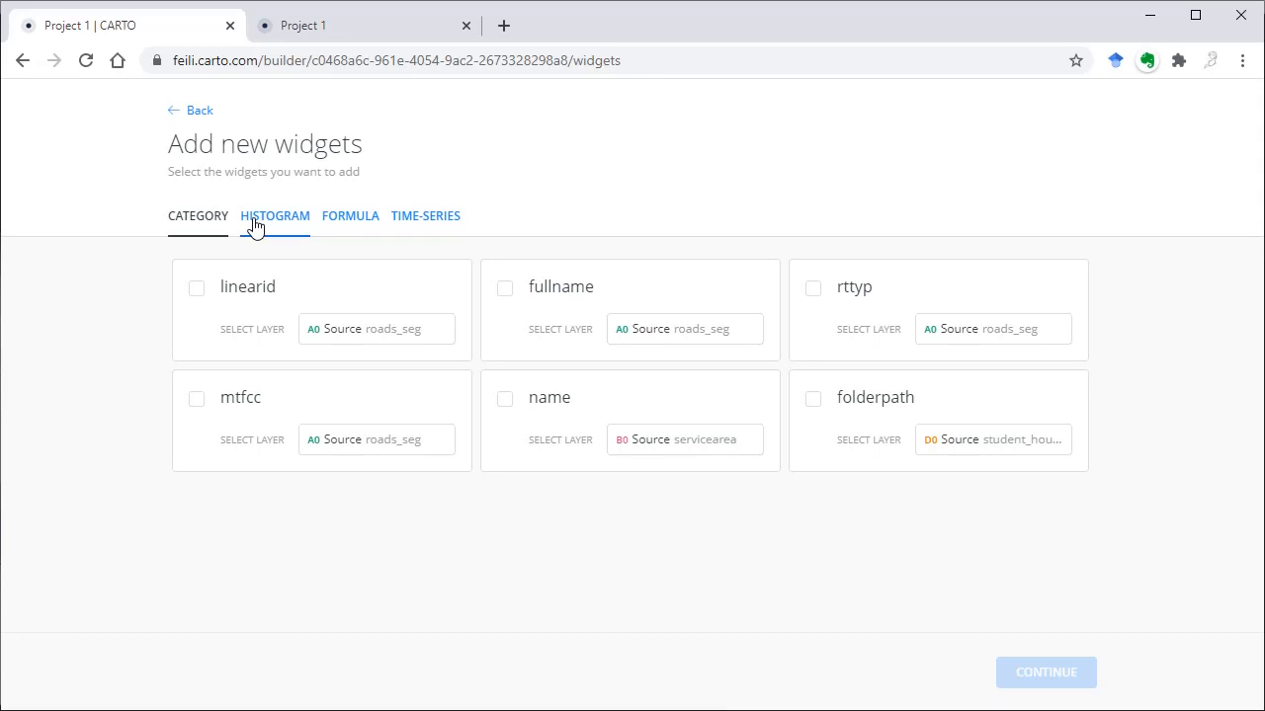
scroll(down, 3)
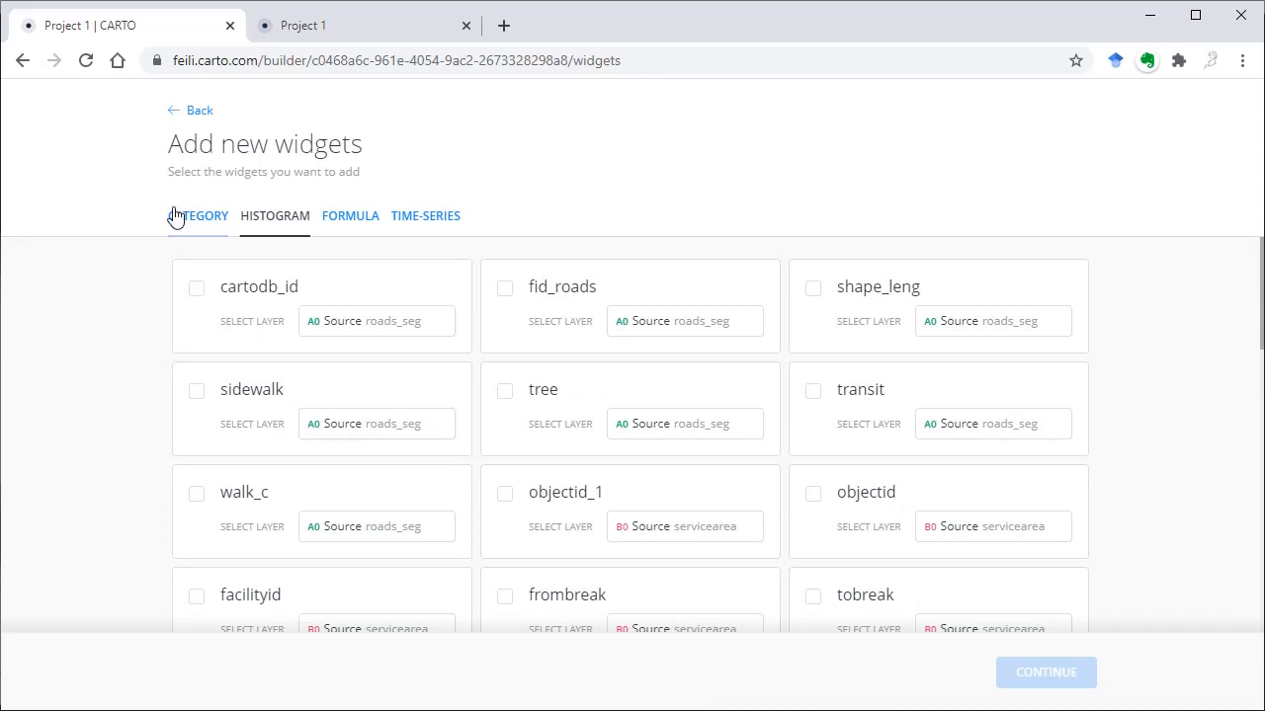
click(198, 215)
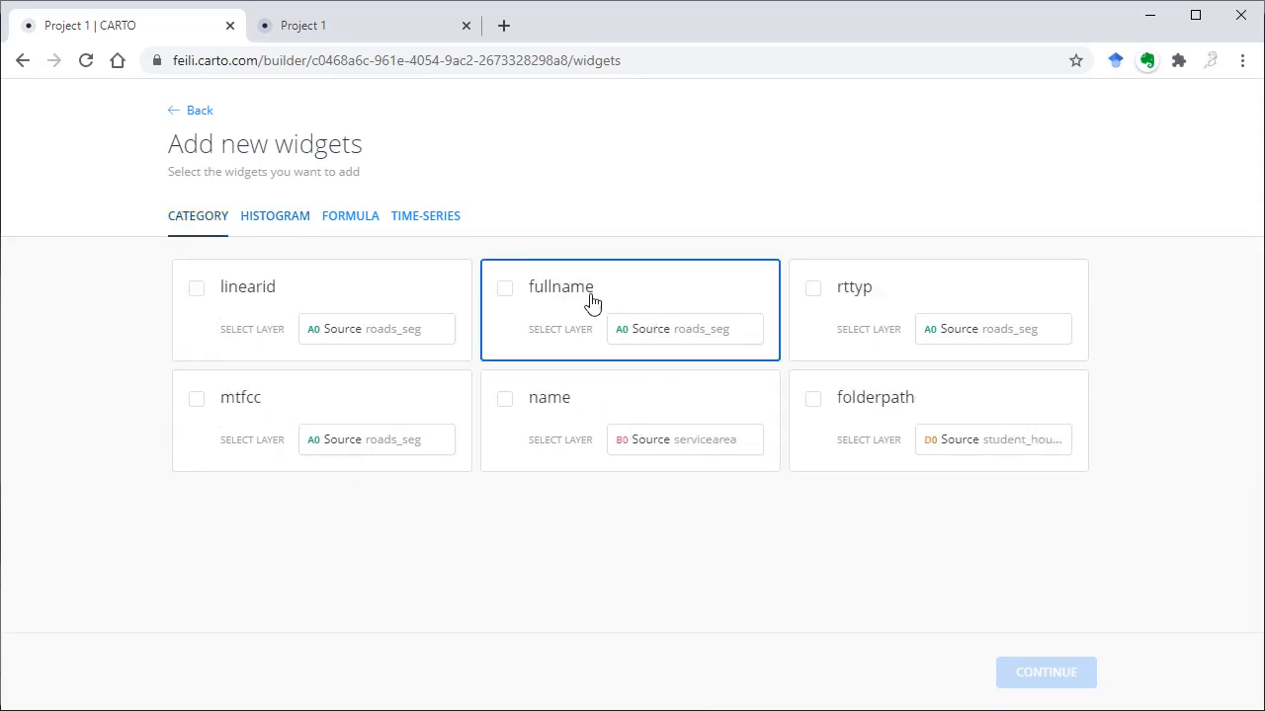
click(506, 289)
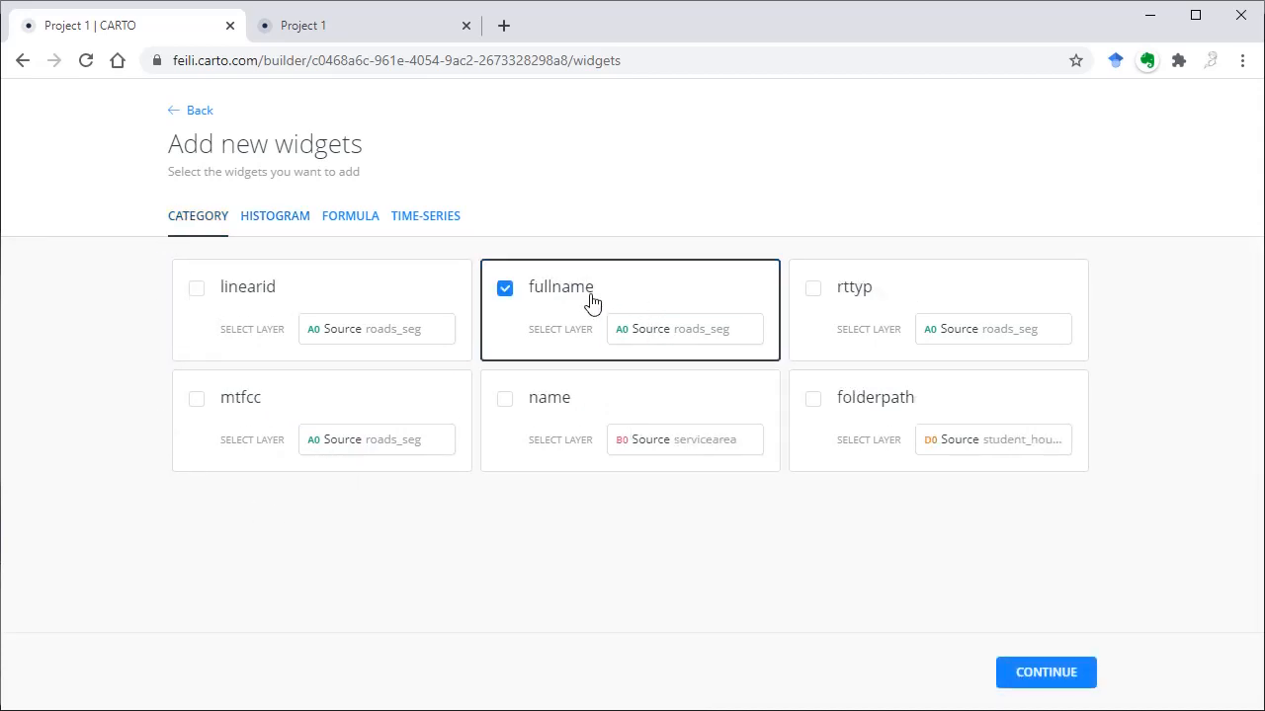
mouse_move(554, 494)
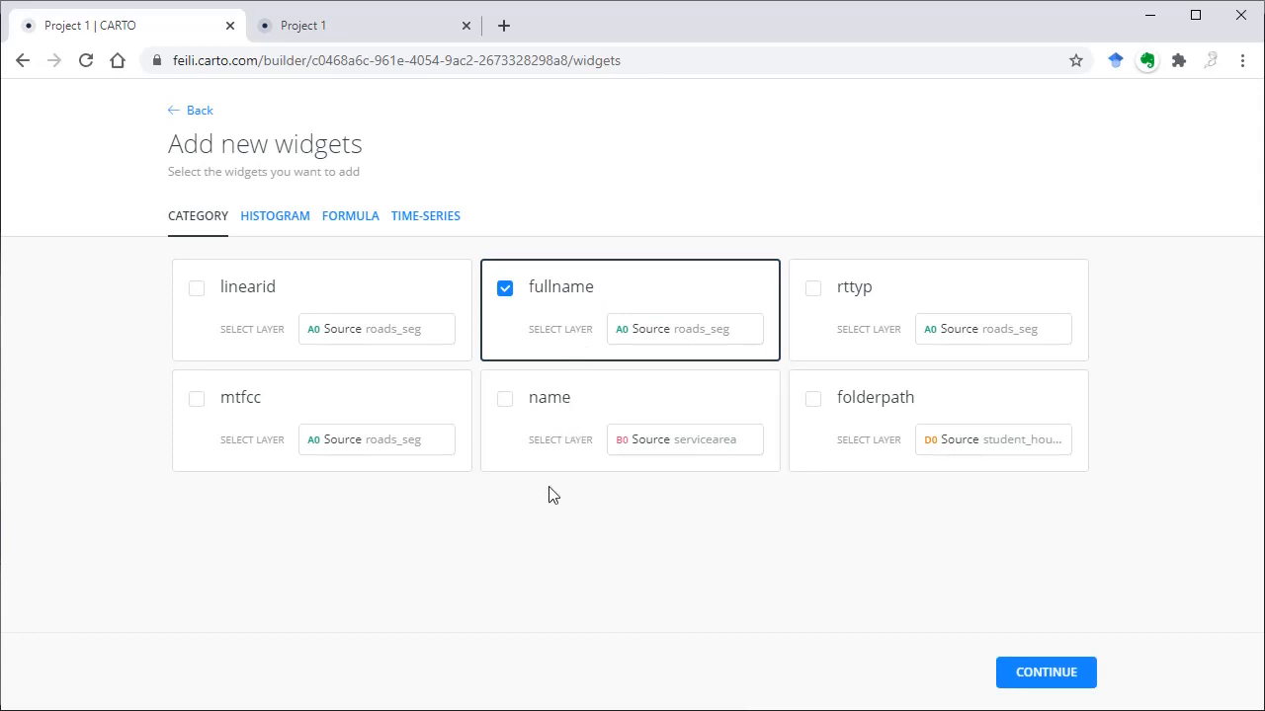
click(1046, 672)
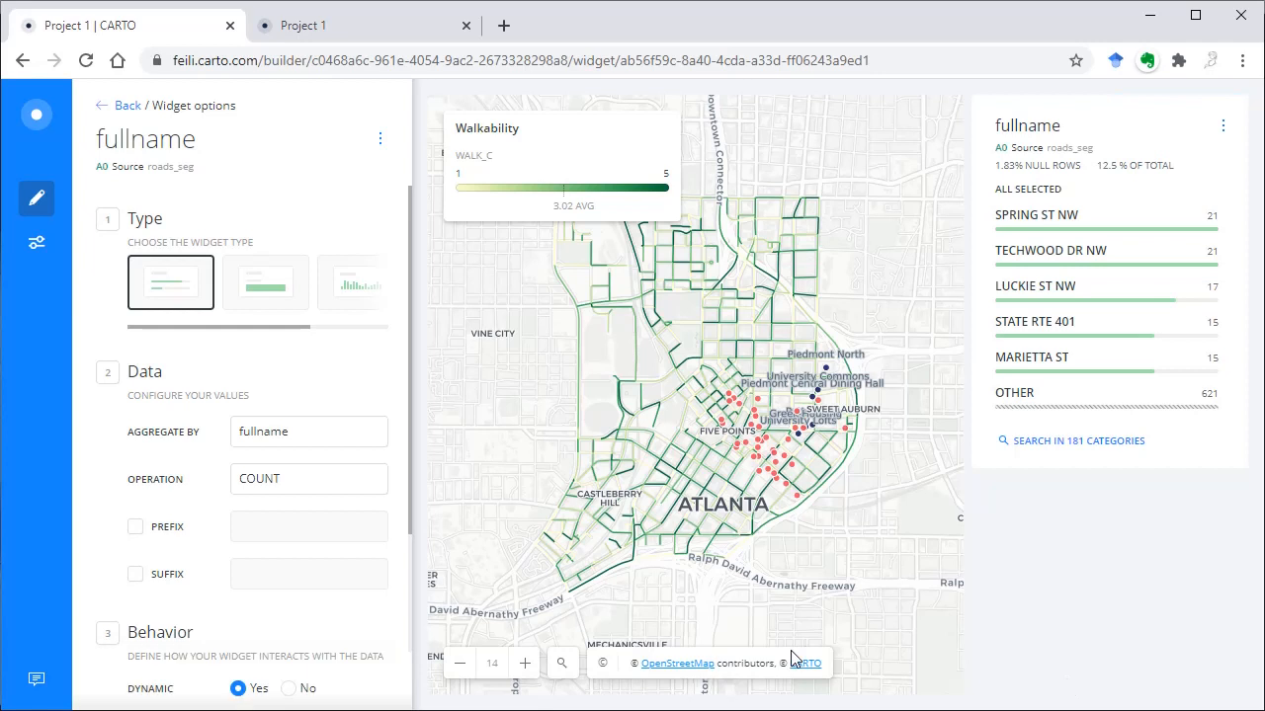
Rename the fullname category widget to 'Roads'.
click(379, 138)
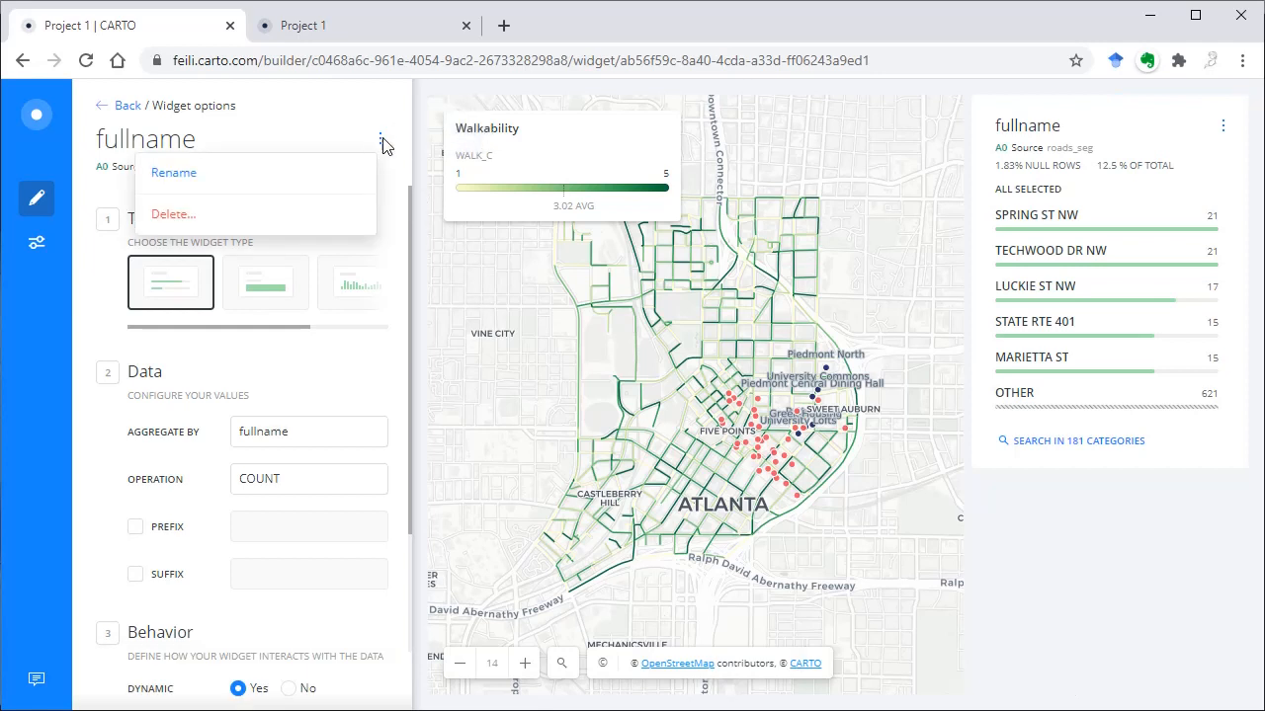
click(174, 172)
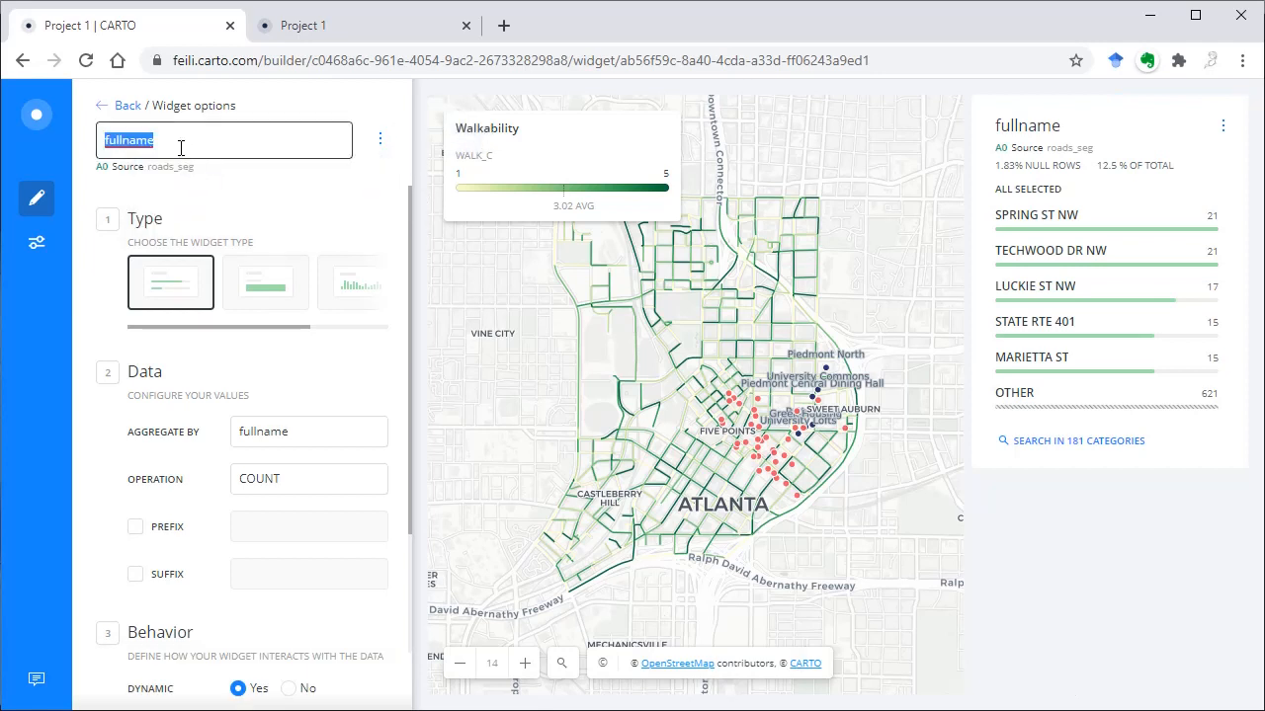
text(Roads)
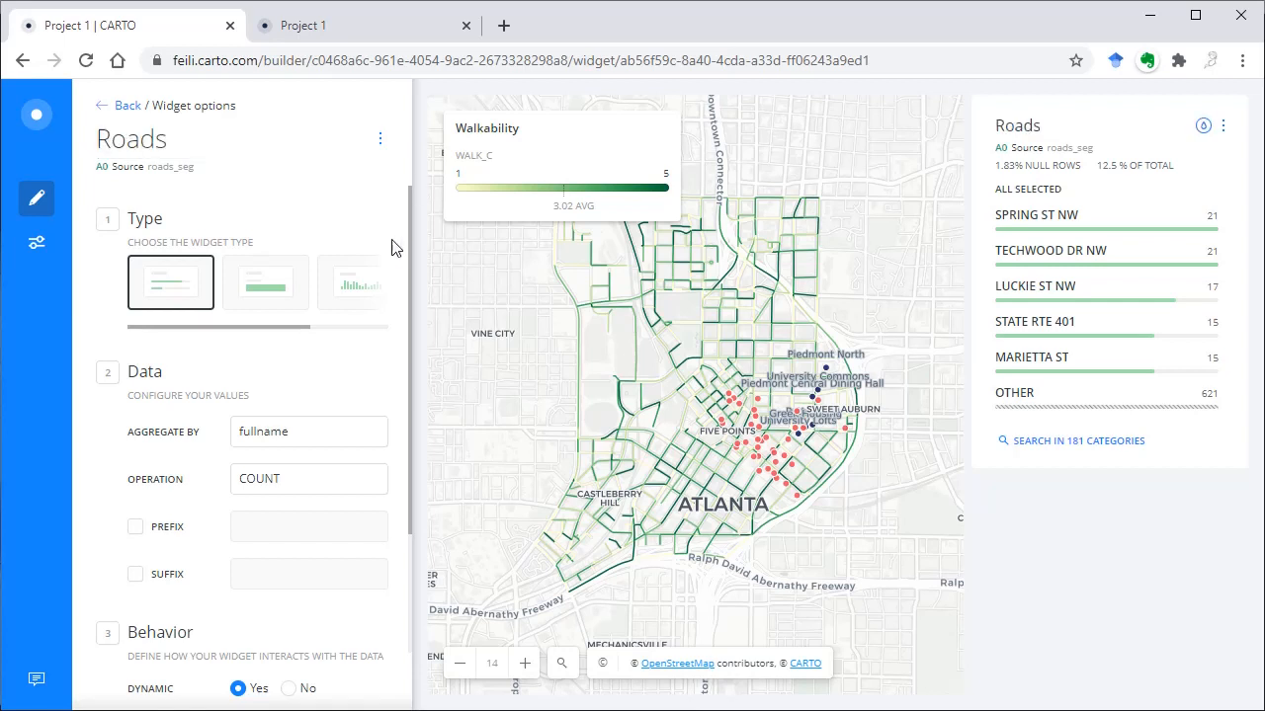
mouse_move(1170, 182)
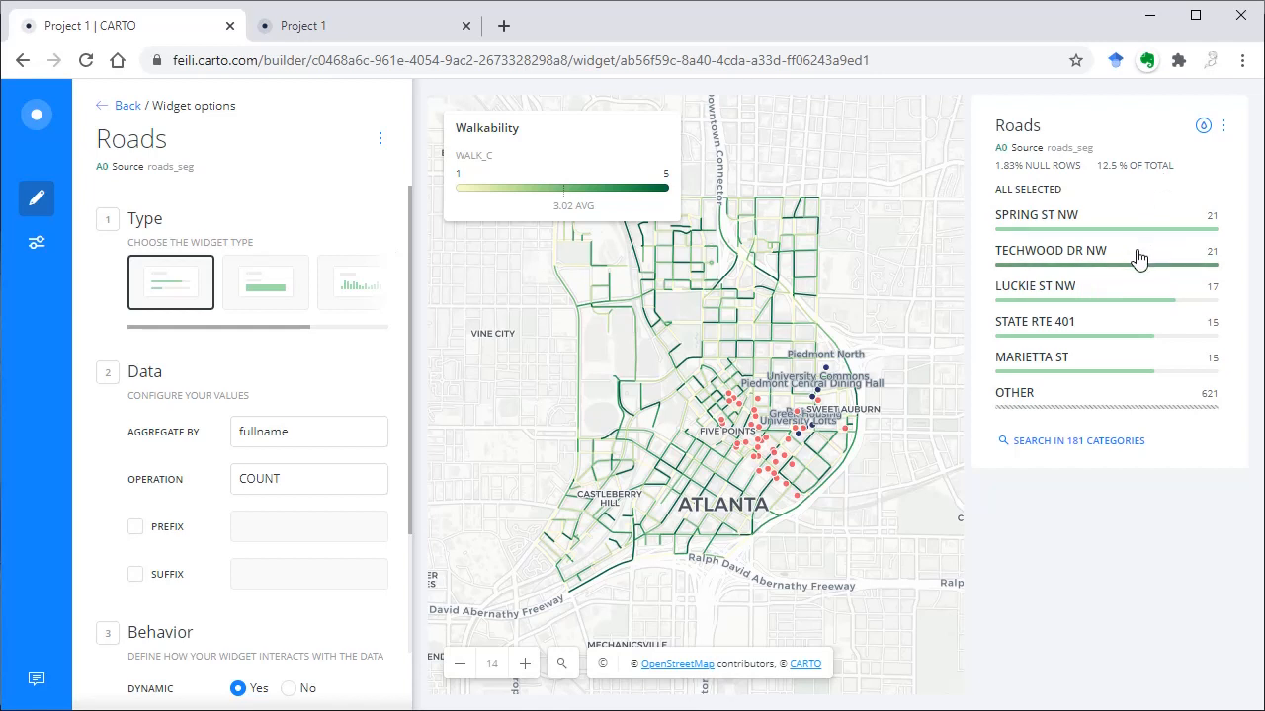
mouse_move(1138, 304)
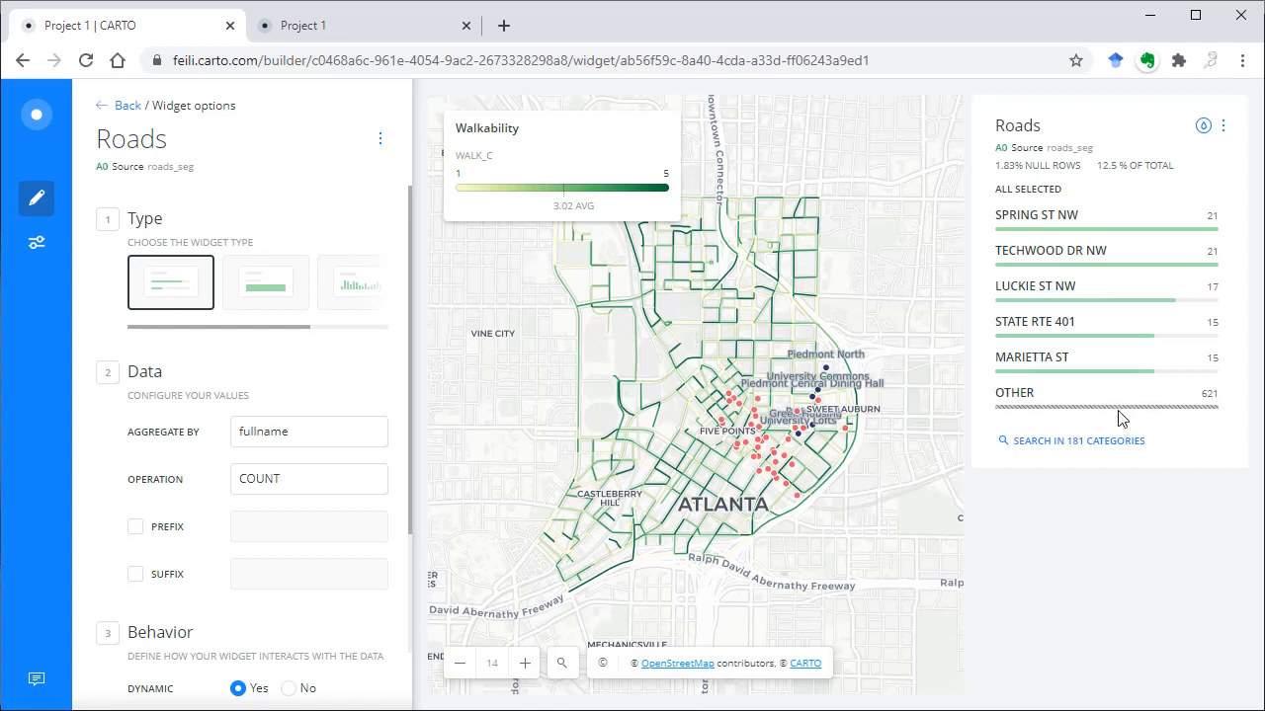
Select SPRING ST NW, TECHWOOD DR NW and LUCKIE ST NW in the Roads widget.
click(1105, 214)
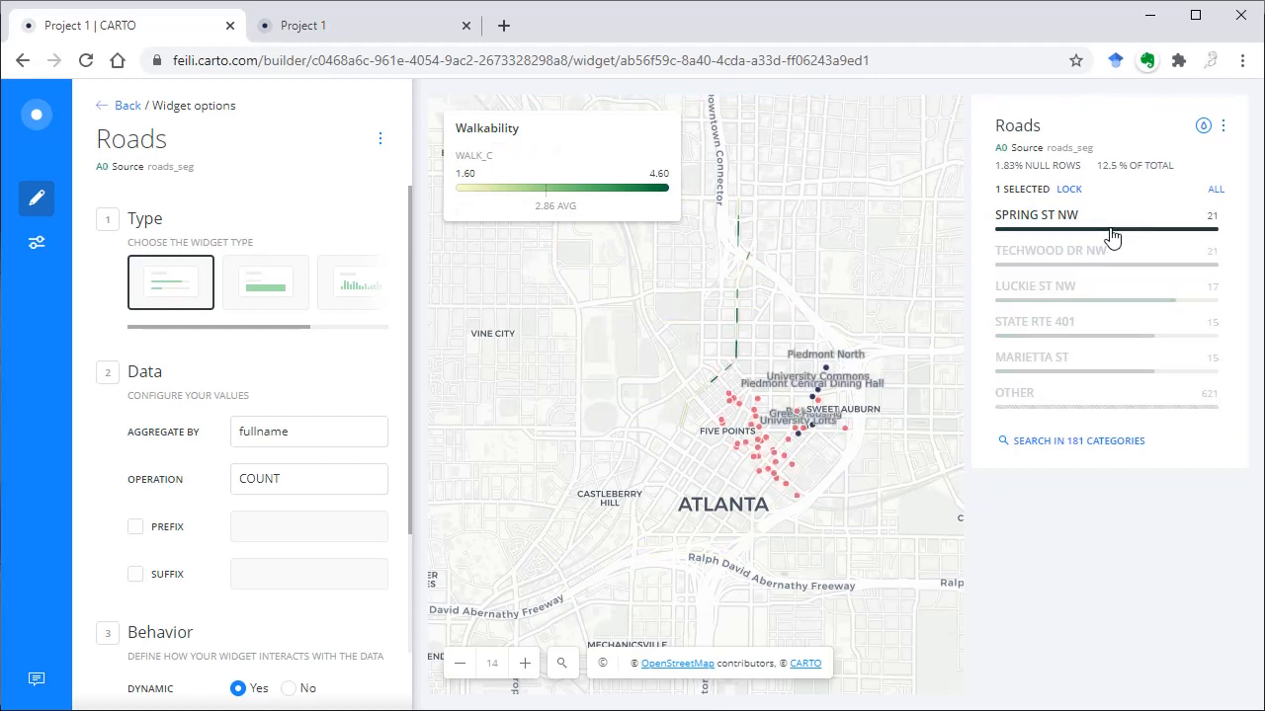
click(1051, 249)
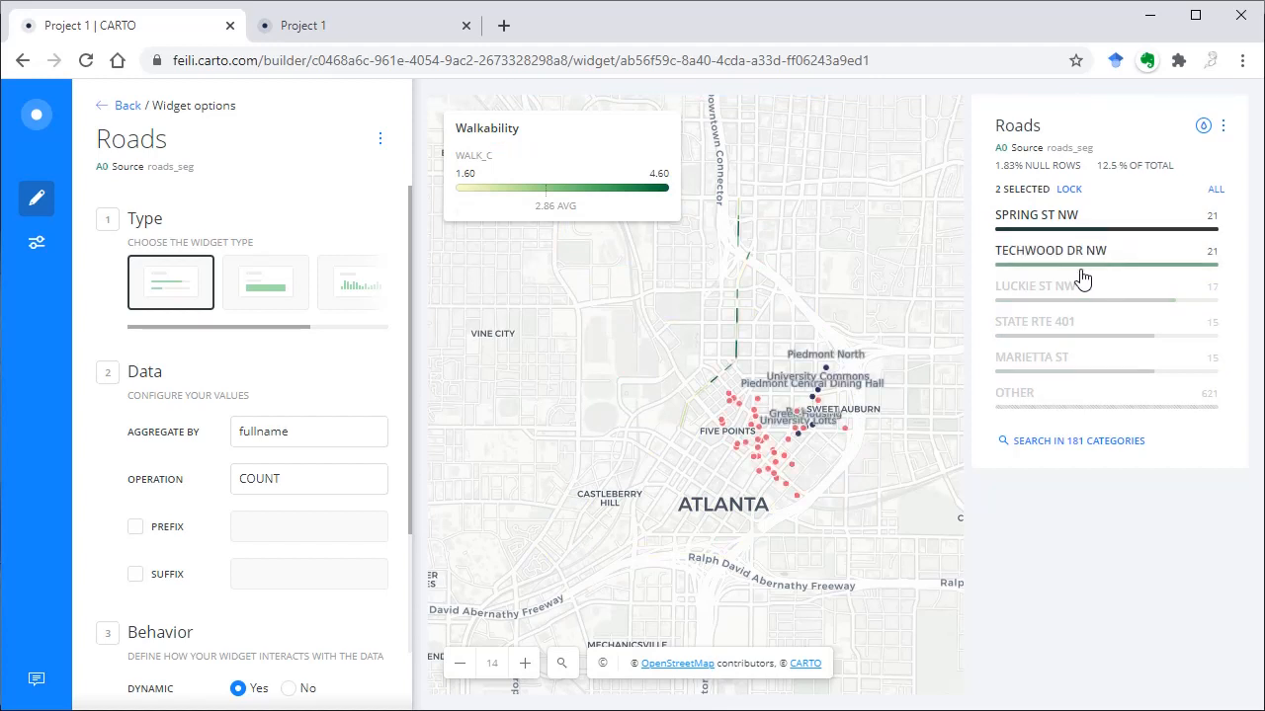
click(1035, 285)
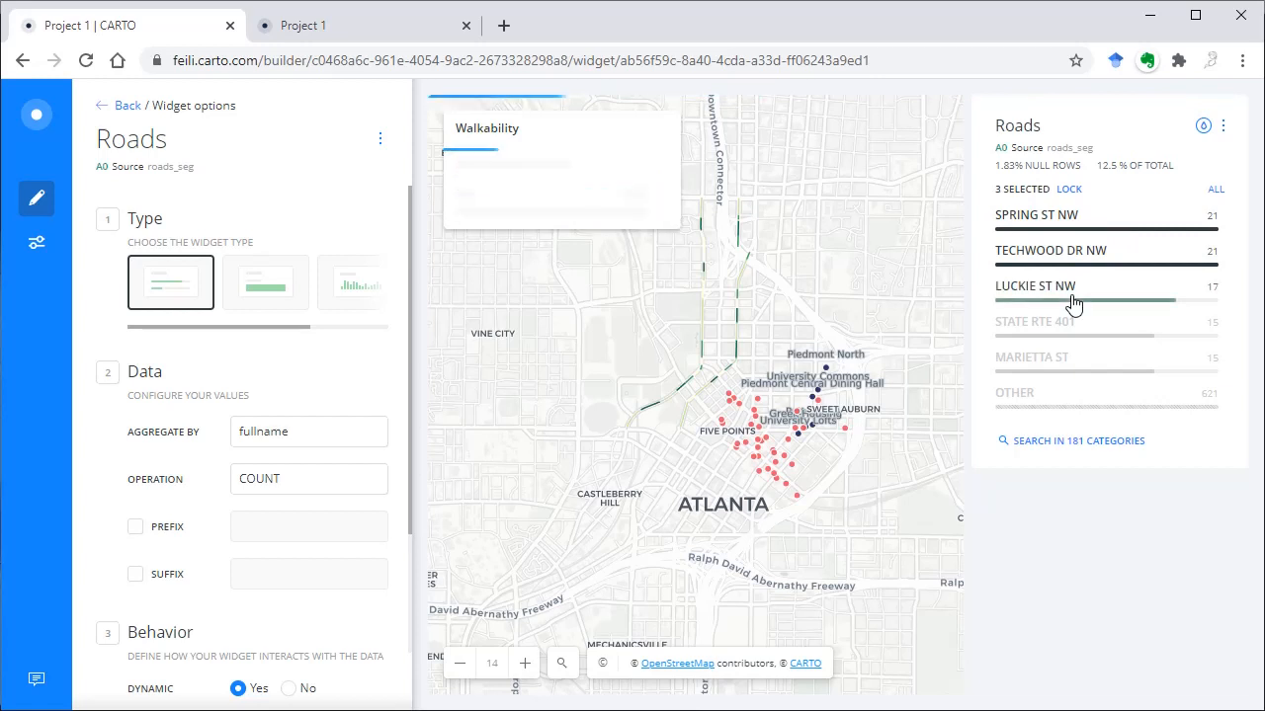
scroll(down, 3)
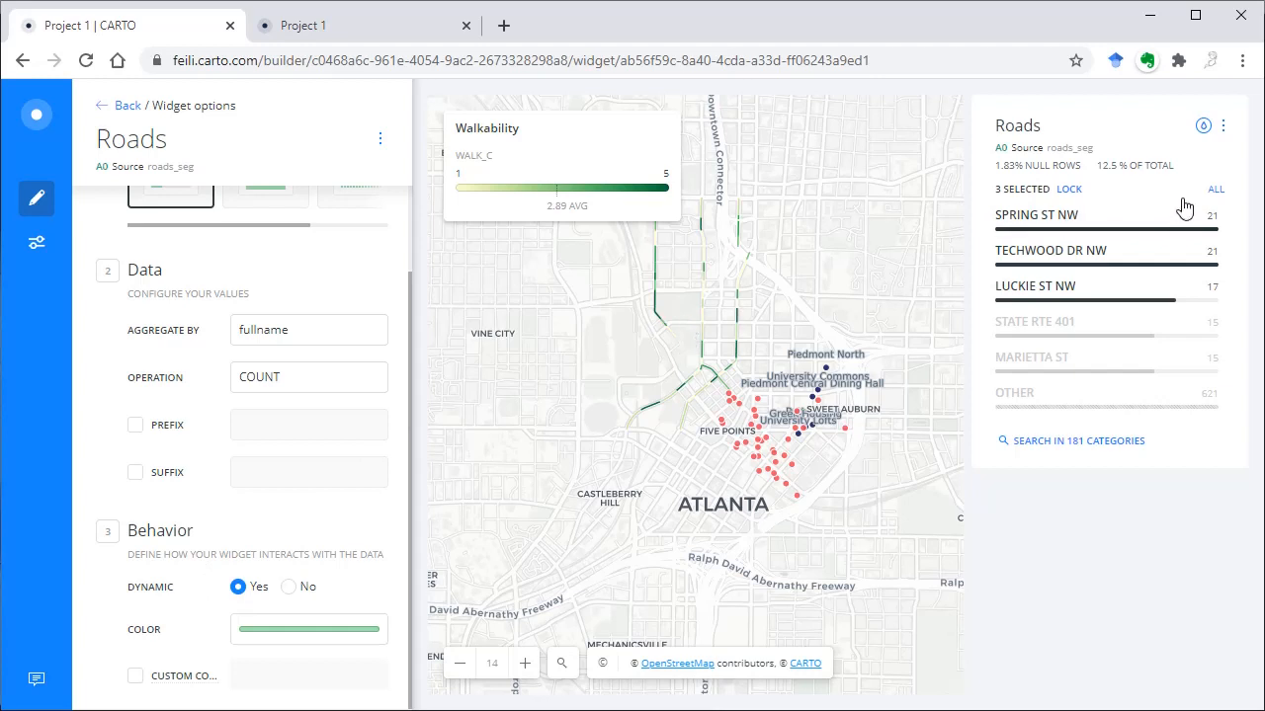
Clear the Roads filter and search its categories for 'peachtree'.
click(1214, 190)
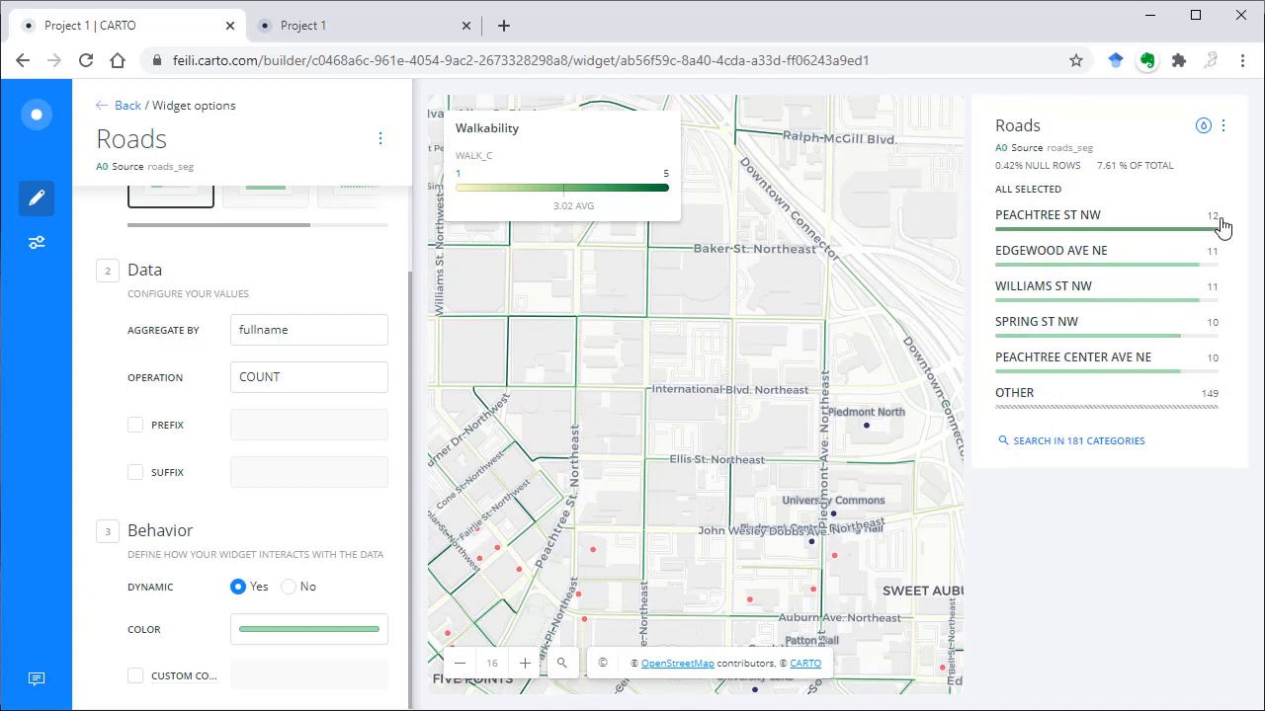
mouse_move(1217, 241)
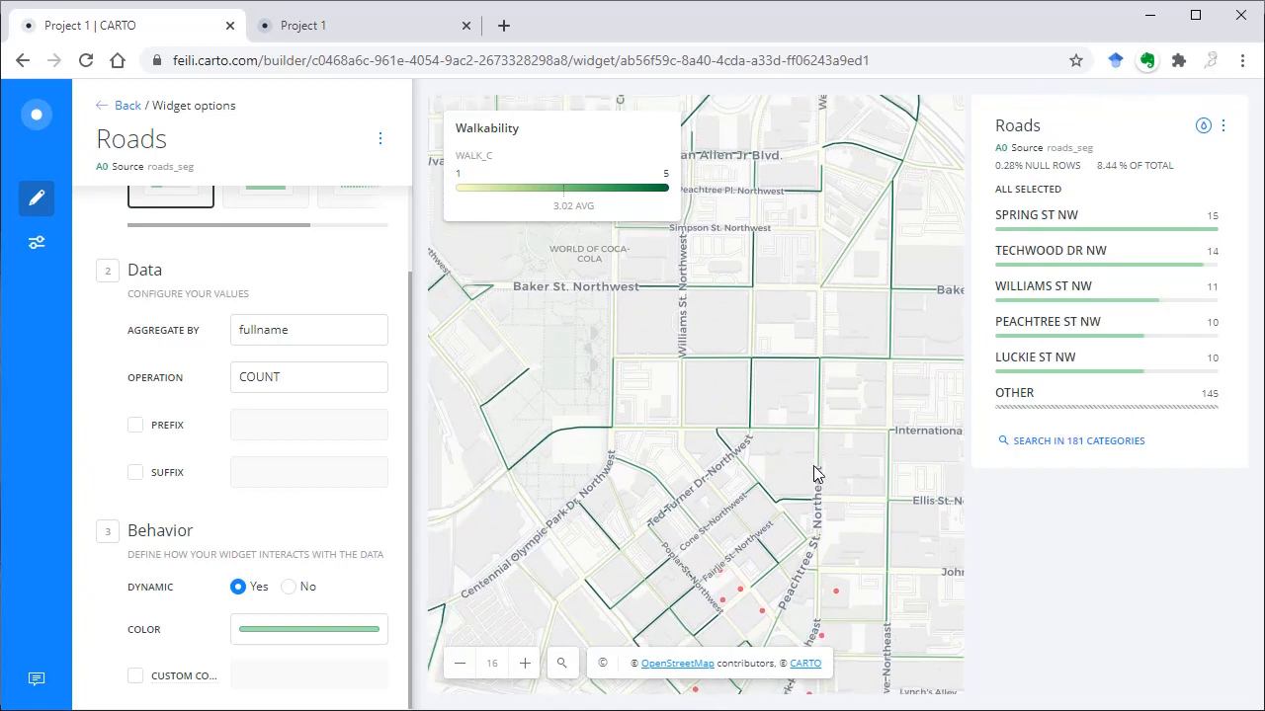
mouse_move(1090, 247)
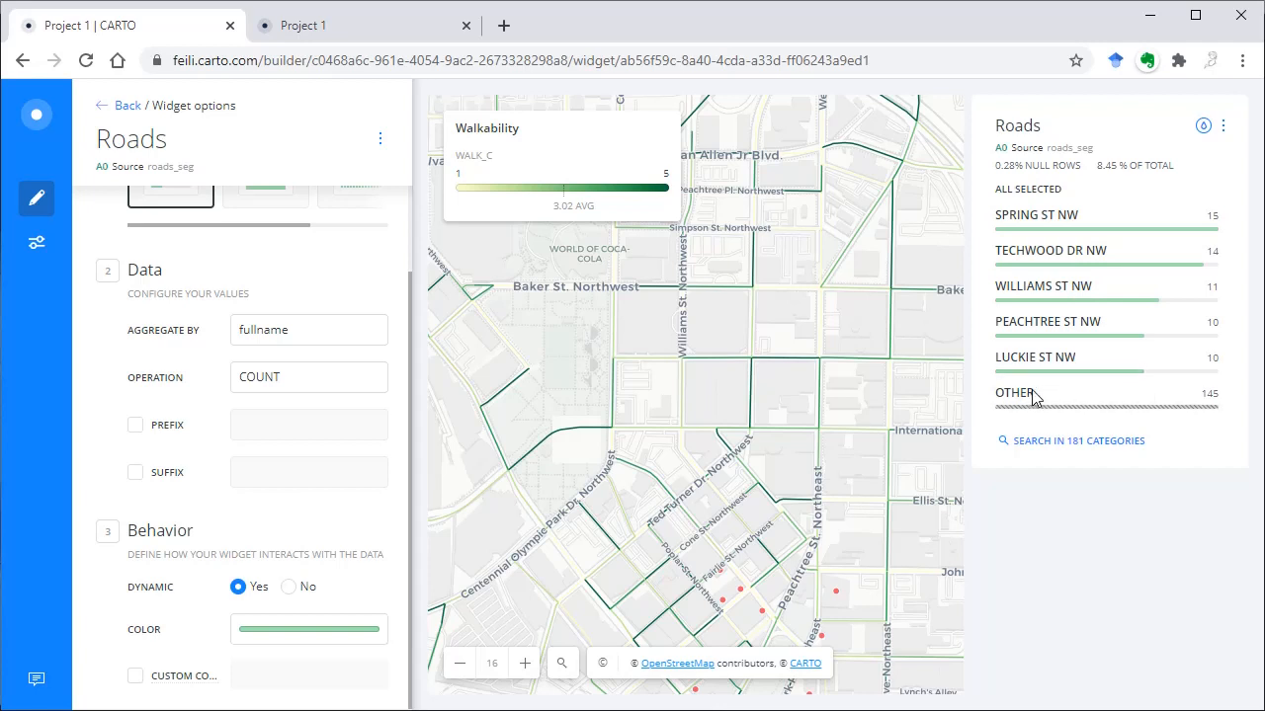
click(1079, 441)
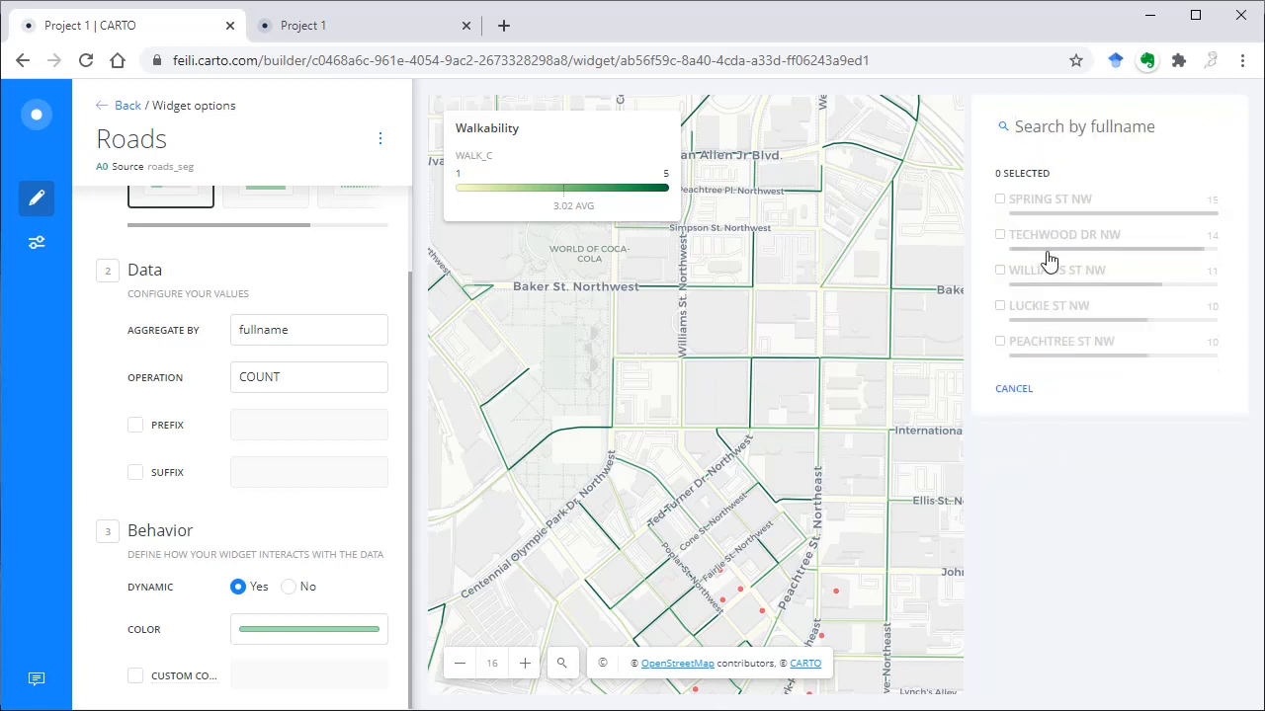
mouse_move(1071, 164)
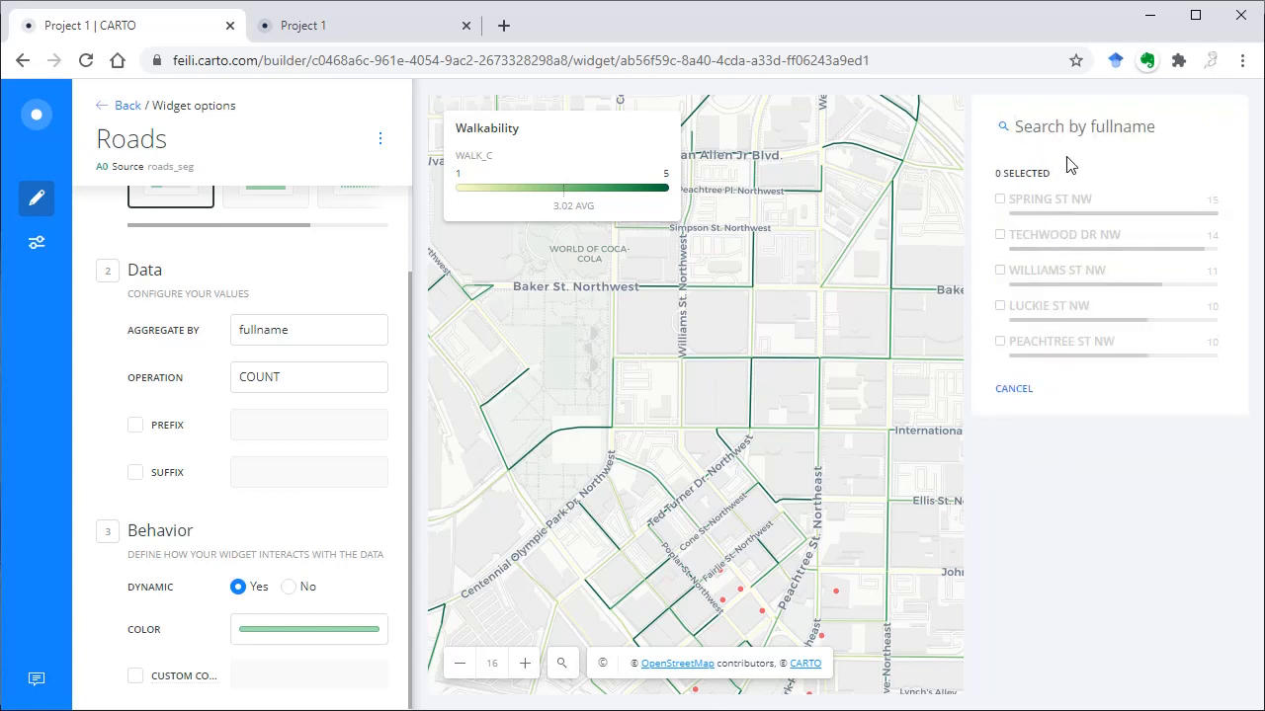
text(peach)
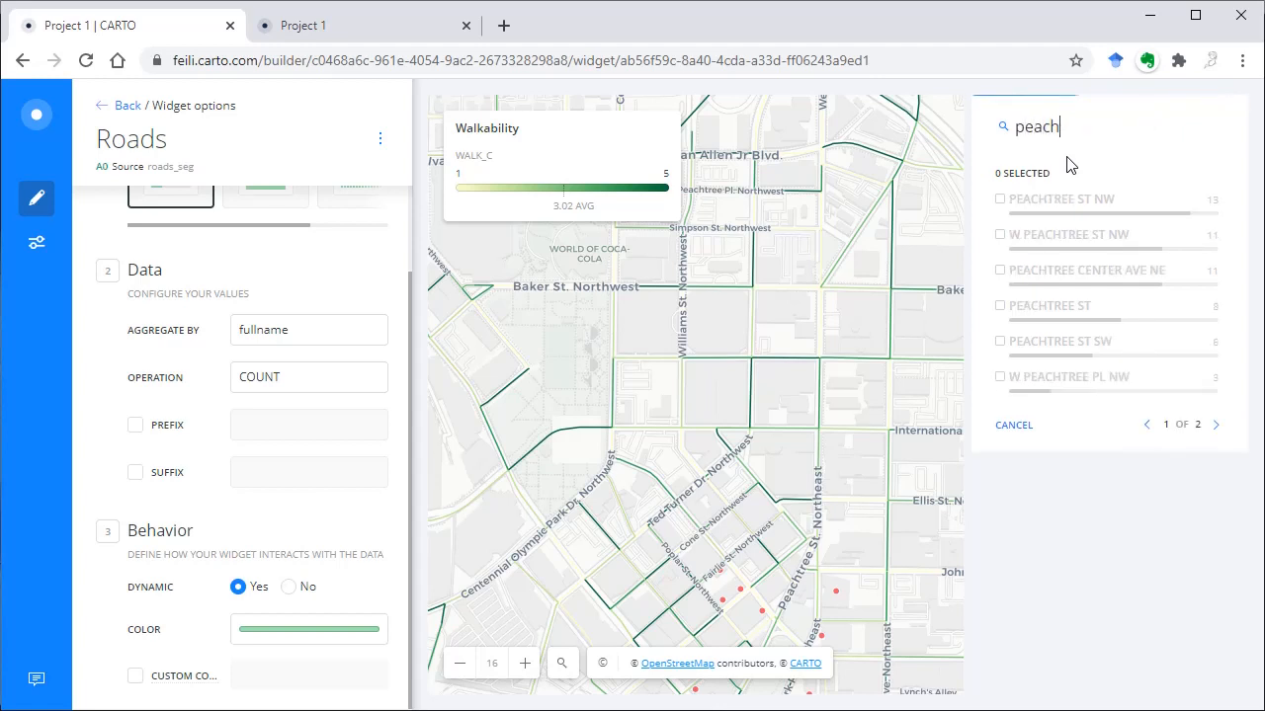
text(tree)
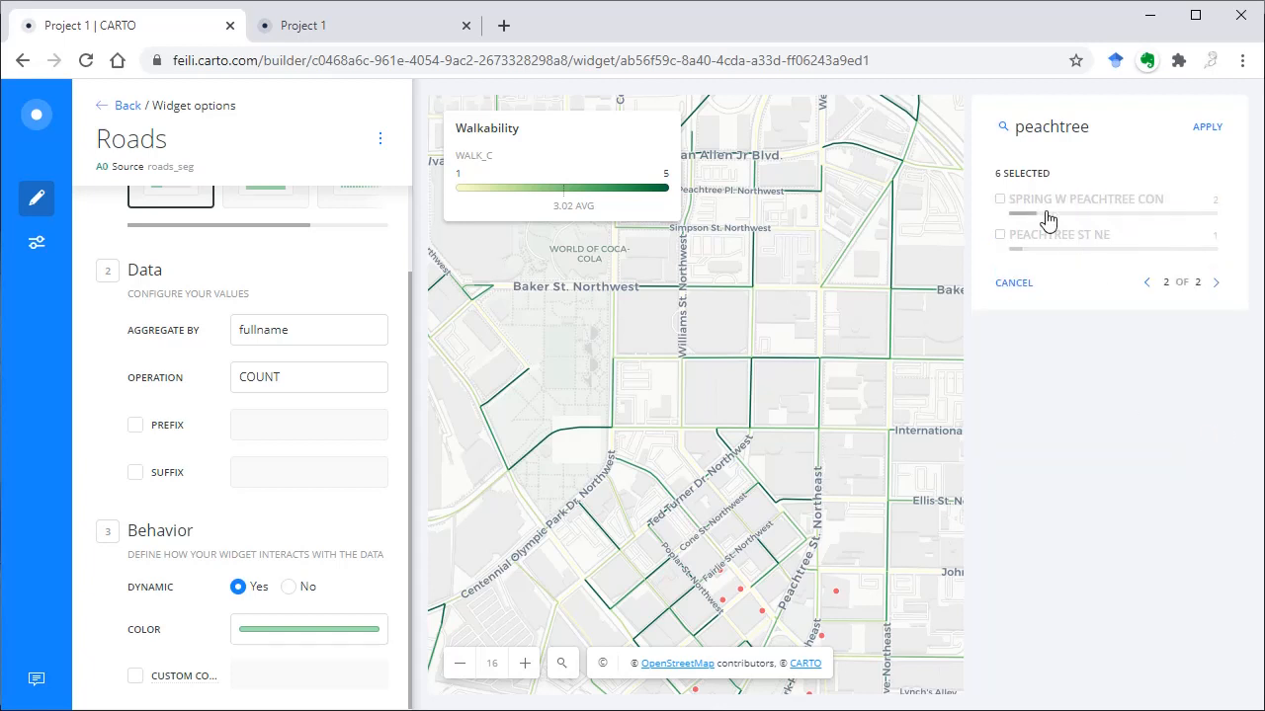
Select all Peachtree matches, lock the map to them, then unlock it.
click(1000, 197)
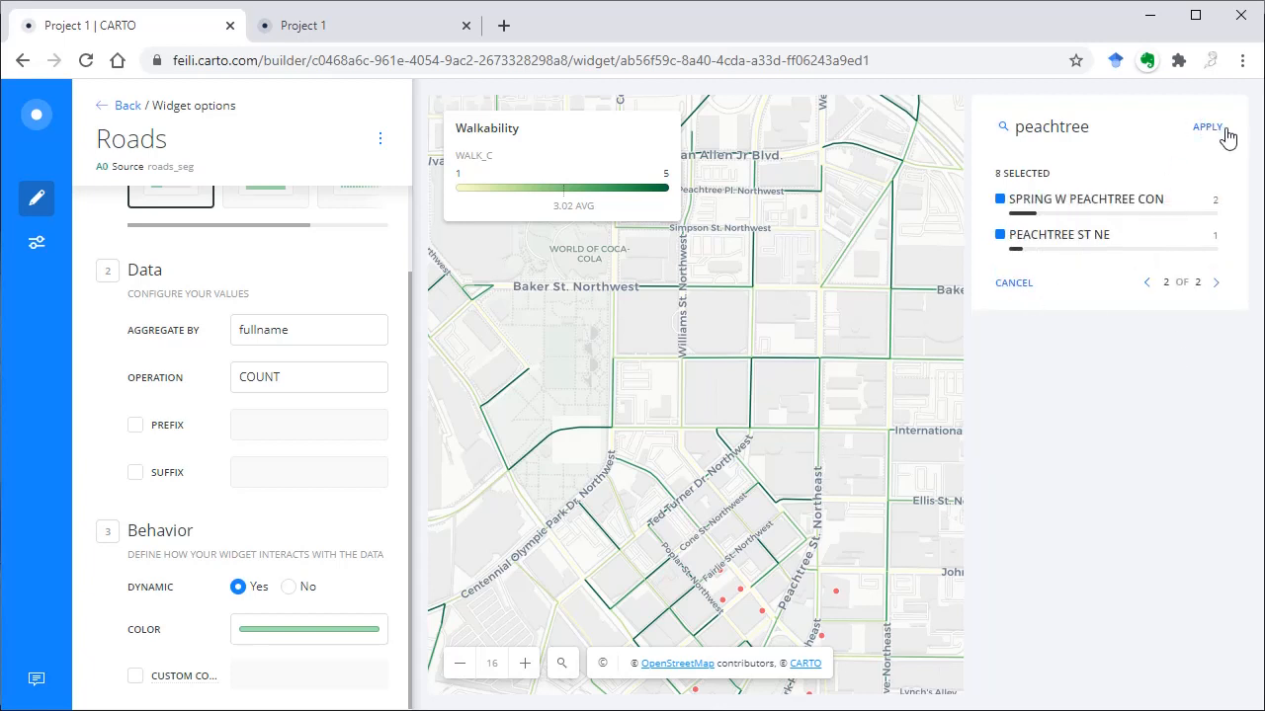
click(1205, 127)
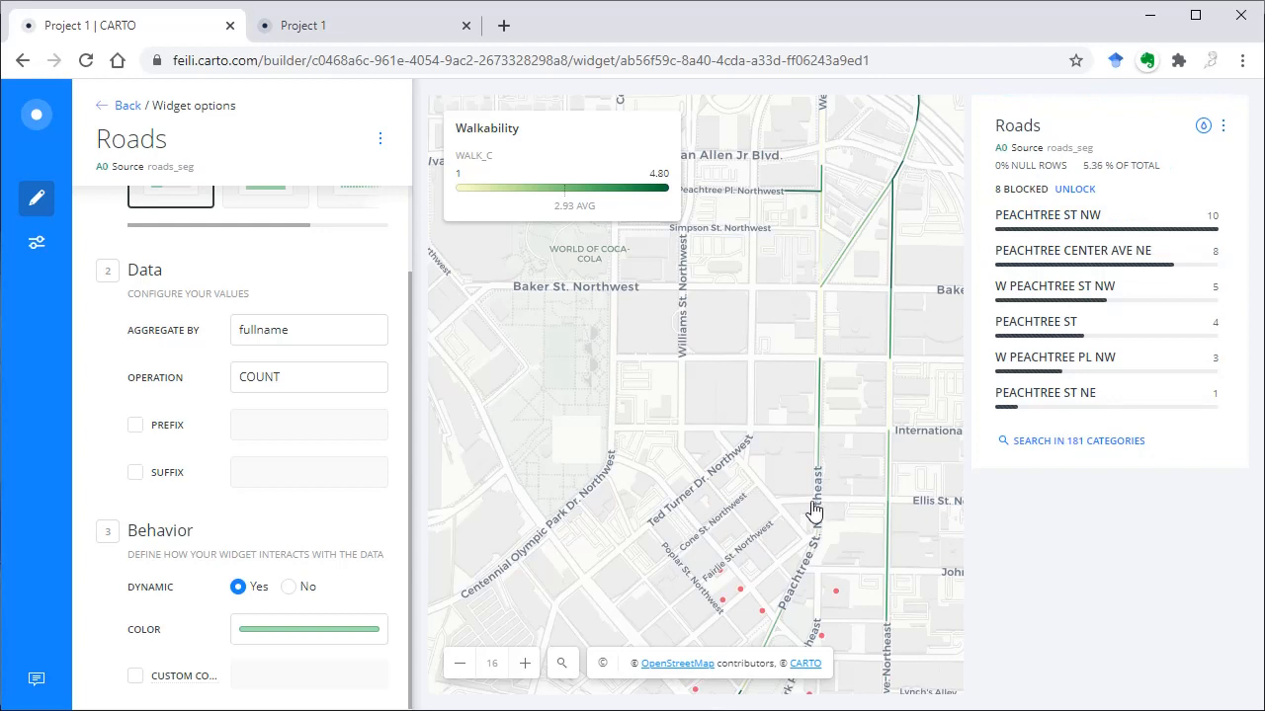
mouse_move(788, 440)
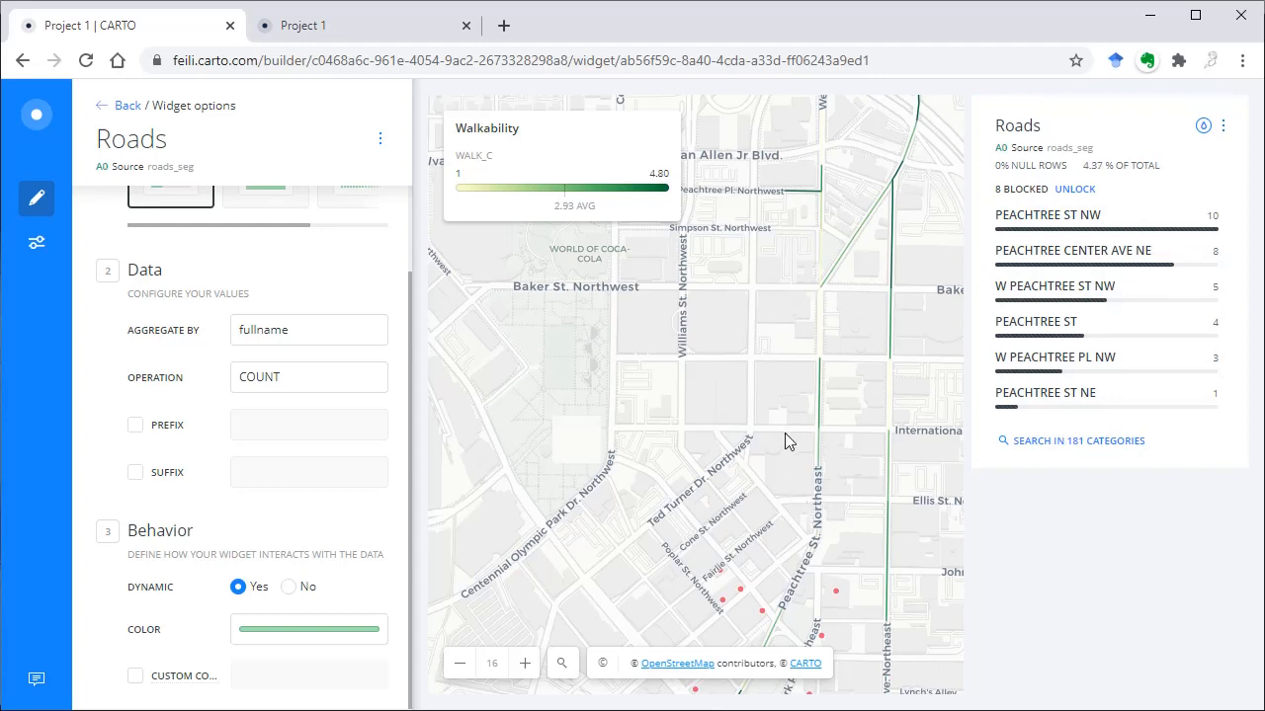
mouse_move(901, 324)
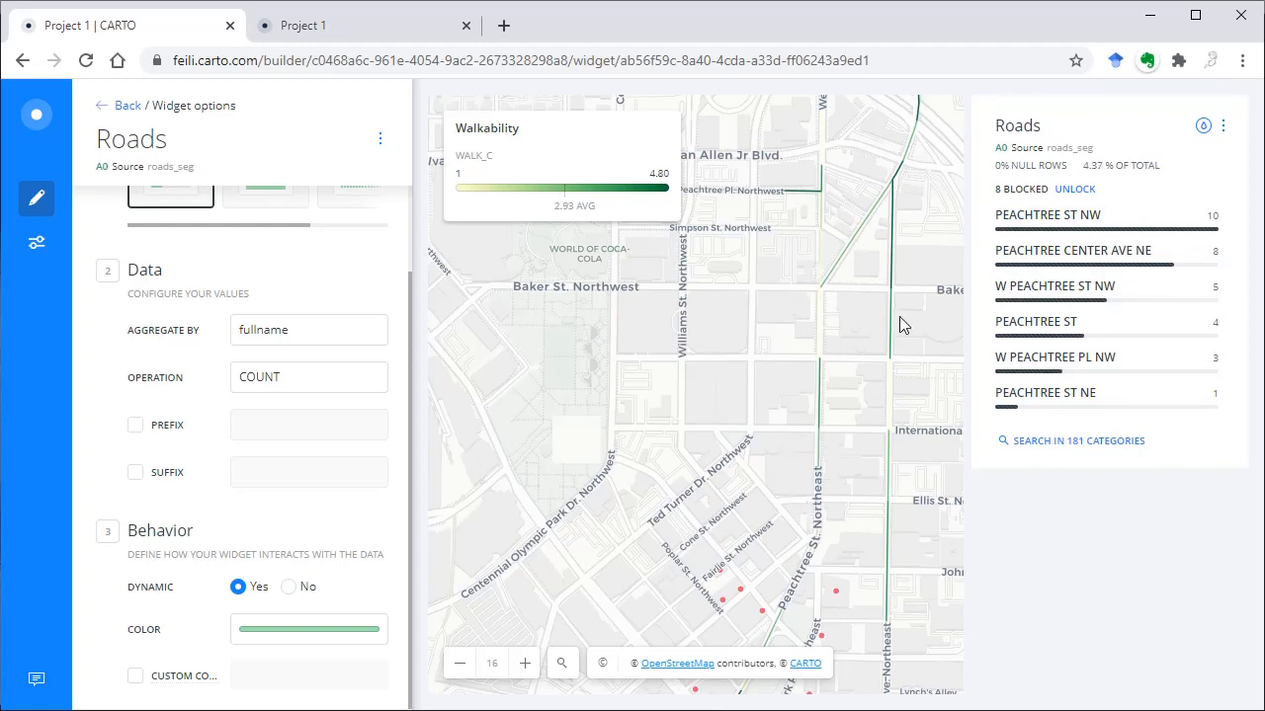
click(1075, 190)
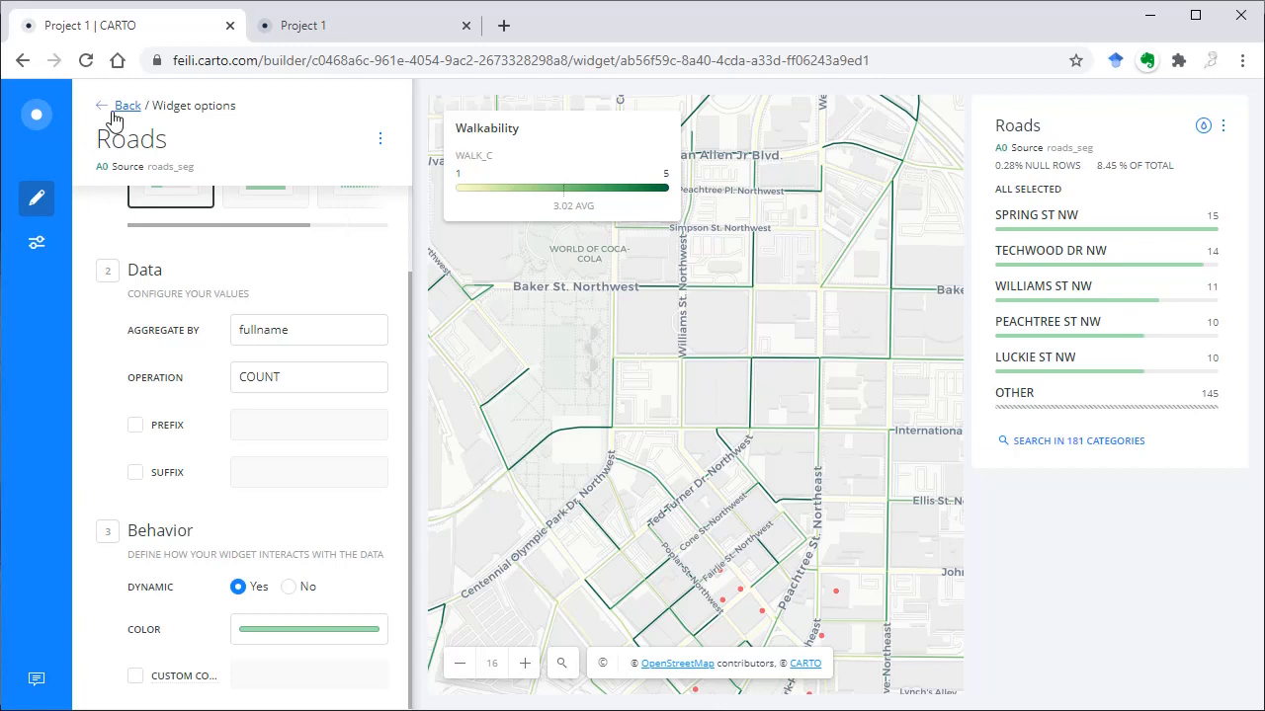
Create a Histogram widget on shape_leng for the roads_seg layer.
click(126, 105)
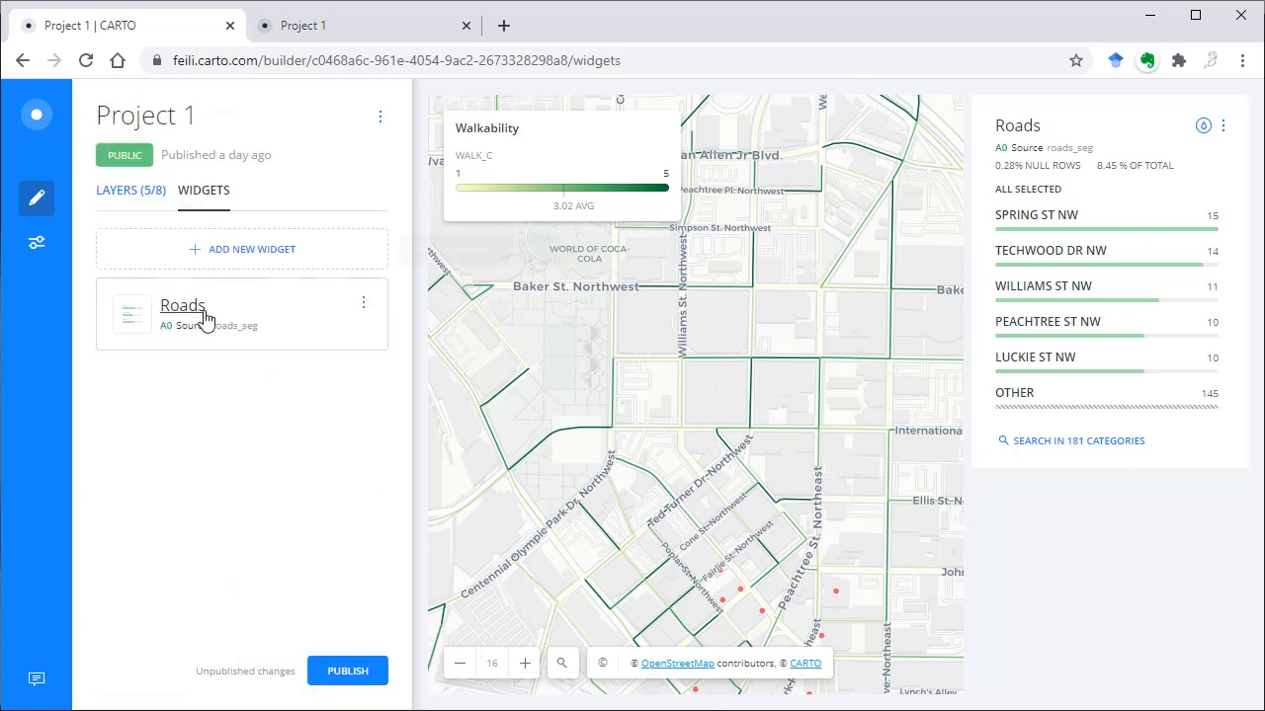
click(253, 249)
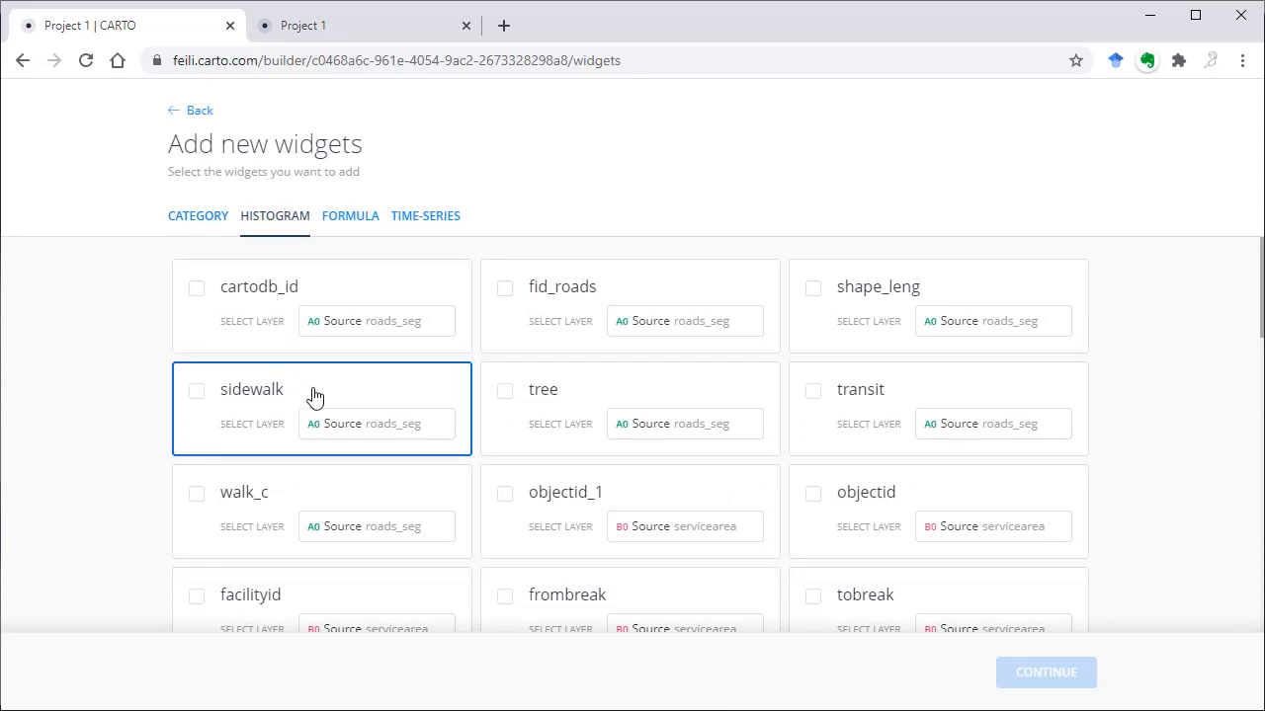
click(812, 288)
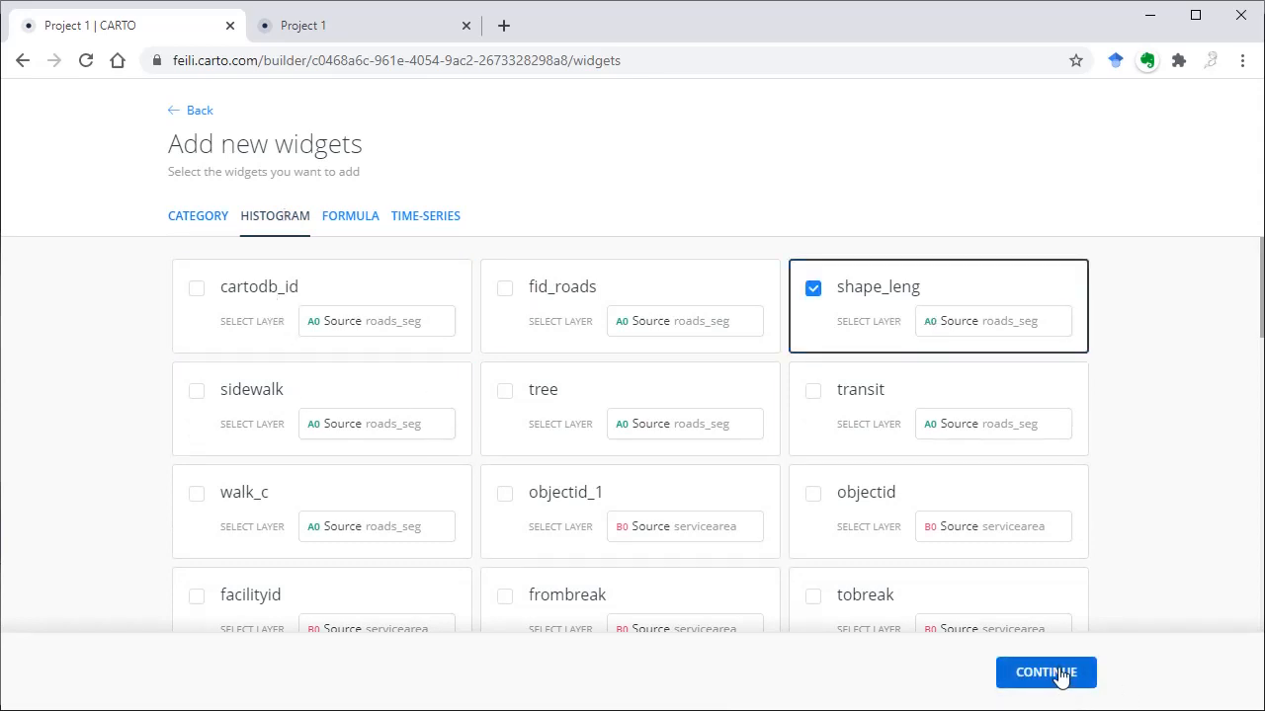
click(1045, 671)
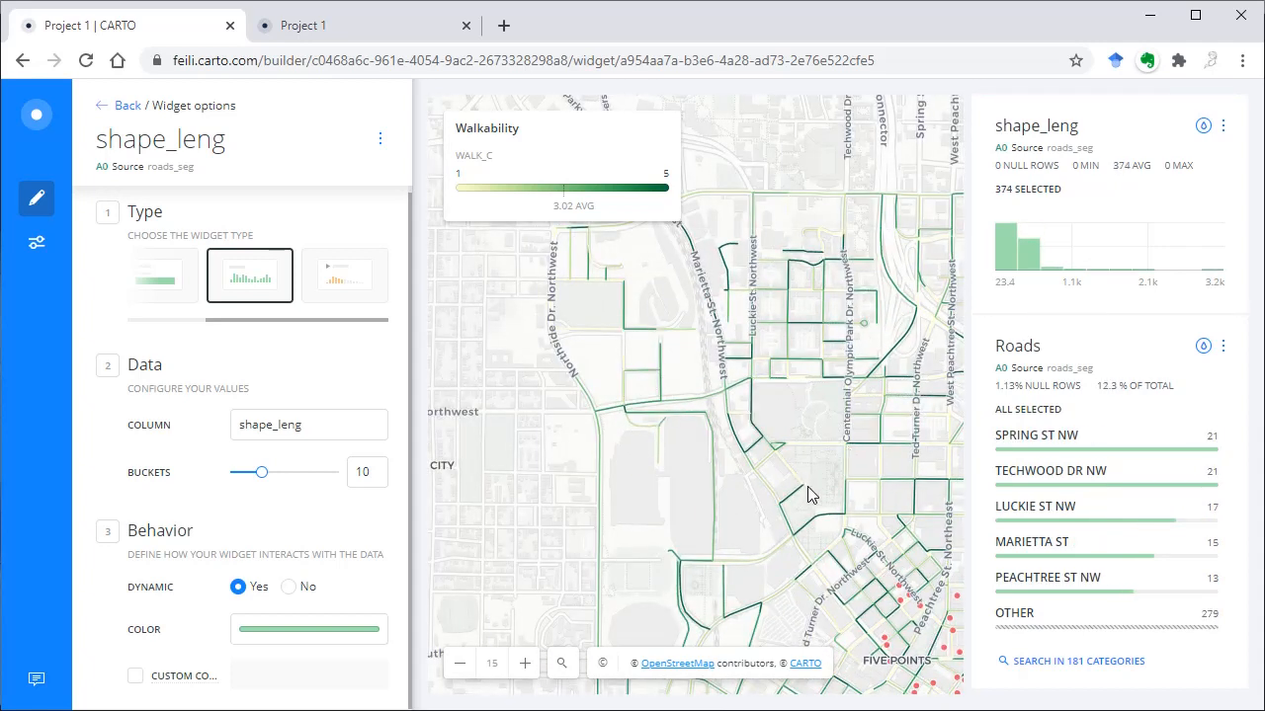
Set the shape_leng histogram to 6 buckets and clear its brushed length range.
drag(810, 494, 642, 534)
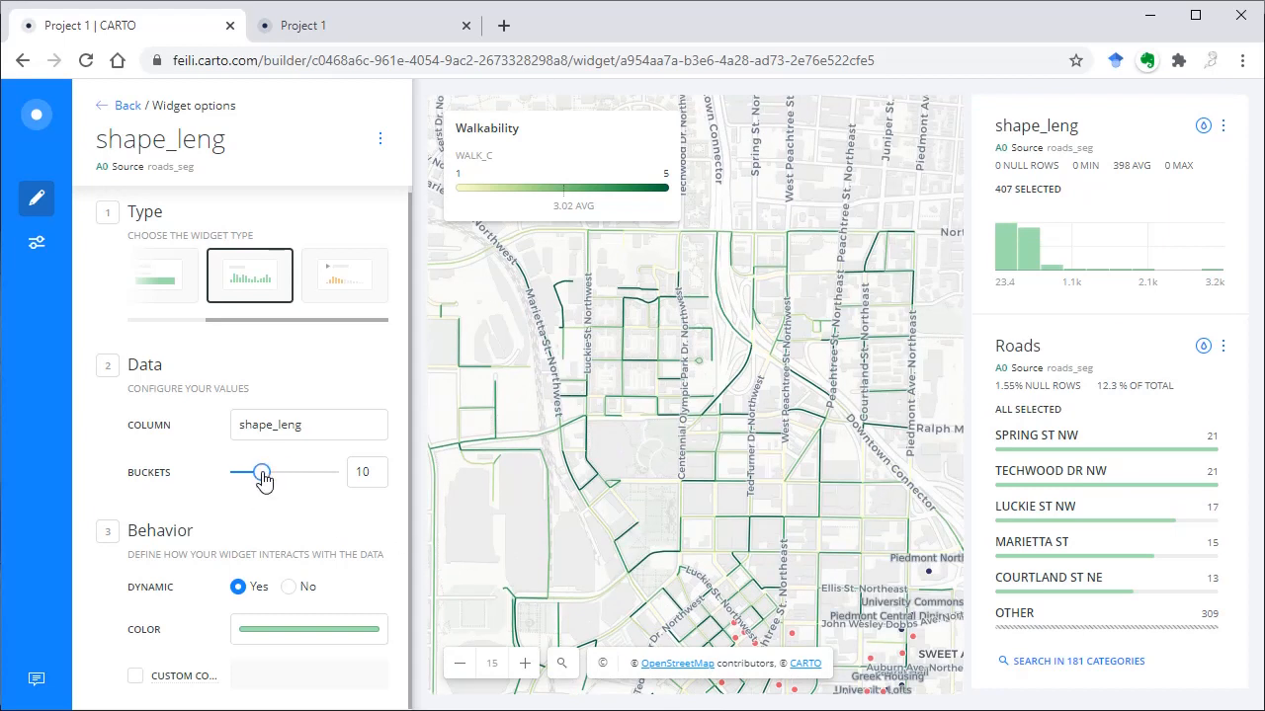
drag(261, 472, 284, 473)
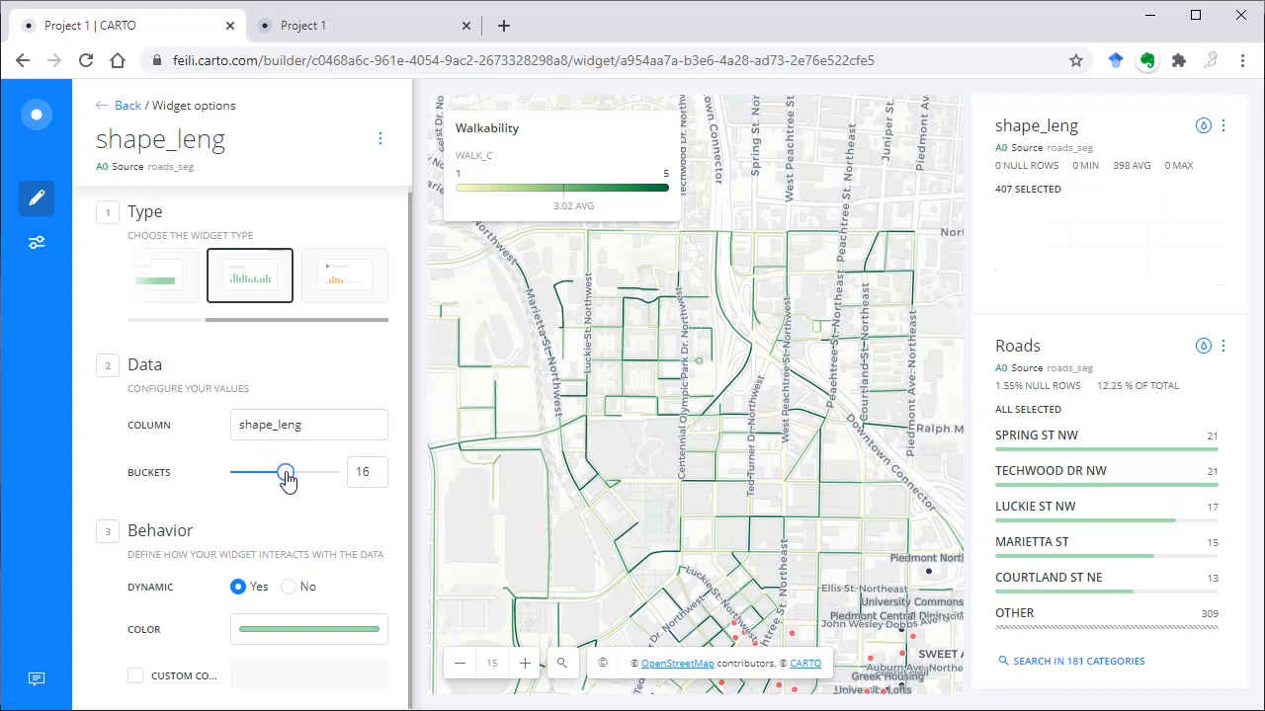
drag(284, 473, 287, 473)
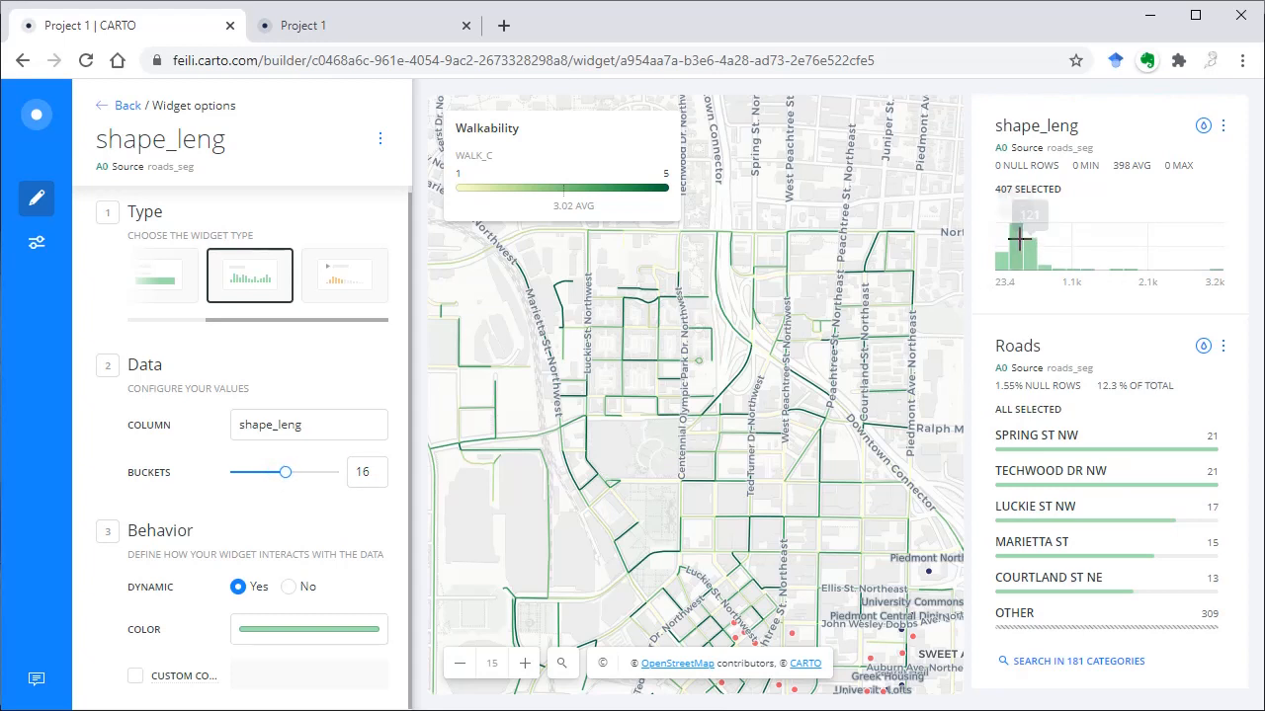
drag(287, 473, 247, 472)
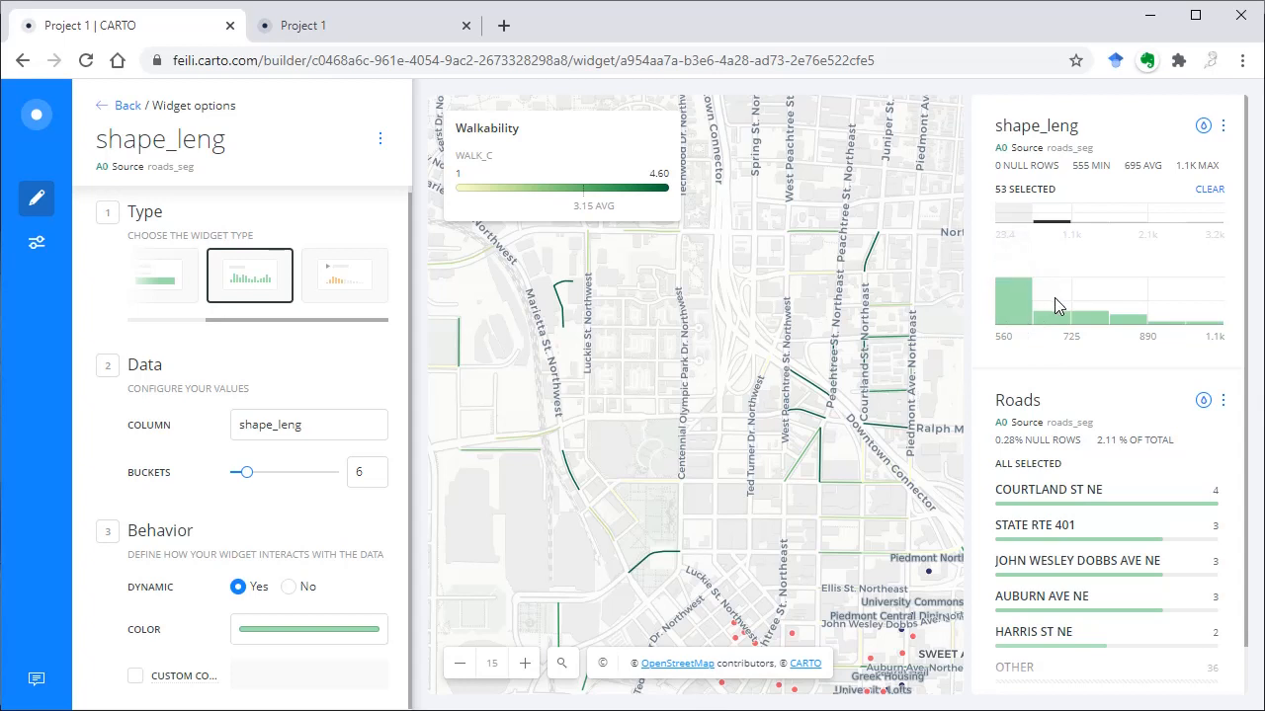
mouse_move(1012, 297)
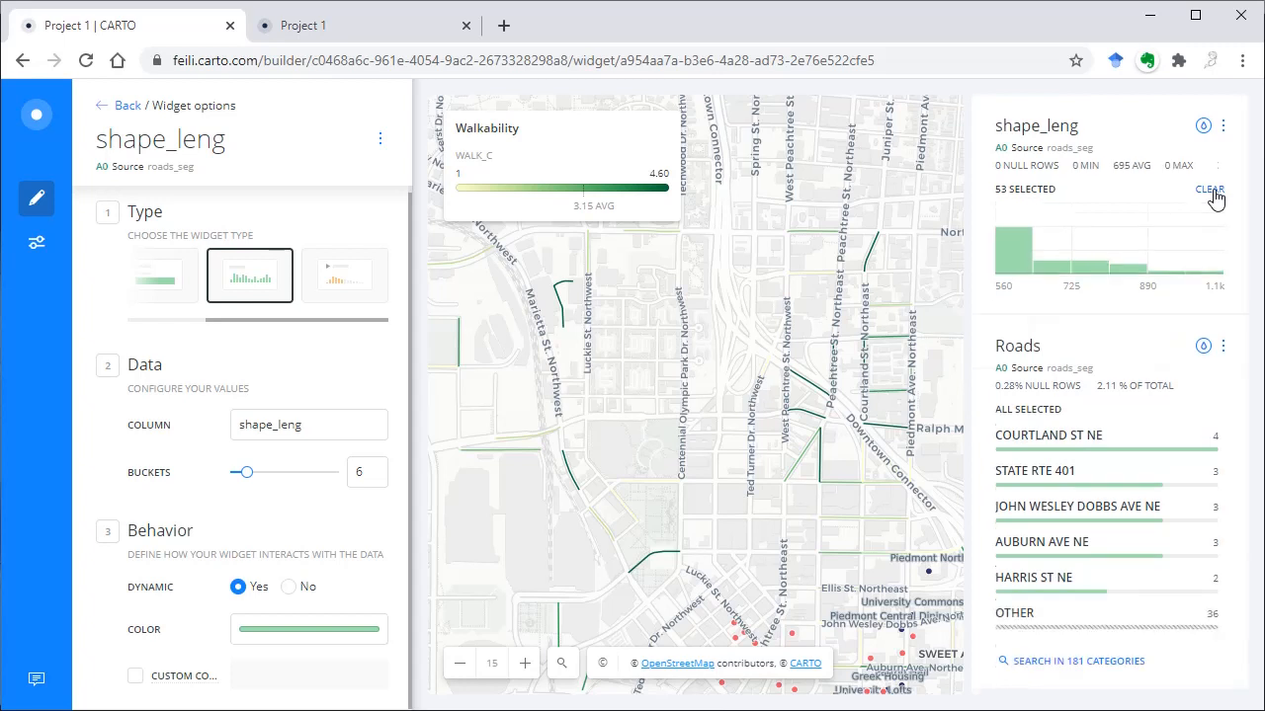
click(1209, 190)
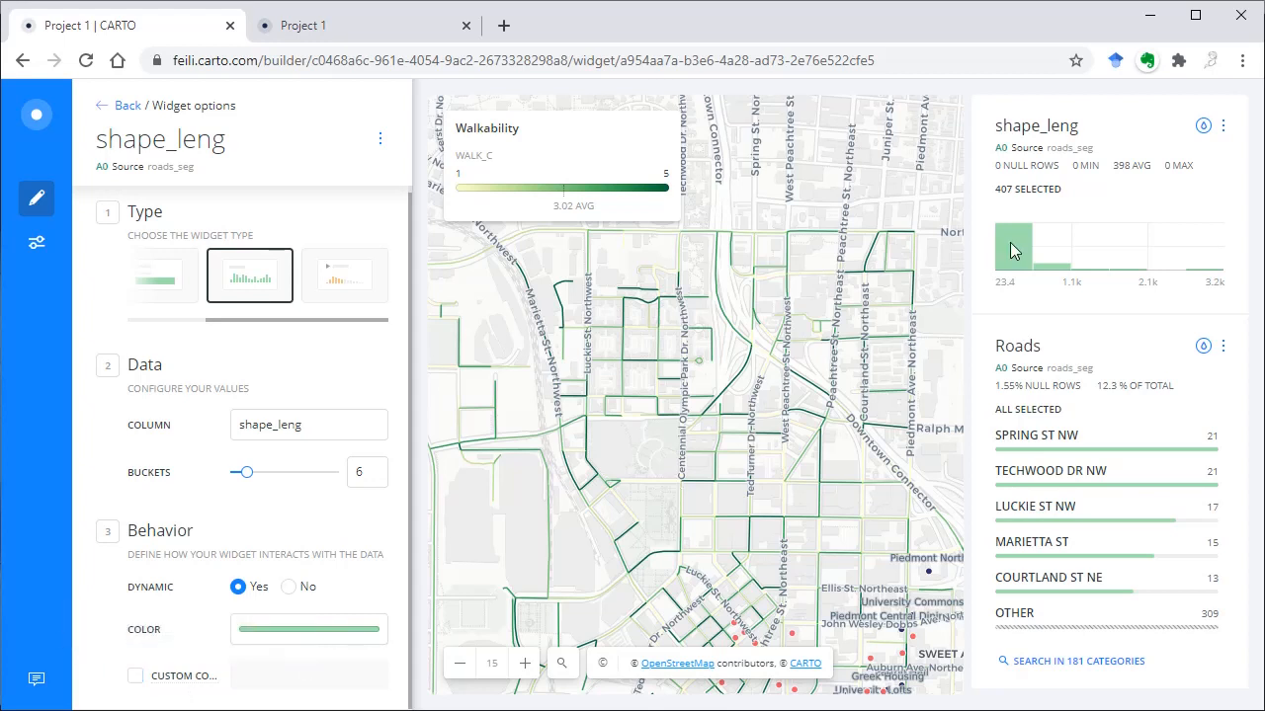
mouse_move(1203, 126)
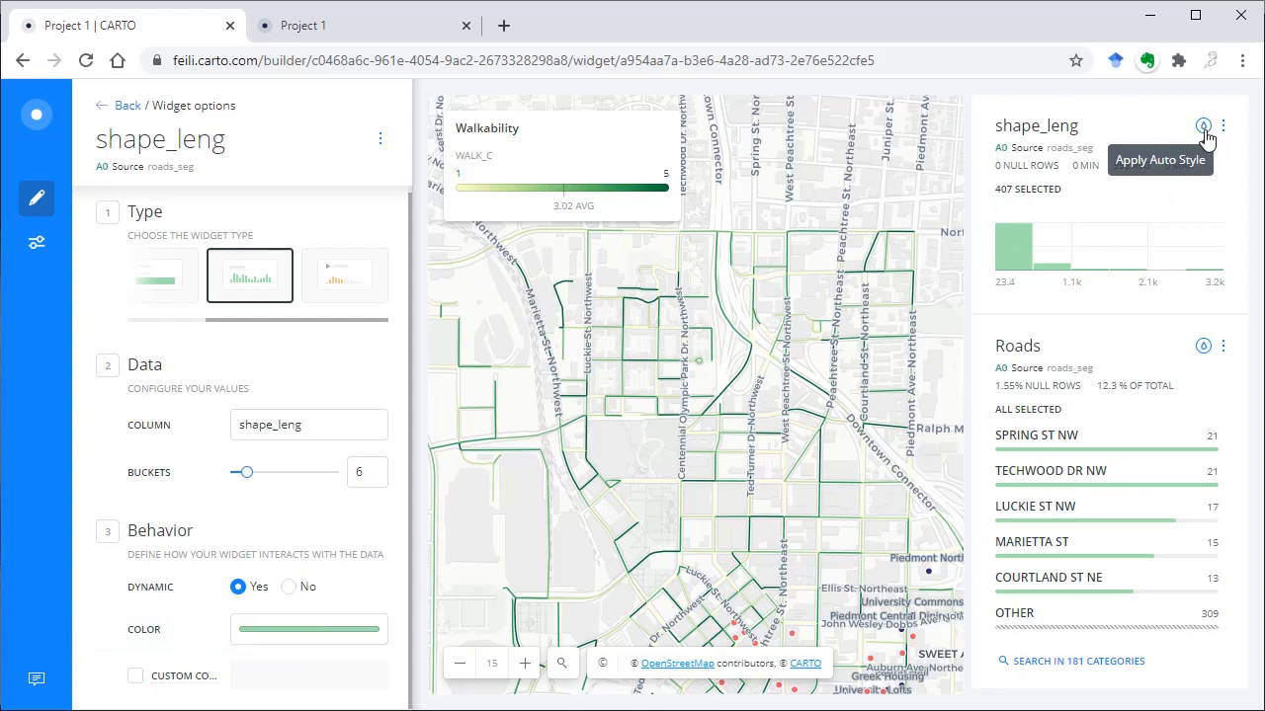
Turn on Custom color for the histogram and try a blue-green ramp with Auto Style.
click(1201, 126)
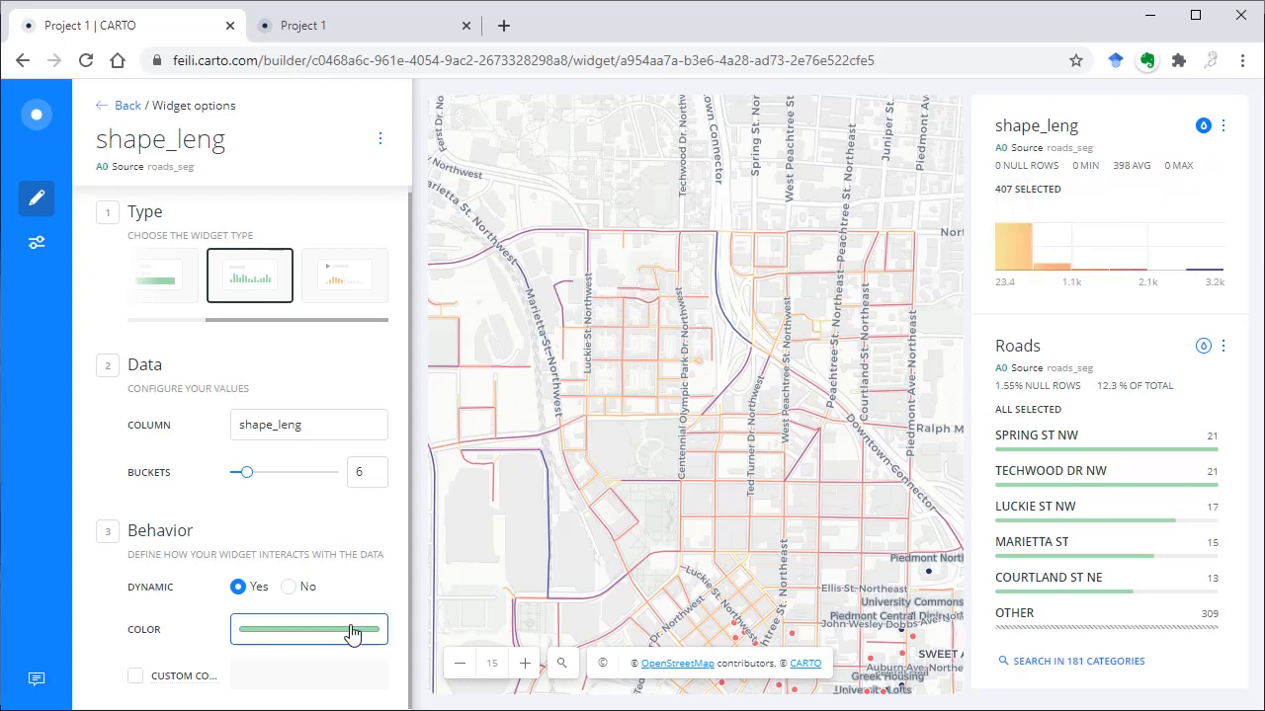
click(134, 675)
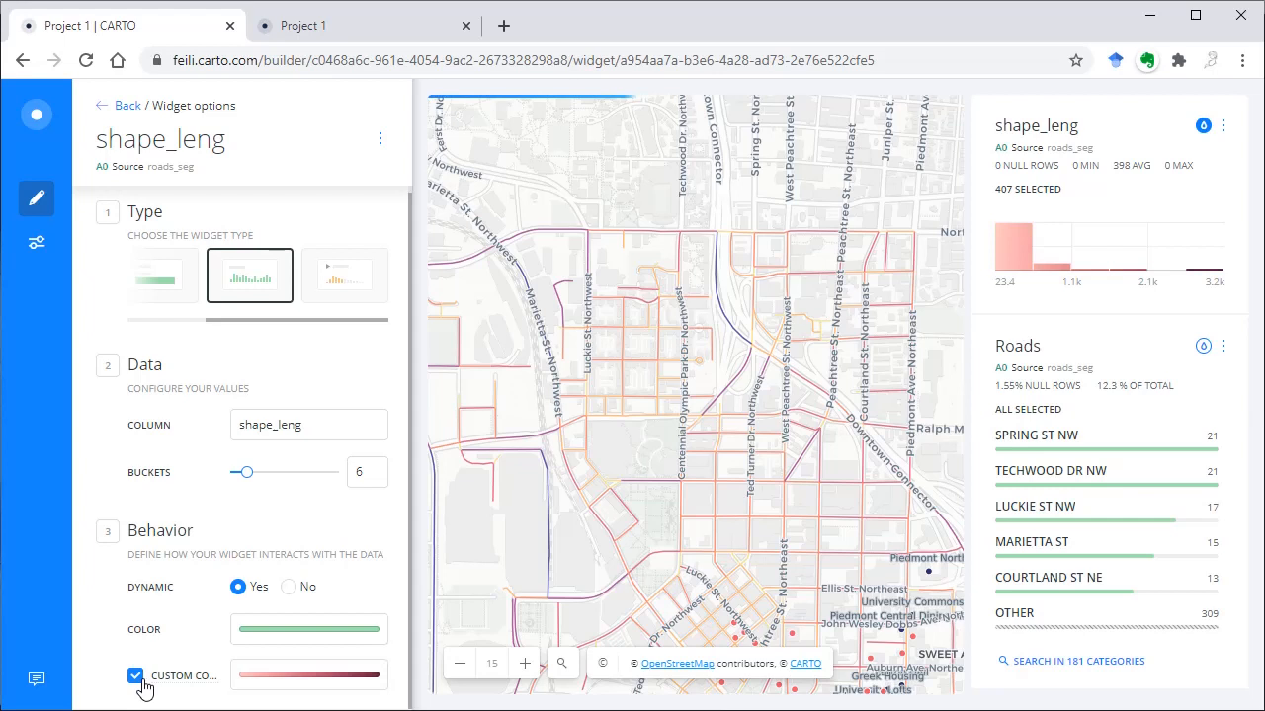
click(309, 676)
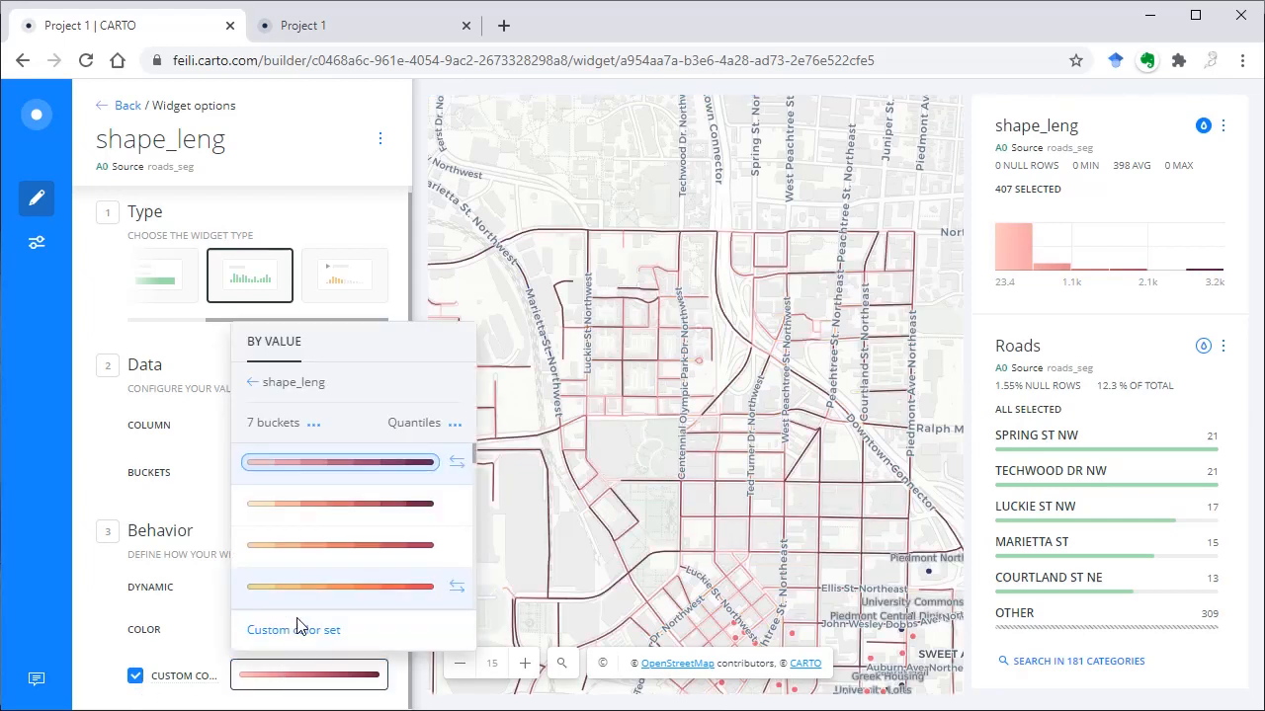
click(339, 545)
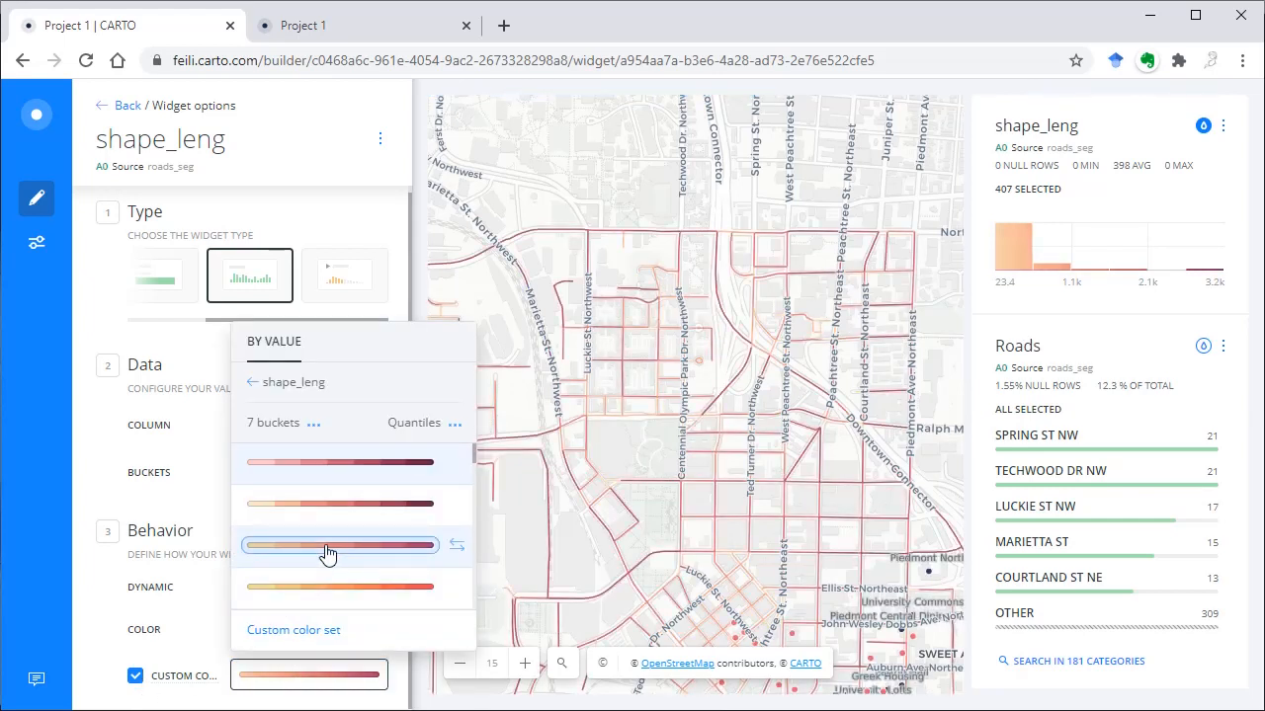
click(339, 522)
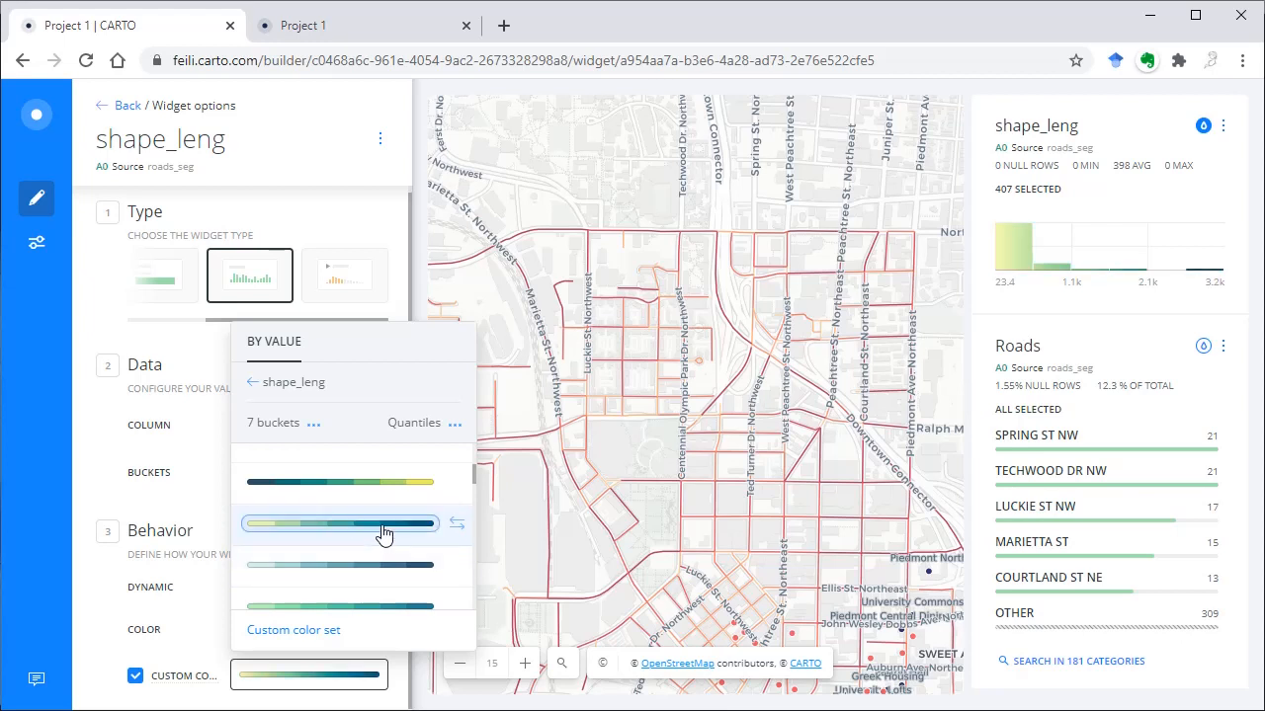
click(339, 521)
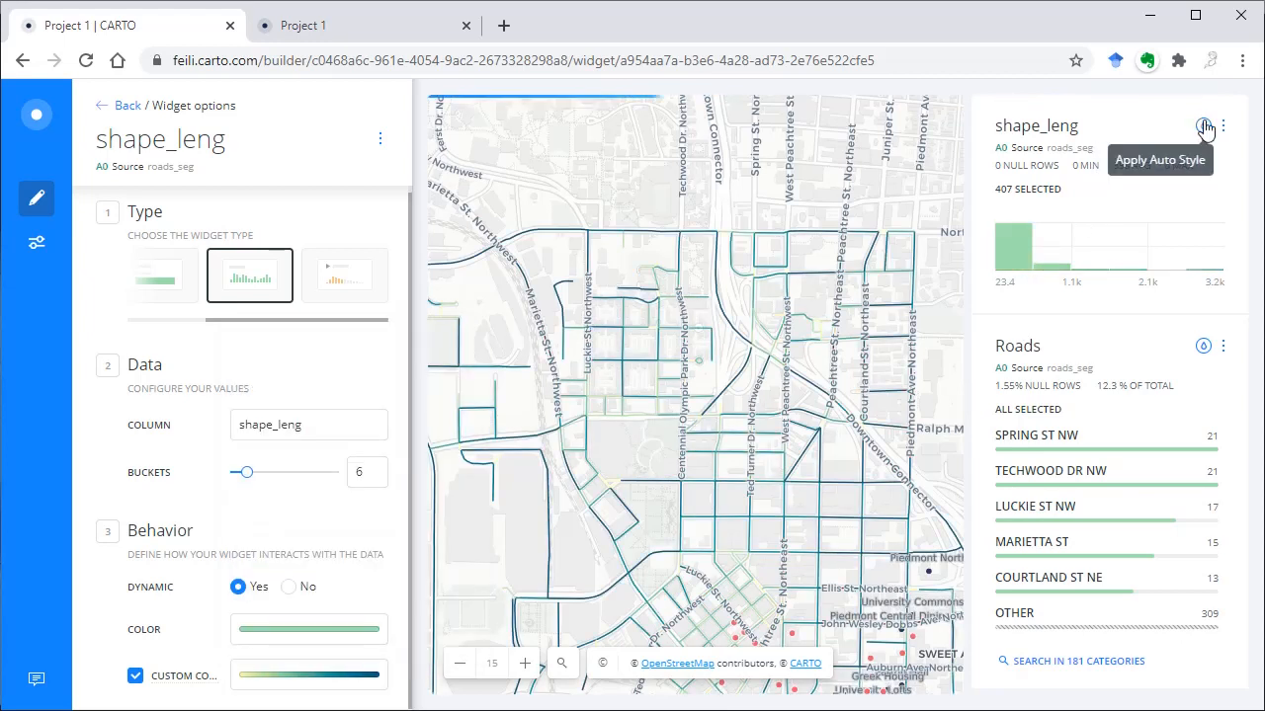
click(1204, 126)
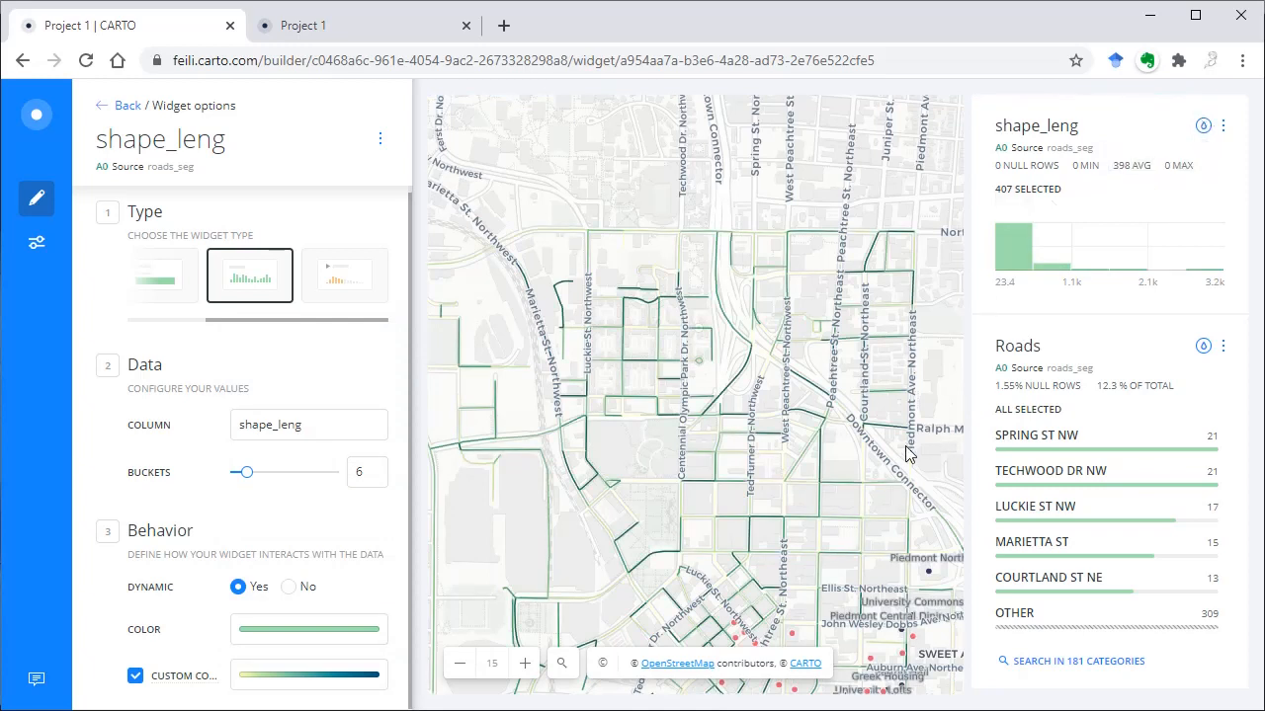
mouse_move(747, 423)
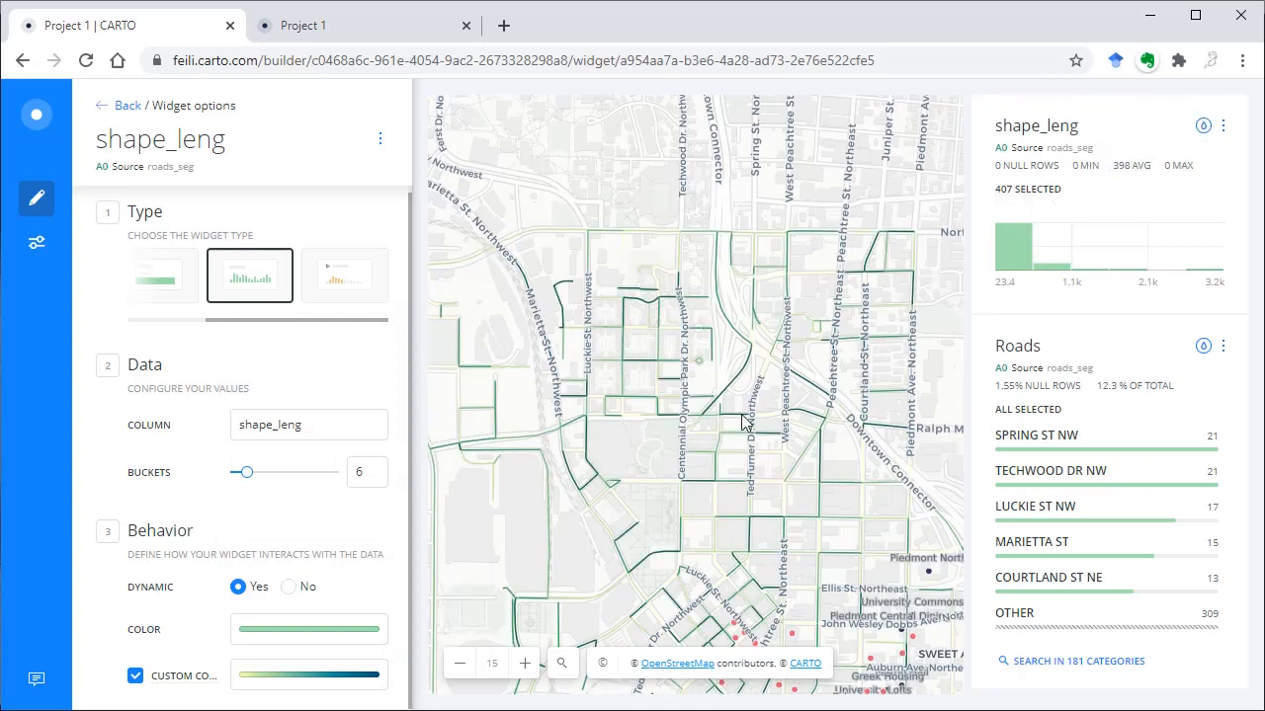
Choose the teal-to-red ramp and apply Auto Style to colour the roads by shape_leng.
click(309, 676)
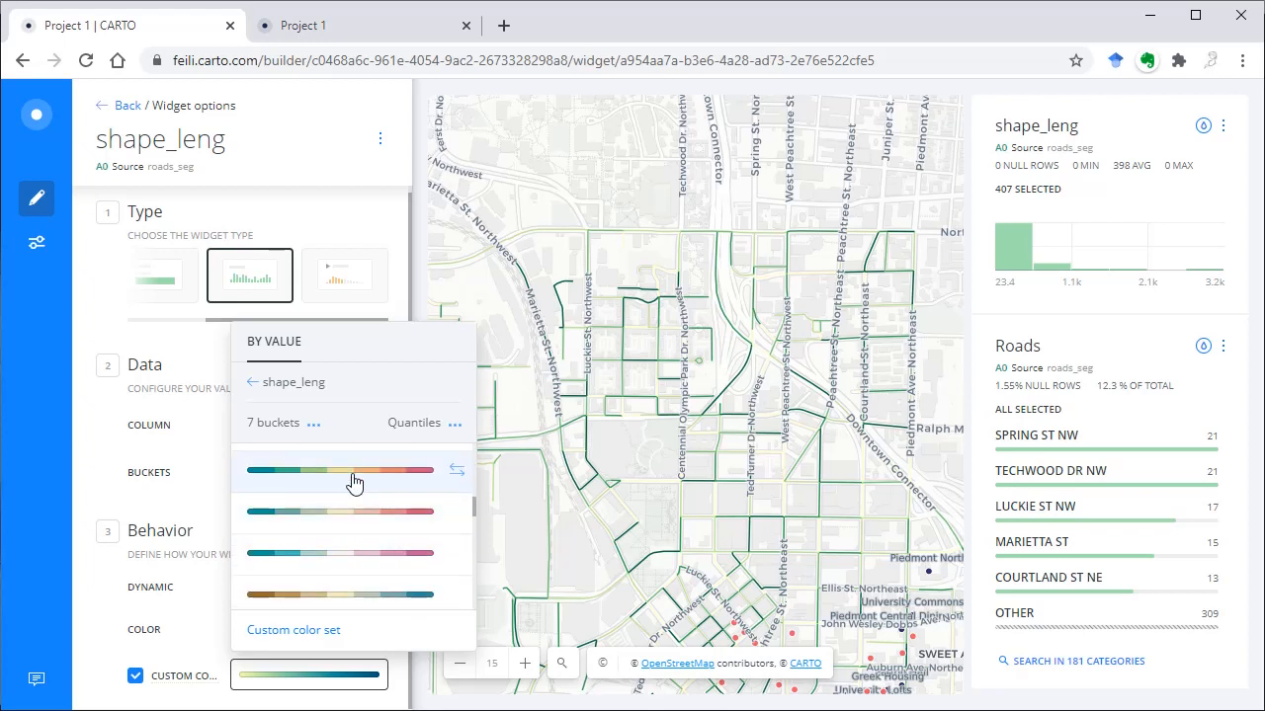
click(356, 470)
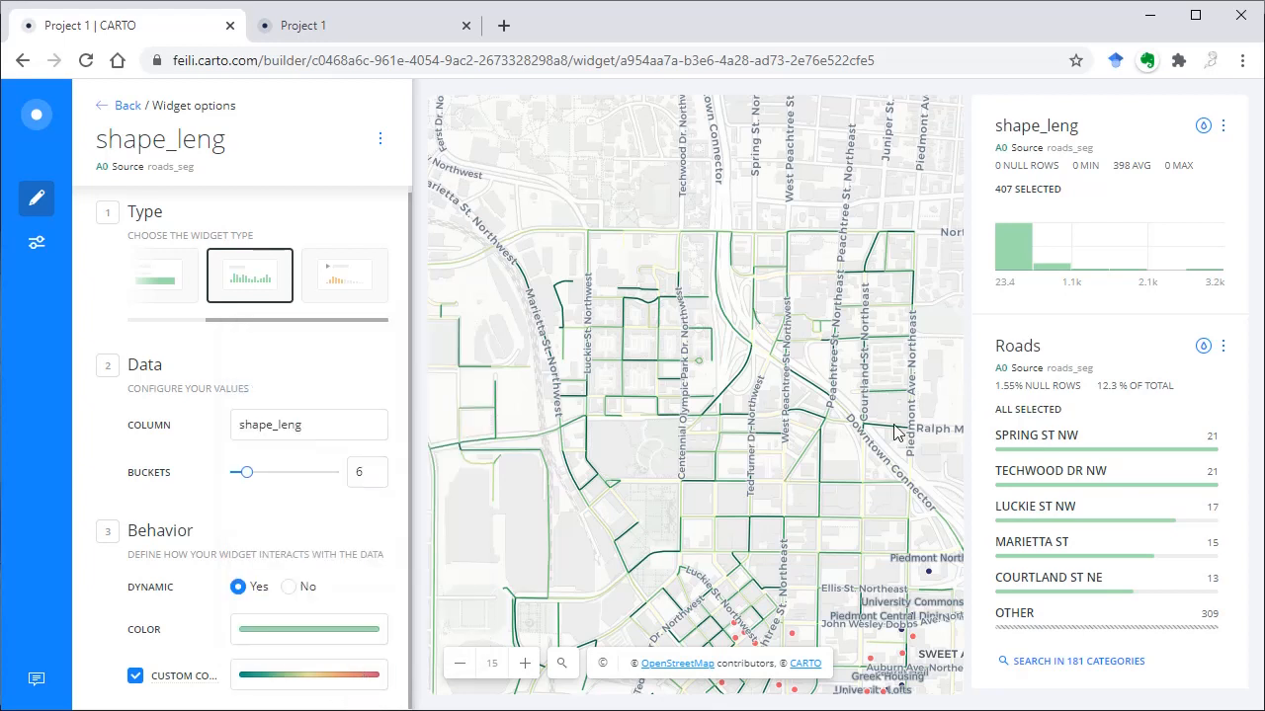
click(1202, 127)
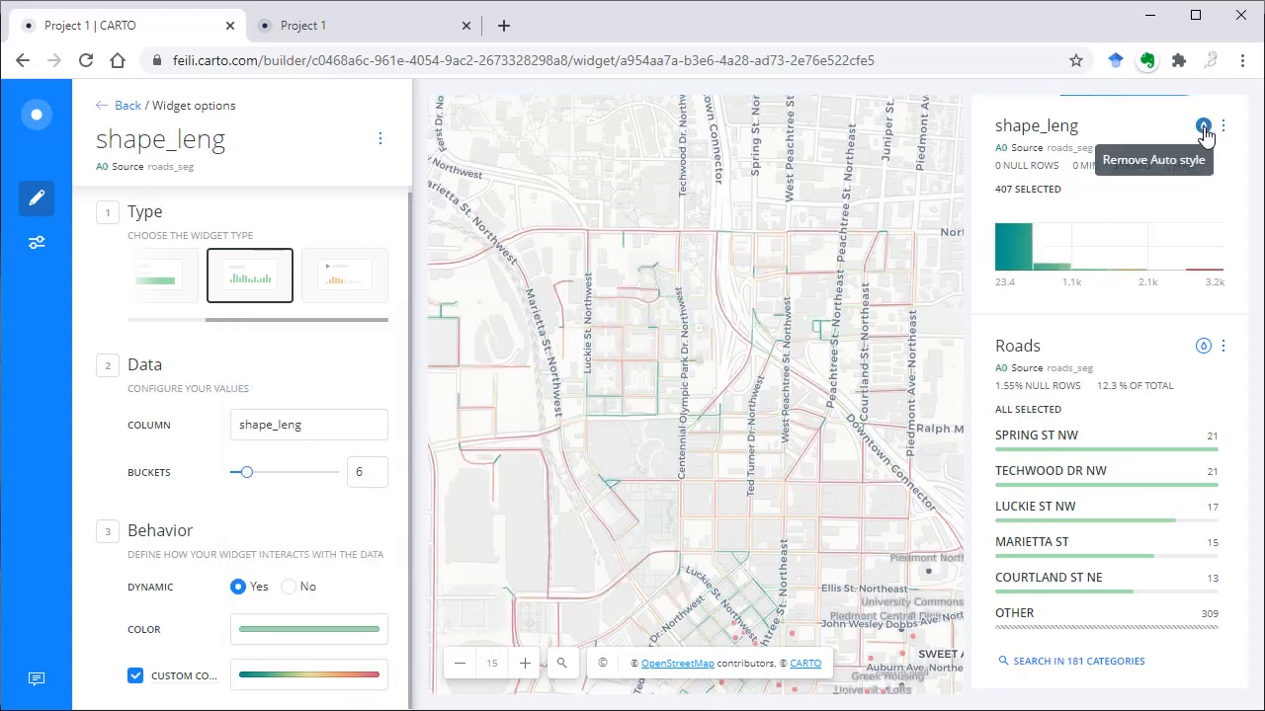
click(1201, 126)
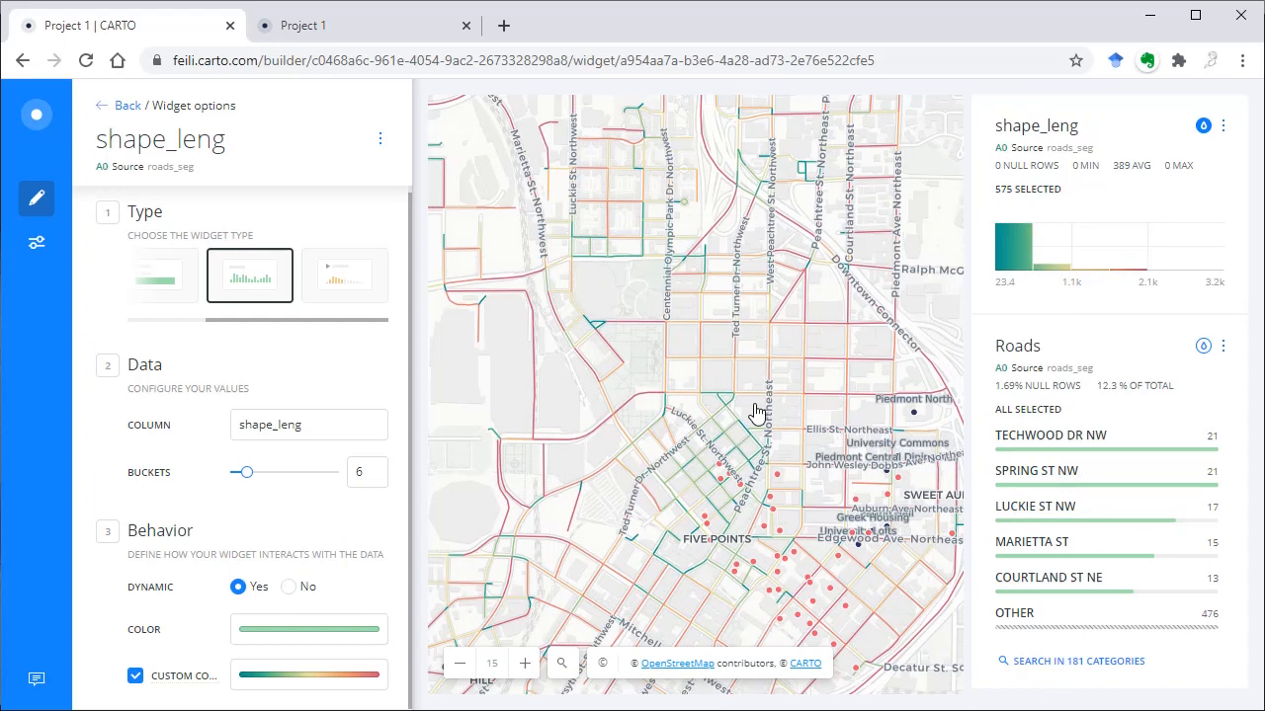
Add a Formula widget on the sidewalk column and review its AVG(sidewalk) options.
click(126, 104)
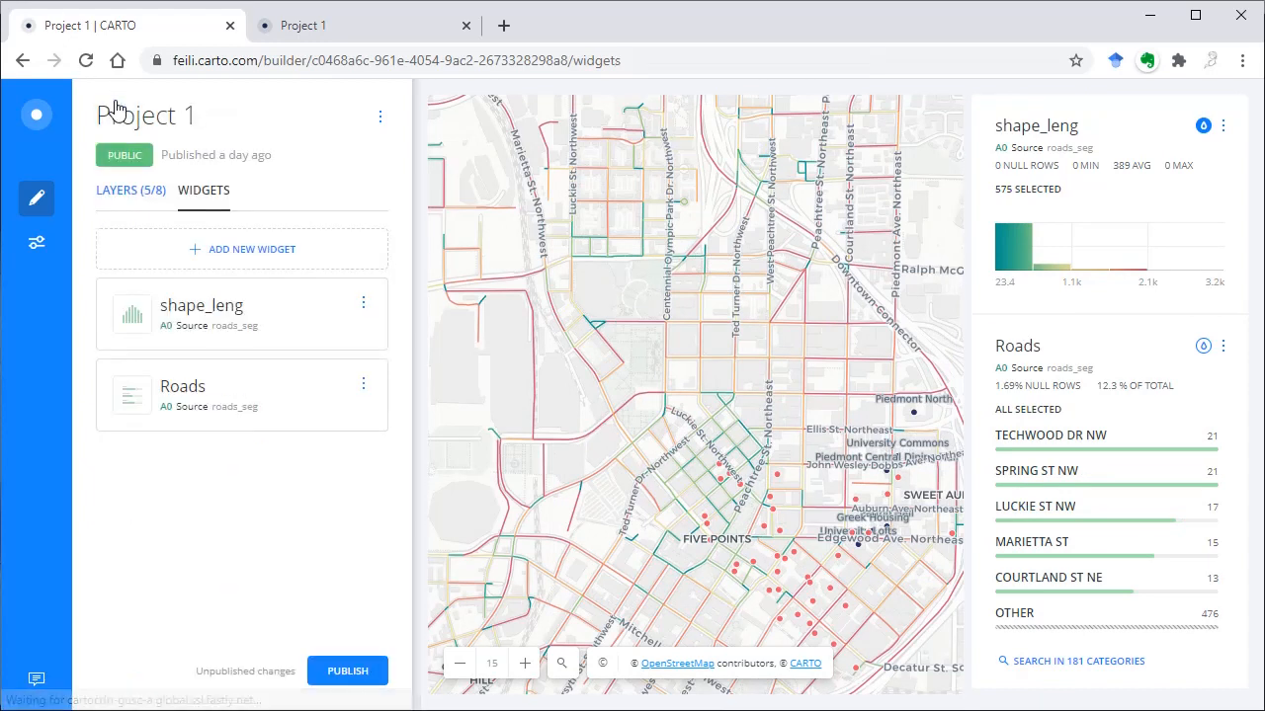
click(241, 249)
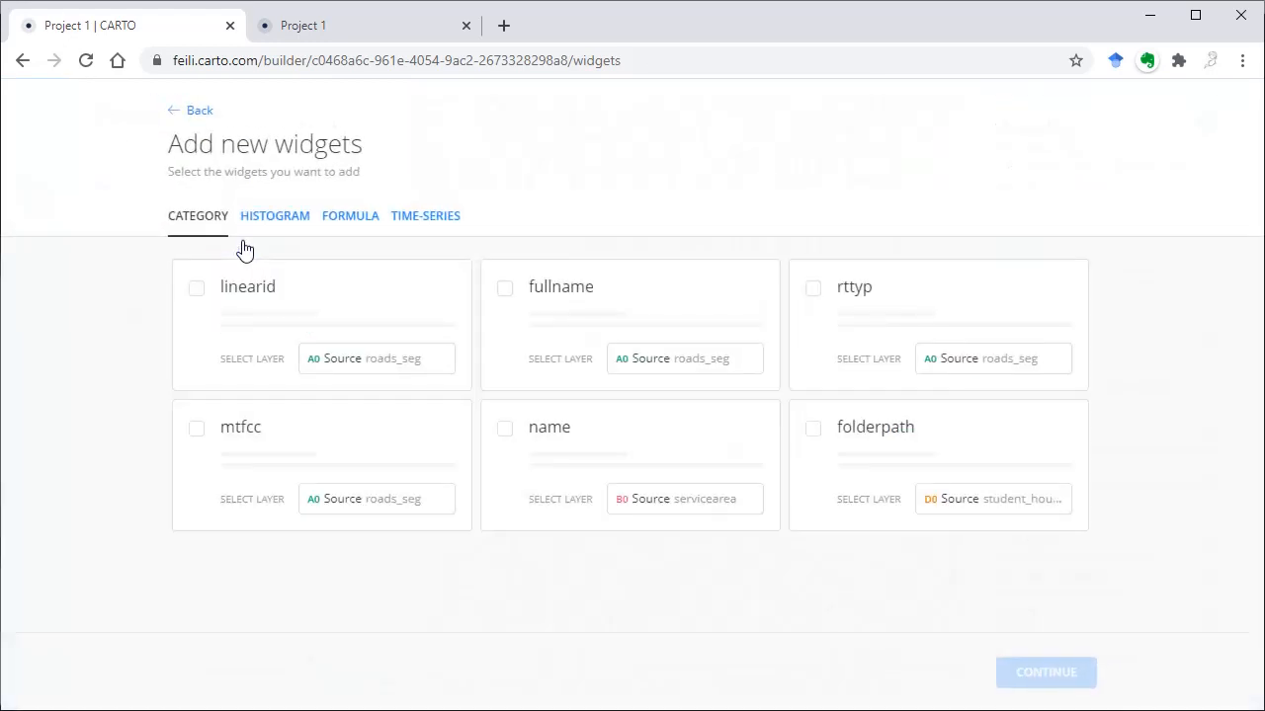
click(350, 215)
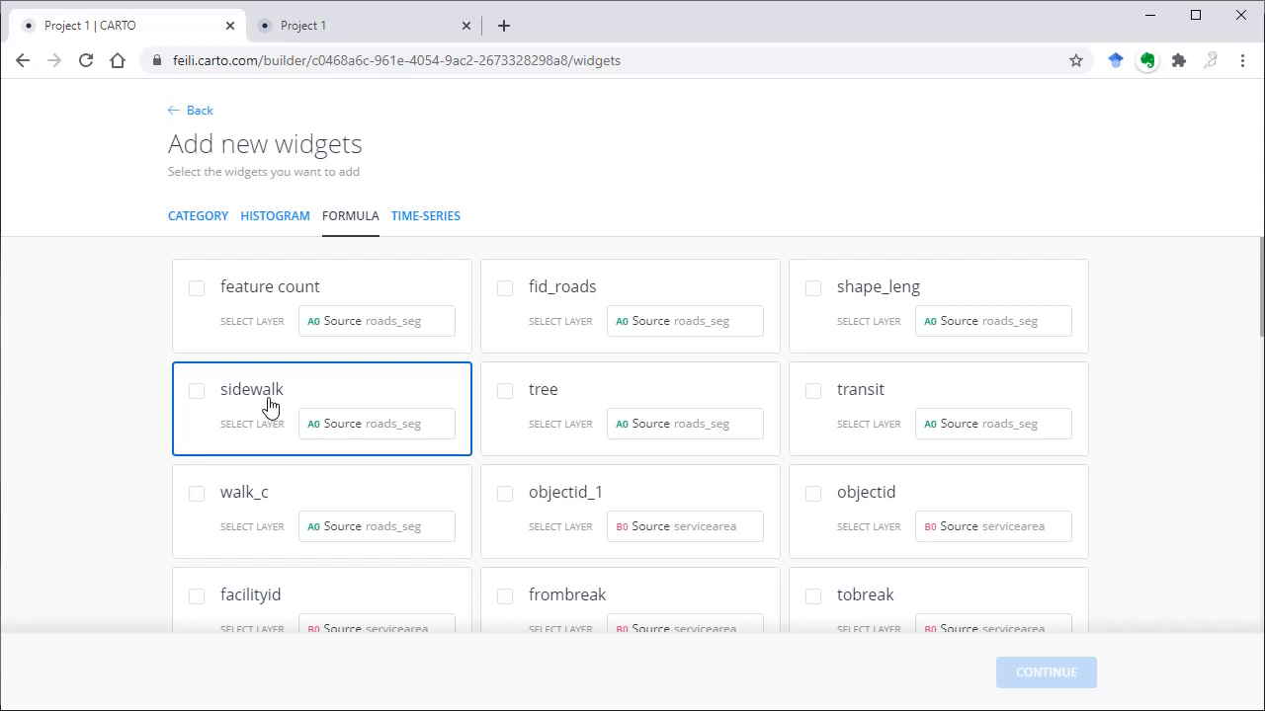
click(196, 392)
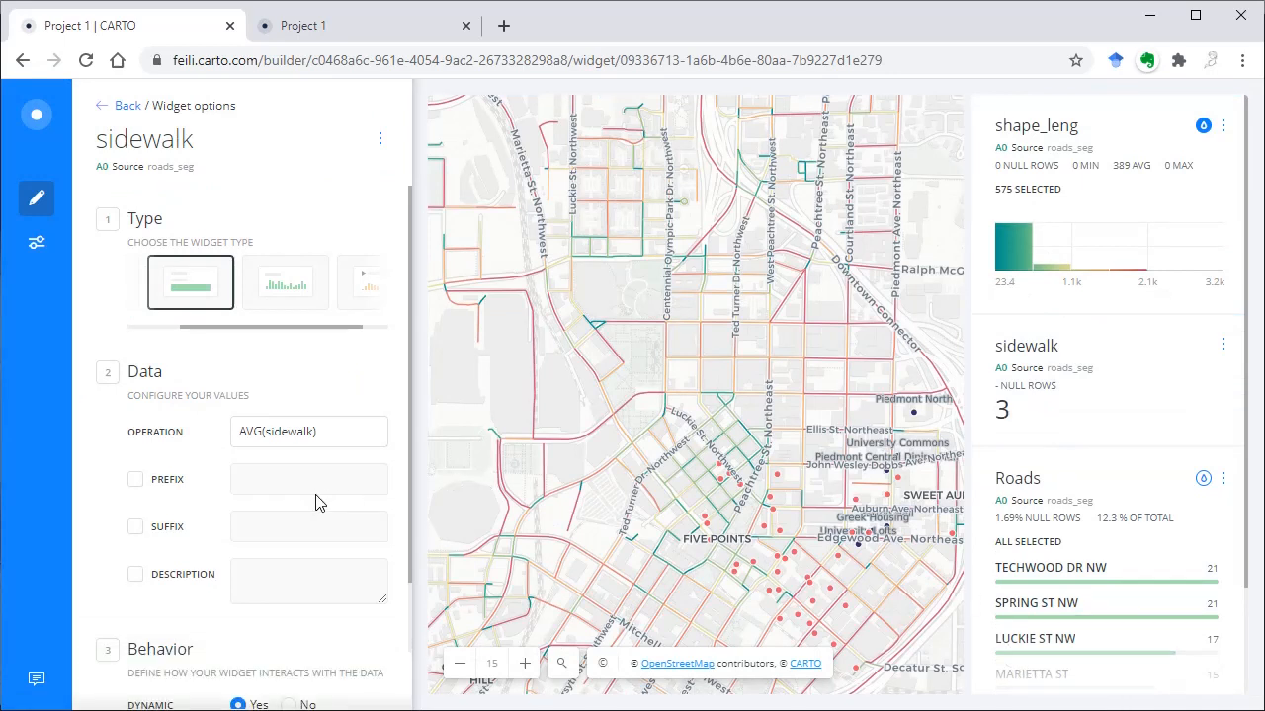
click(308, 431)
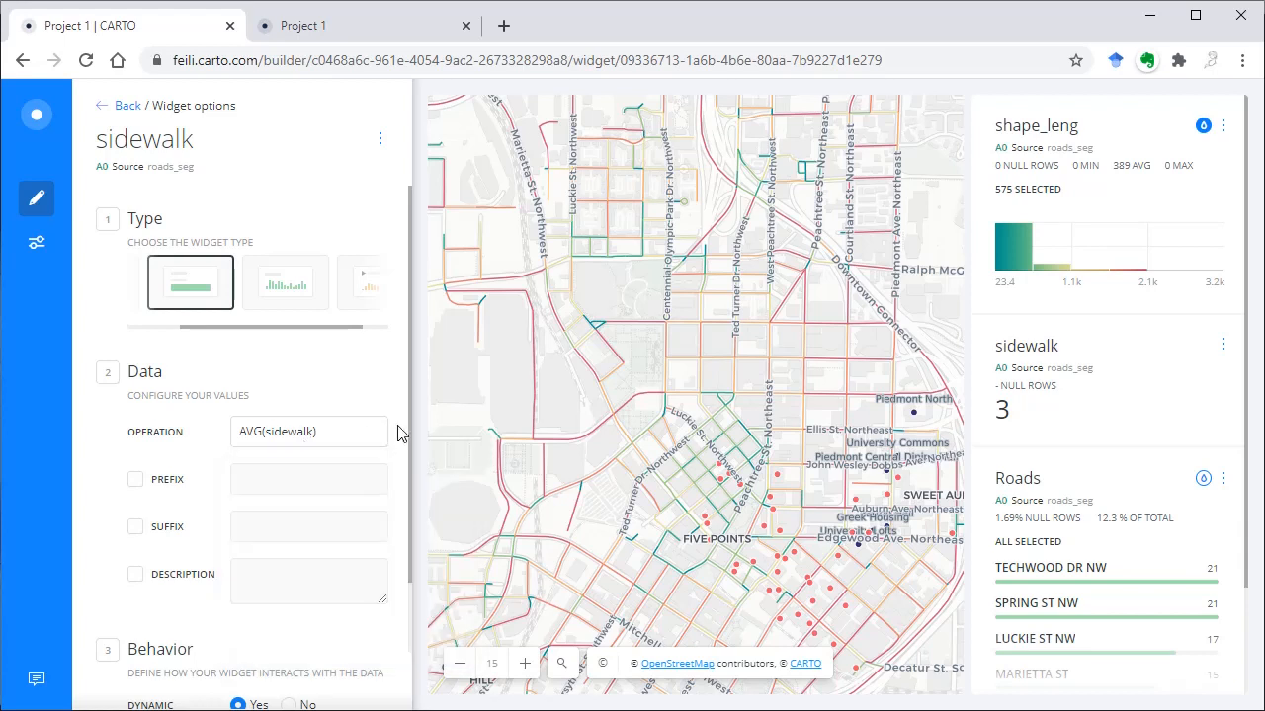
mouse_move(415, 523)
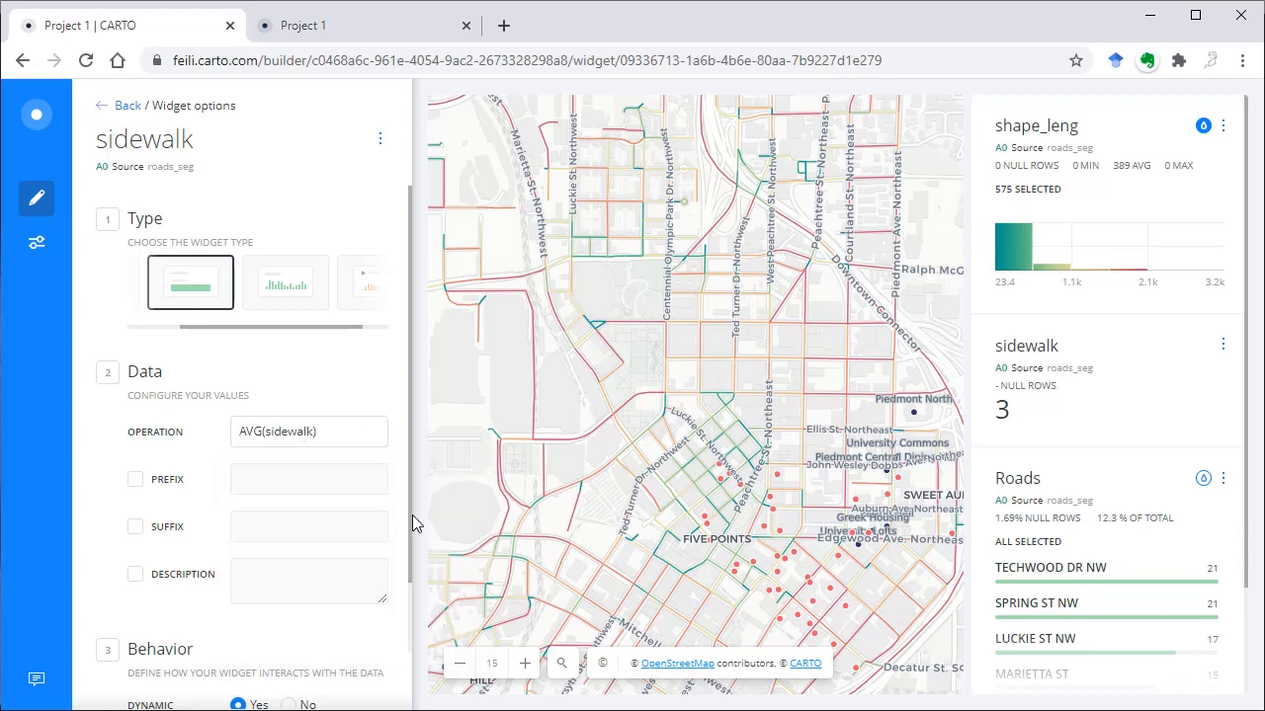
scroll(down, 3)
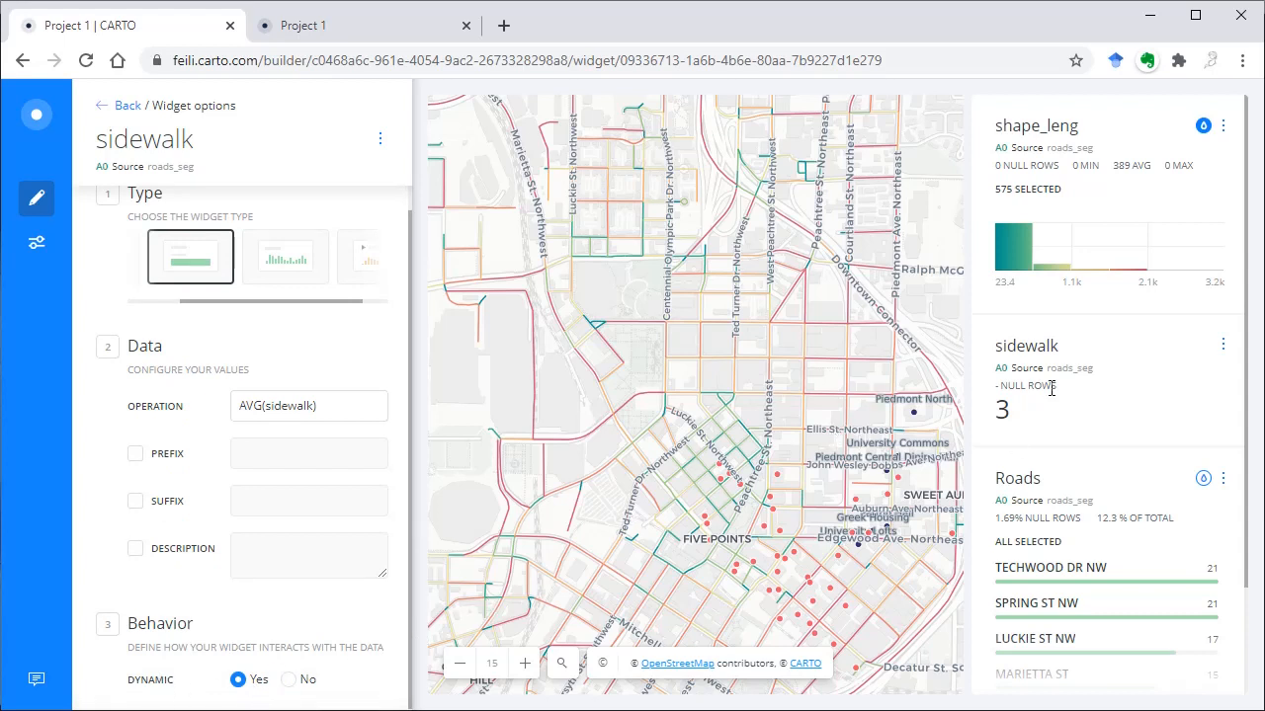
mouse_move(1001, 409)
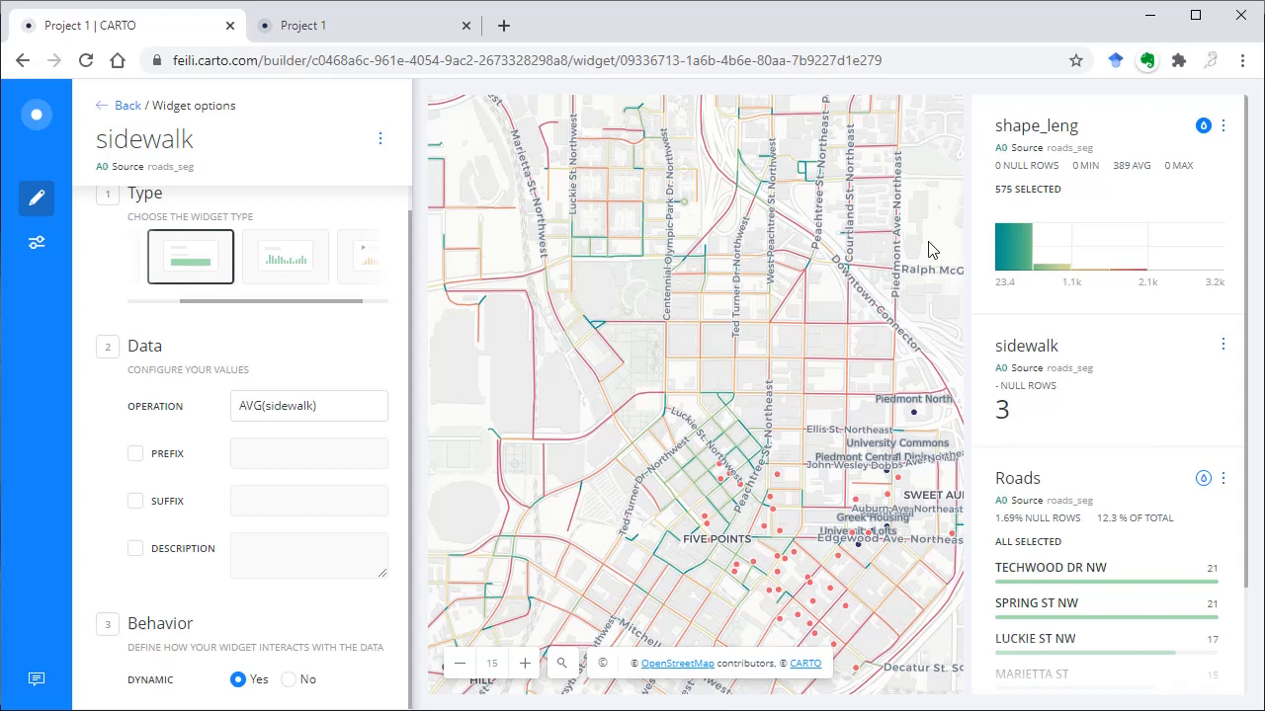
mouse_move(999, 407)
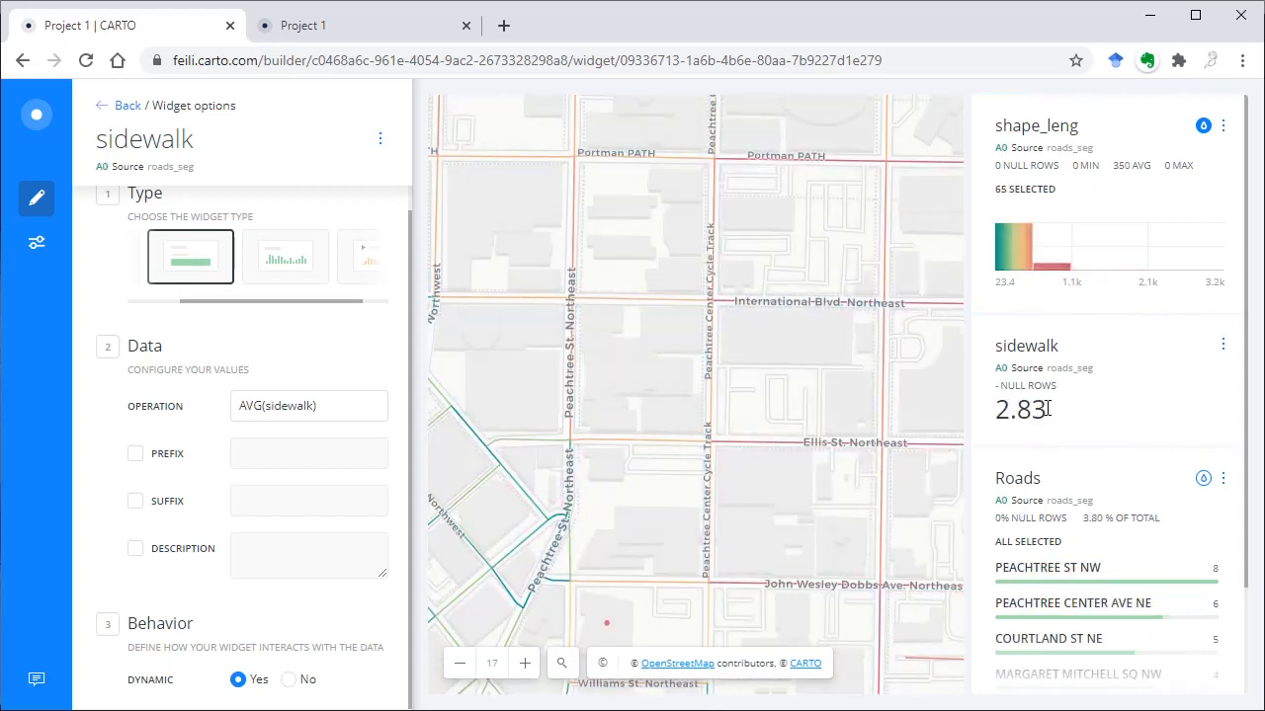
mouse_move(1043, 409)
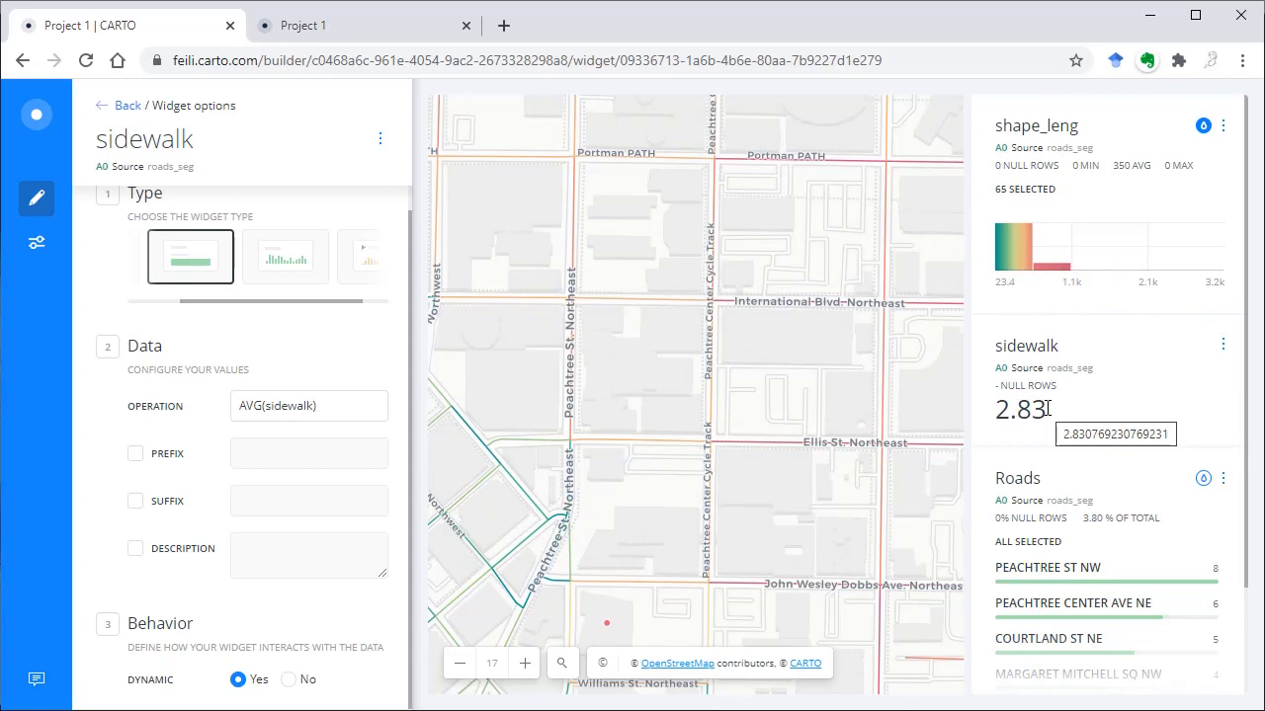
mouse_move(198, 483)
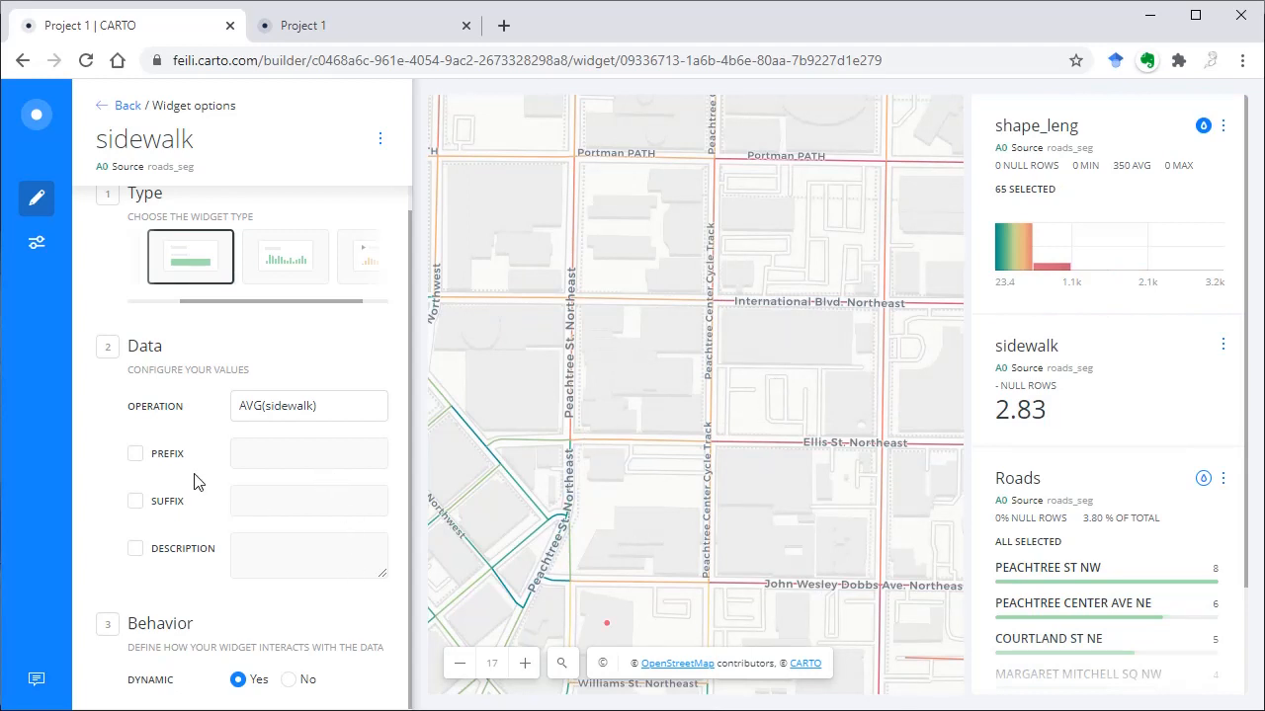
Give the sidewalk widget a $ prefix, % suffix and the description 'slkj'.
click(135, 453)
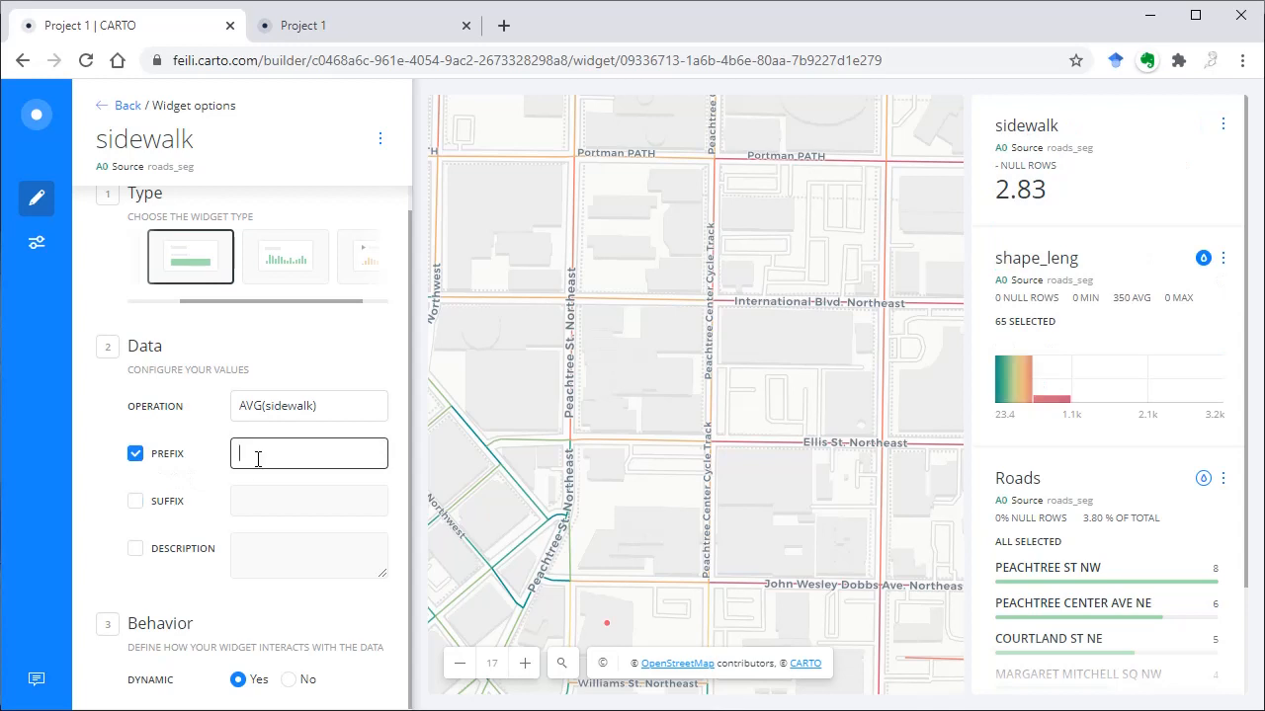
text($)
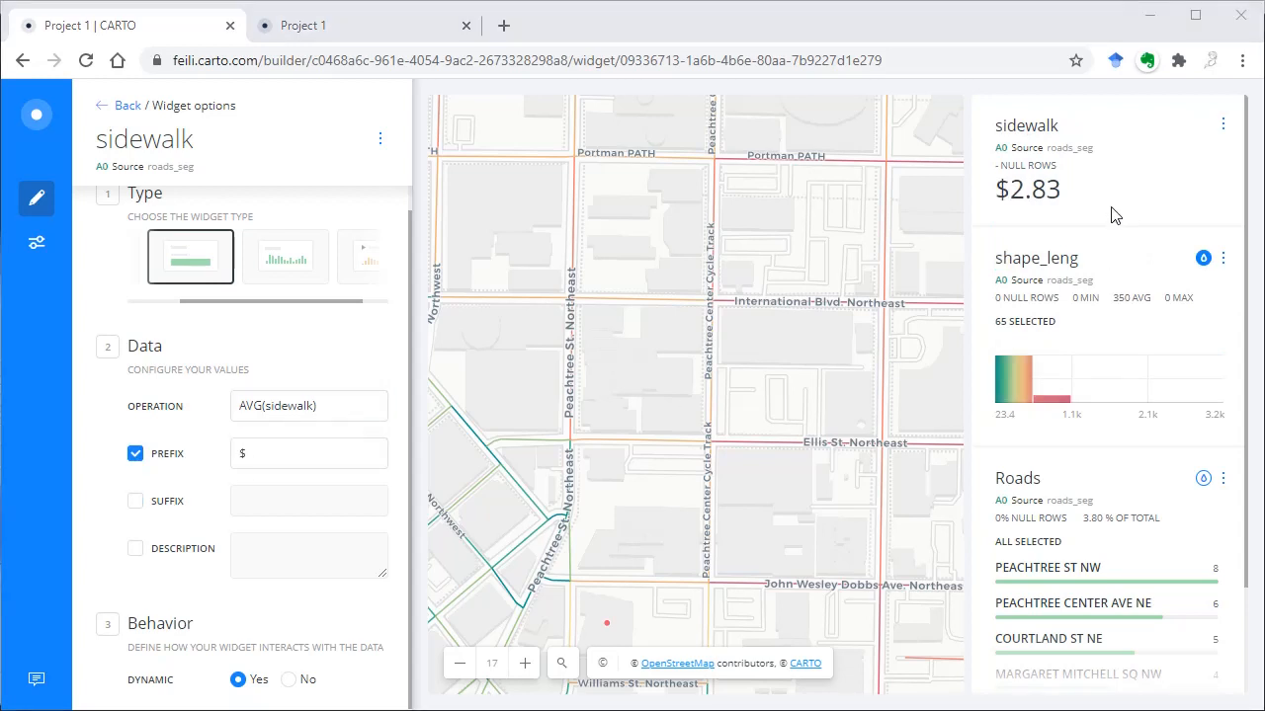
mouse_move(305, 533)
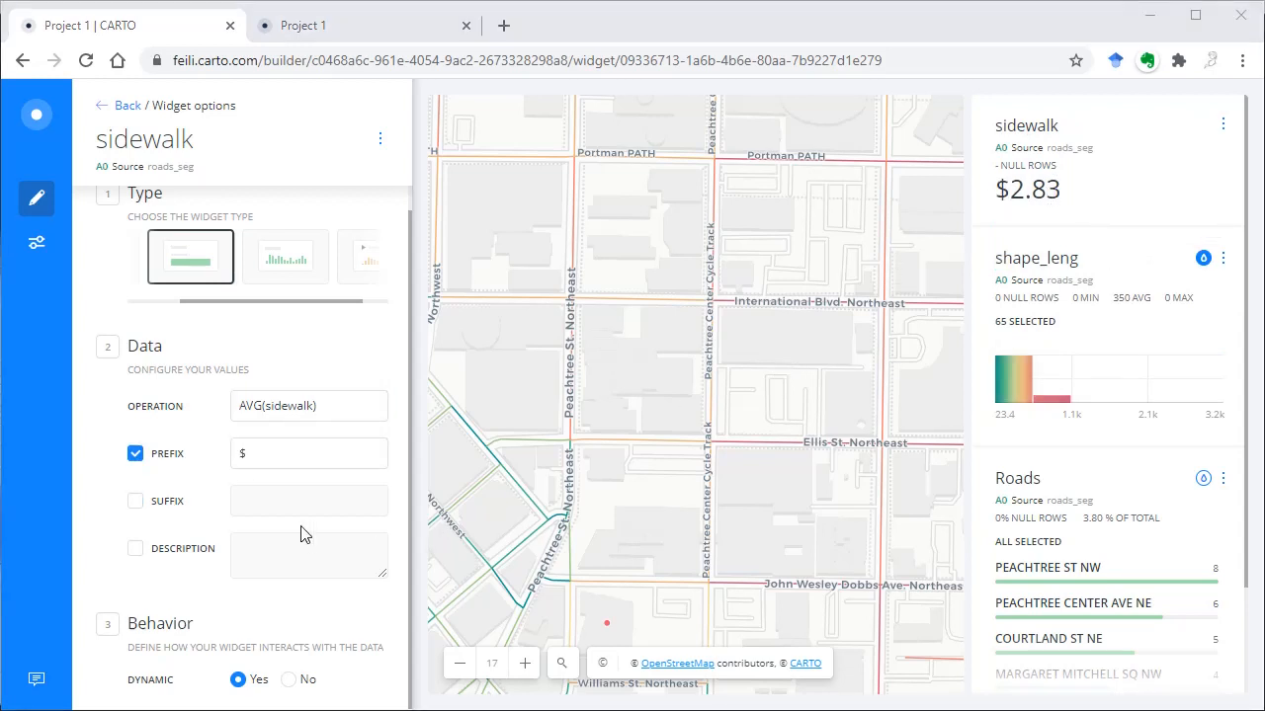
click(134, 502)
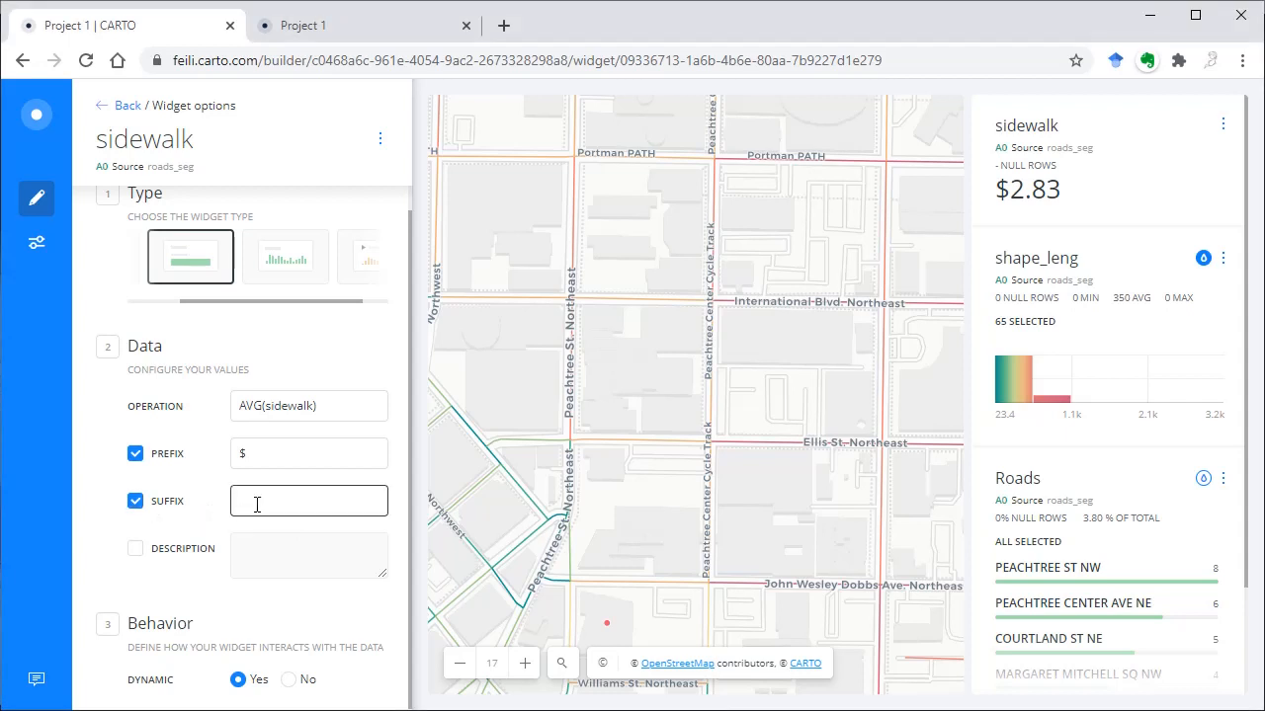
text(%)
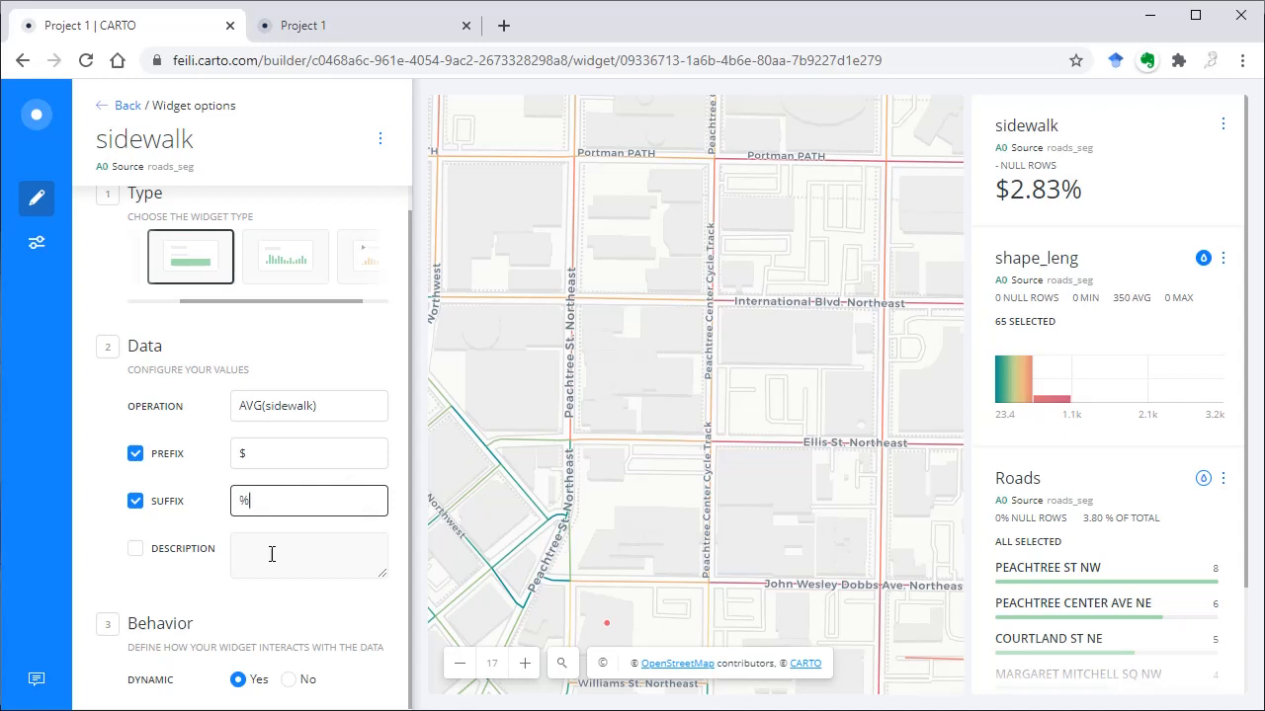
click(134, 550)
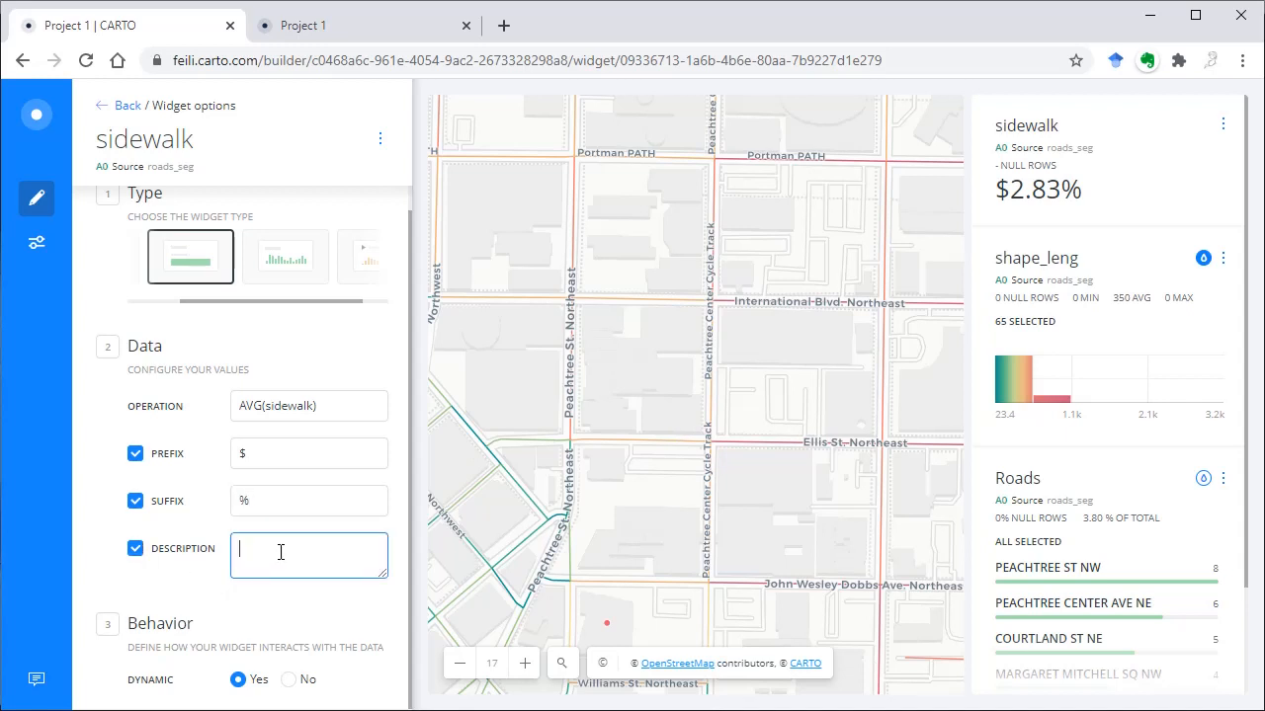
text(slkj)
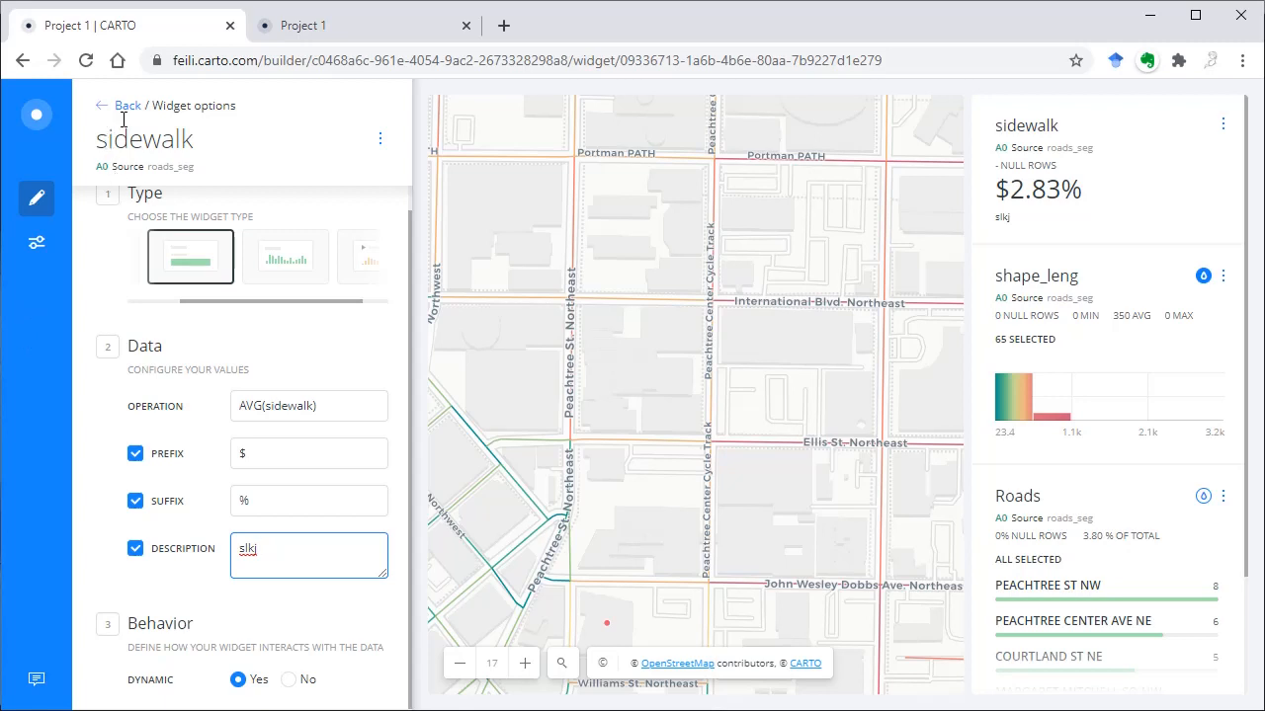
Show the Student Housing layer's DATA columns and scroll down to the name field.
click(126, 107)
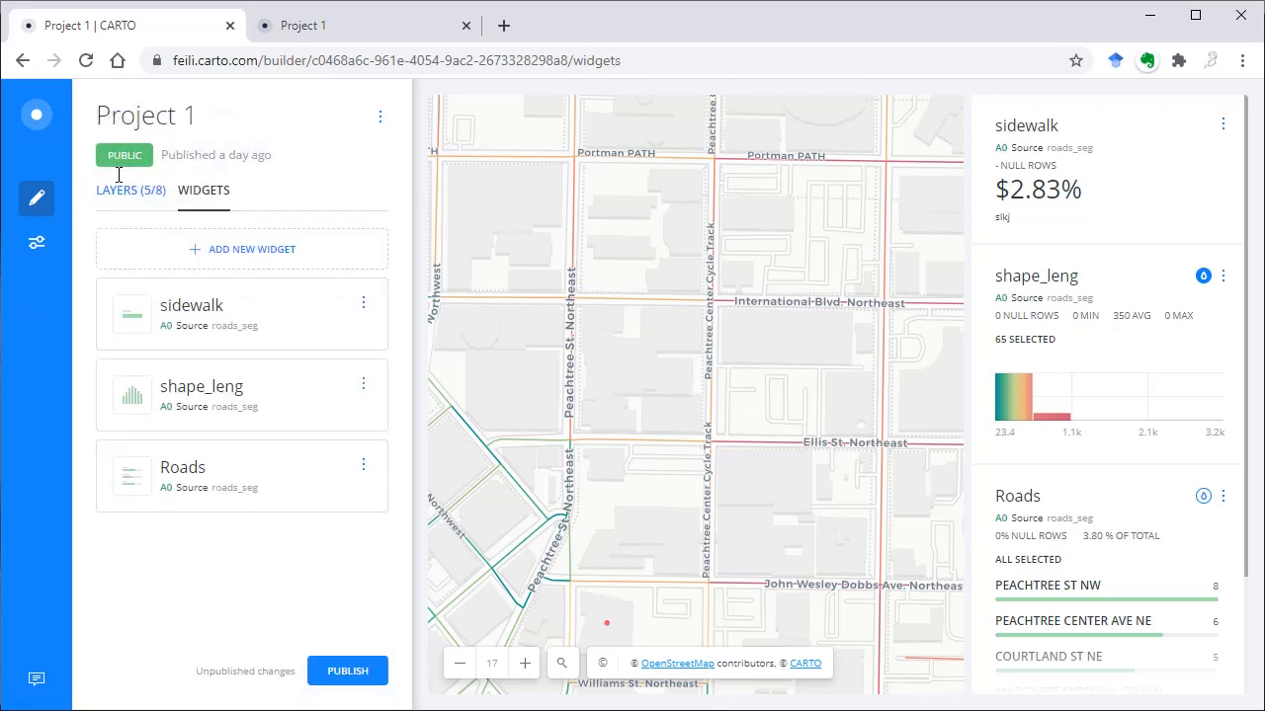
click(130, 189)
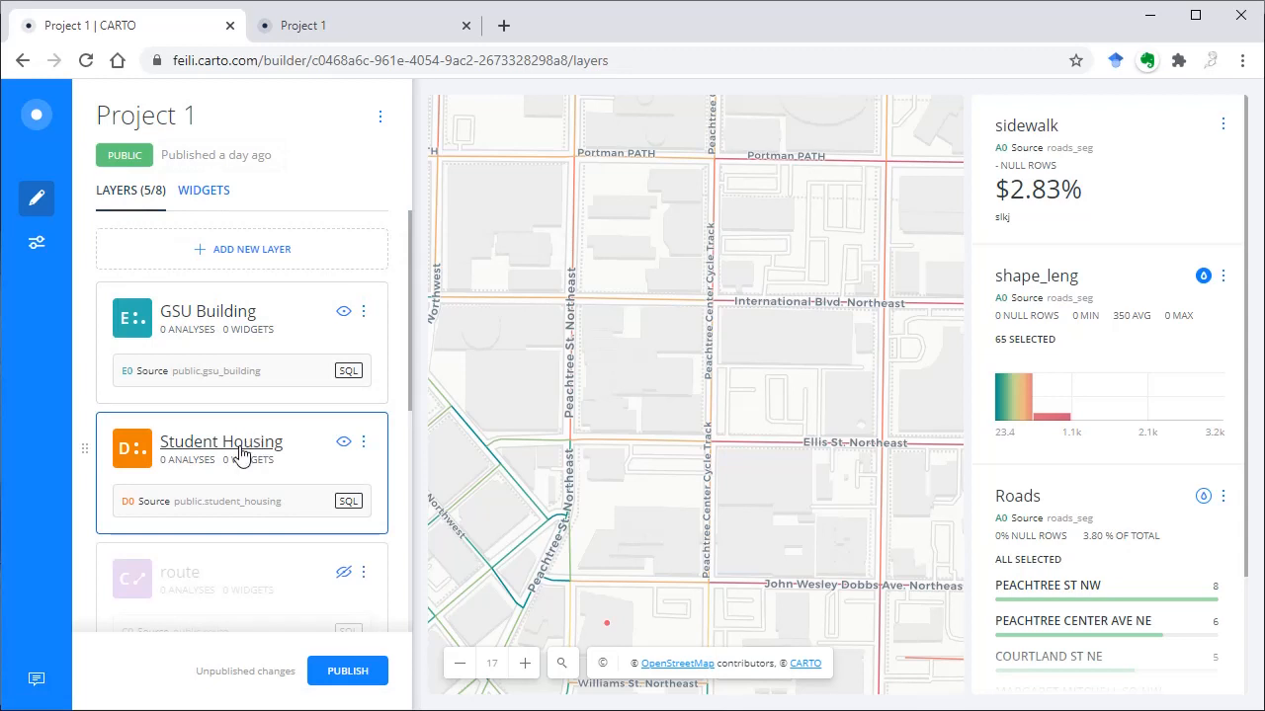
click(221, 443)
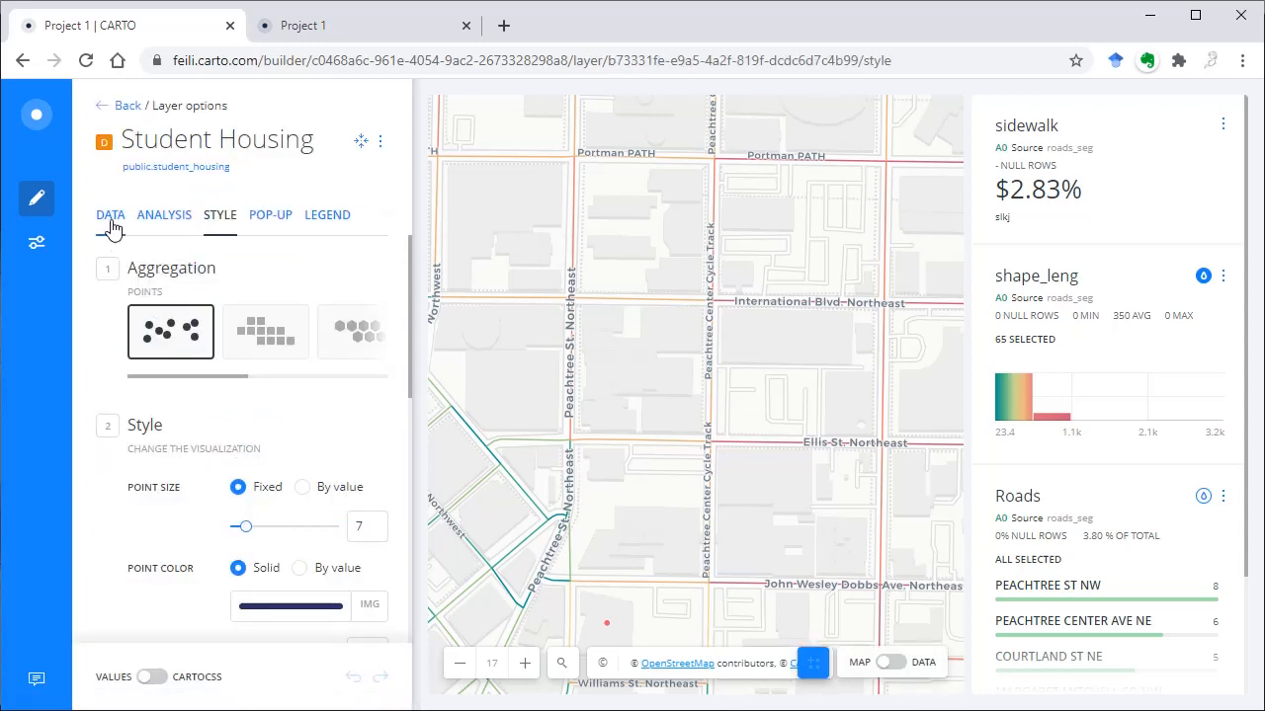
click(111, 213)
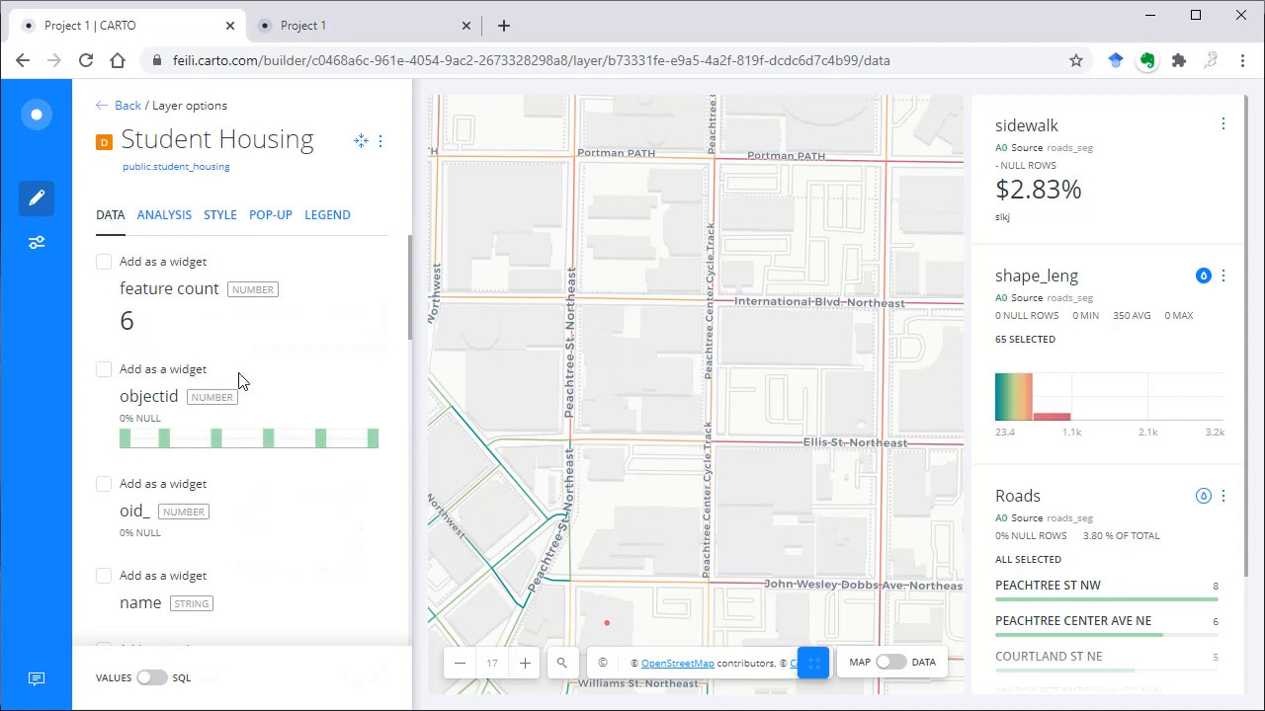
scroll(down, 3)
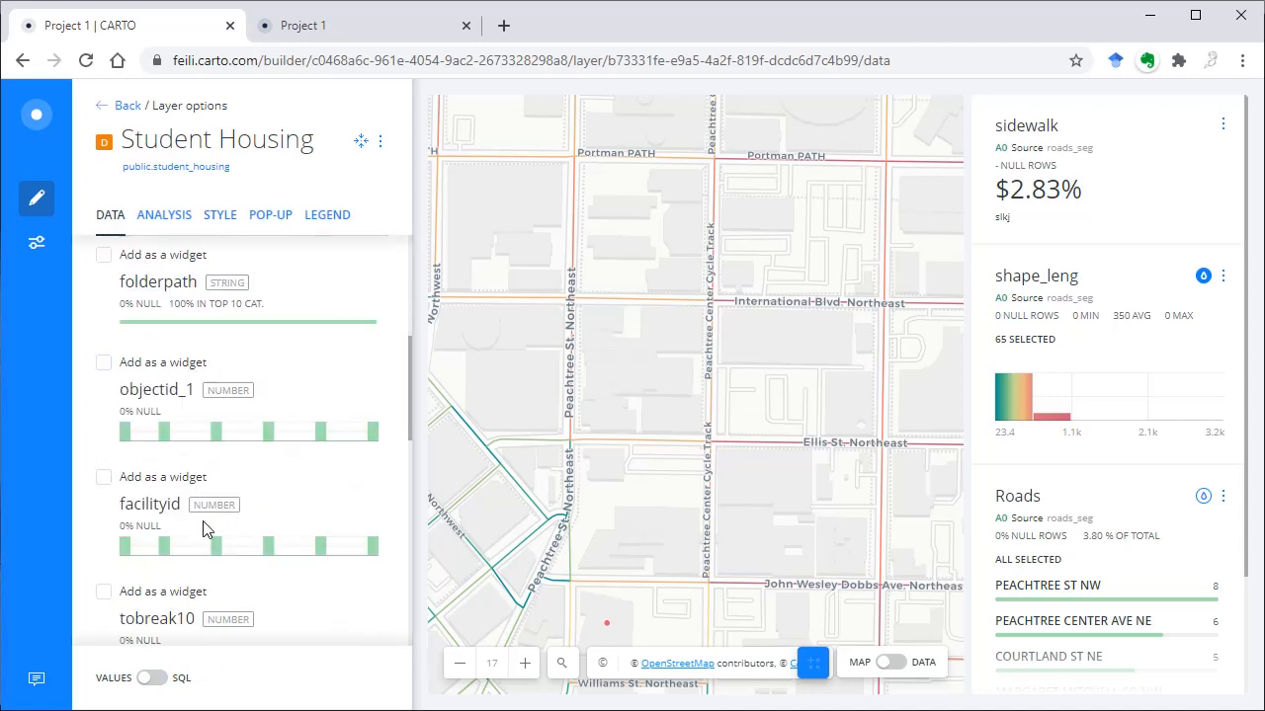
scroll(down, 3)
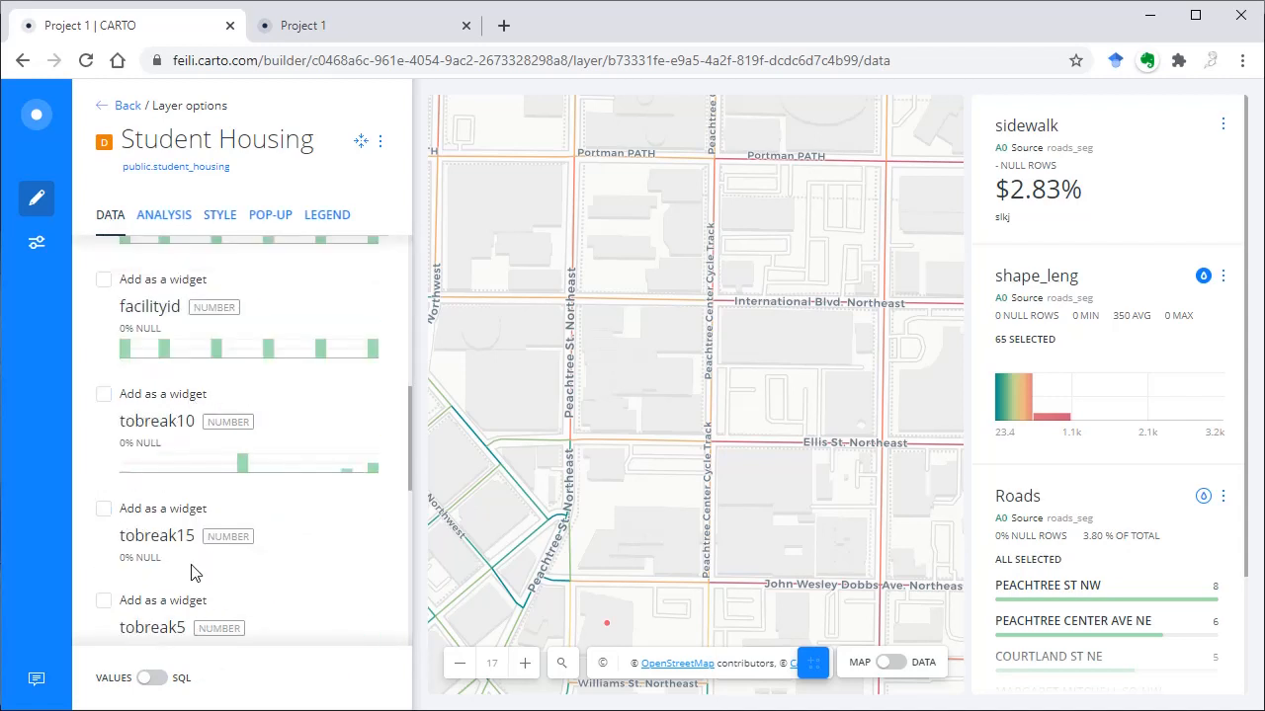
scroll(down, 3)
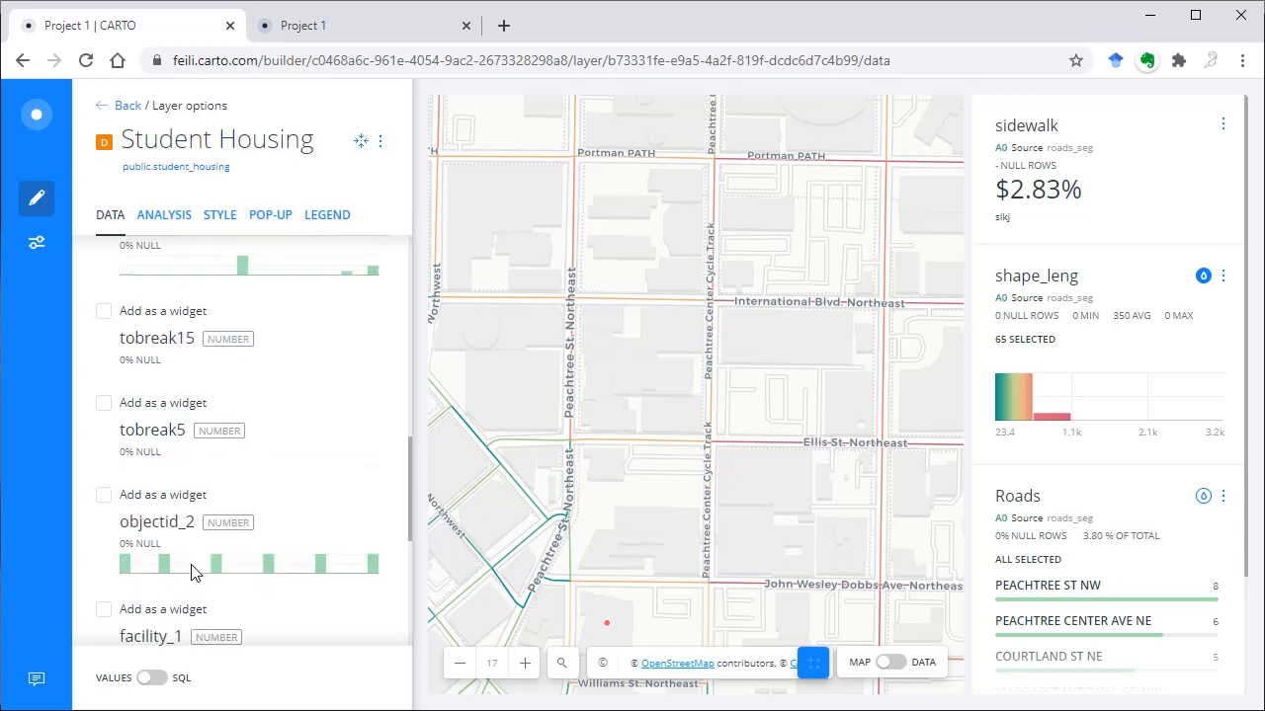
scroll(down, 3)
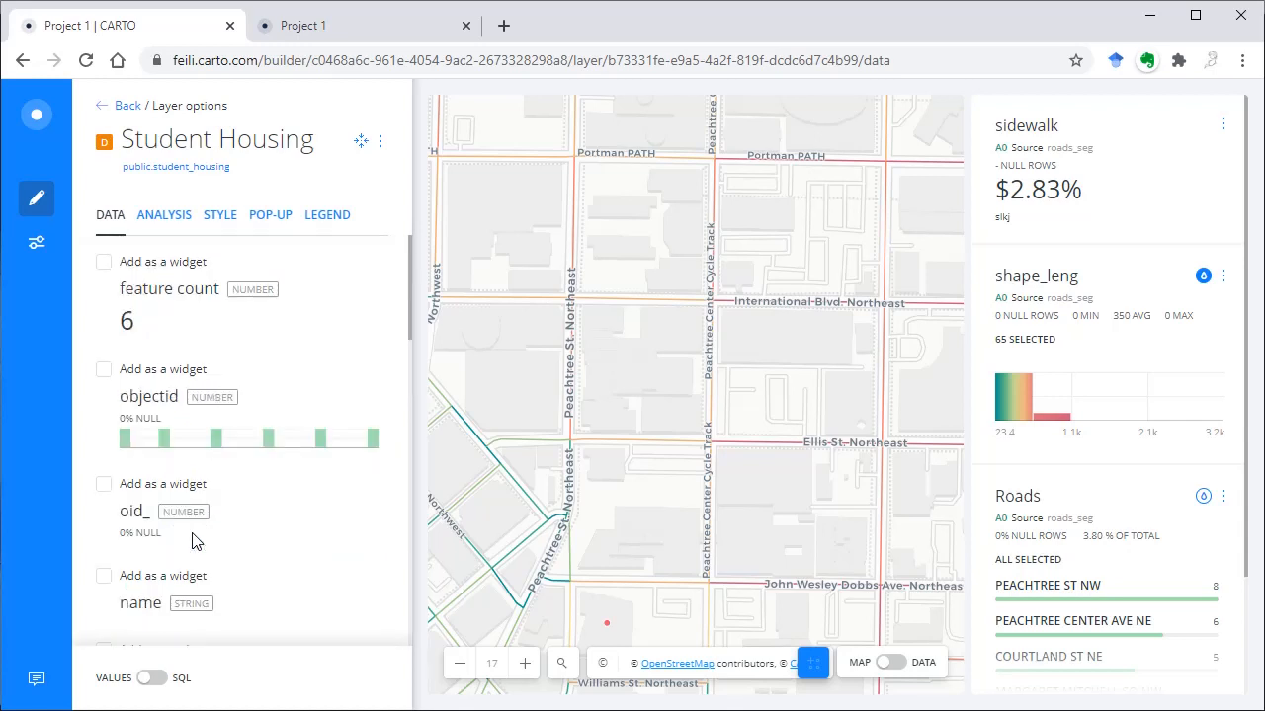
scroll(down, 3)
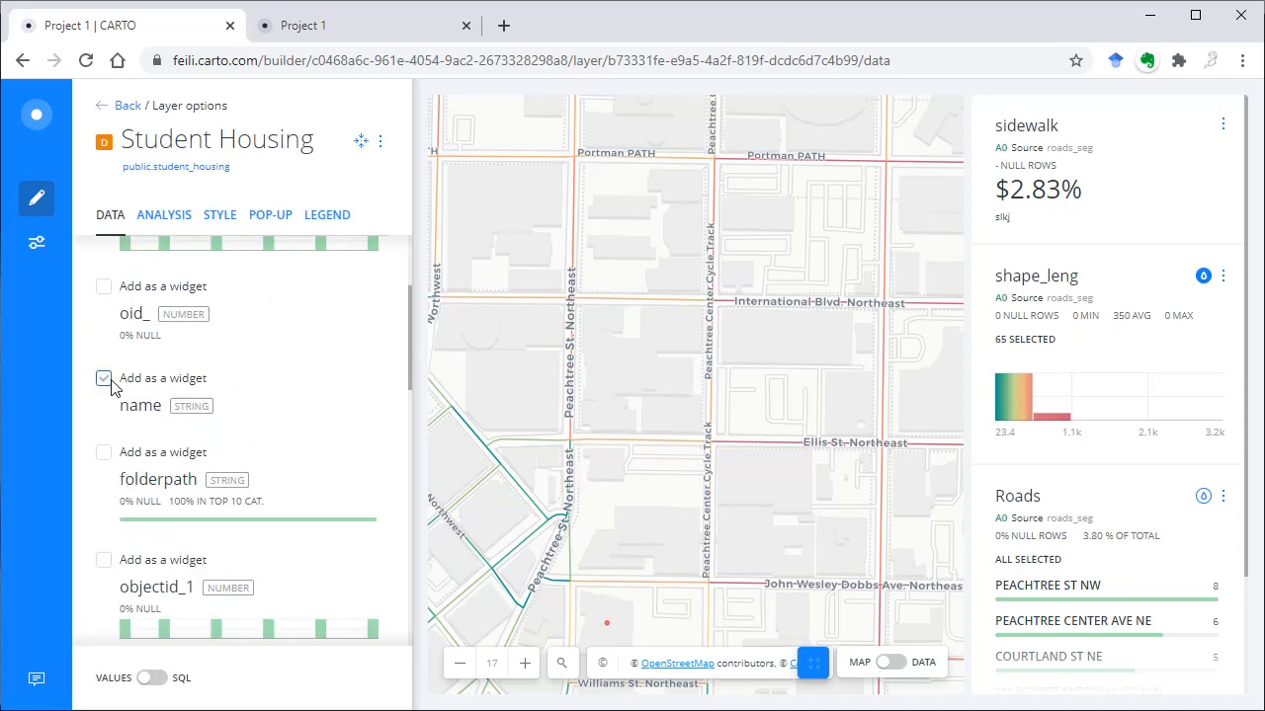
Add the name column as a category widget, test filtering to Piedmont Central Dining Hall, and return to the layers.
click(103, 380)
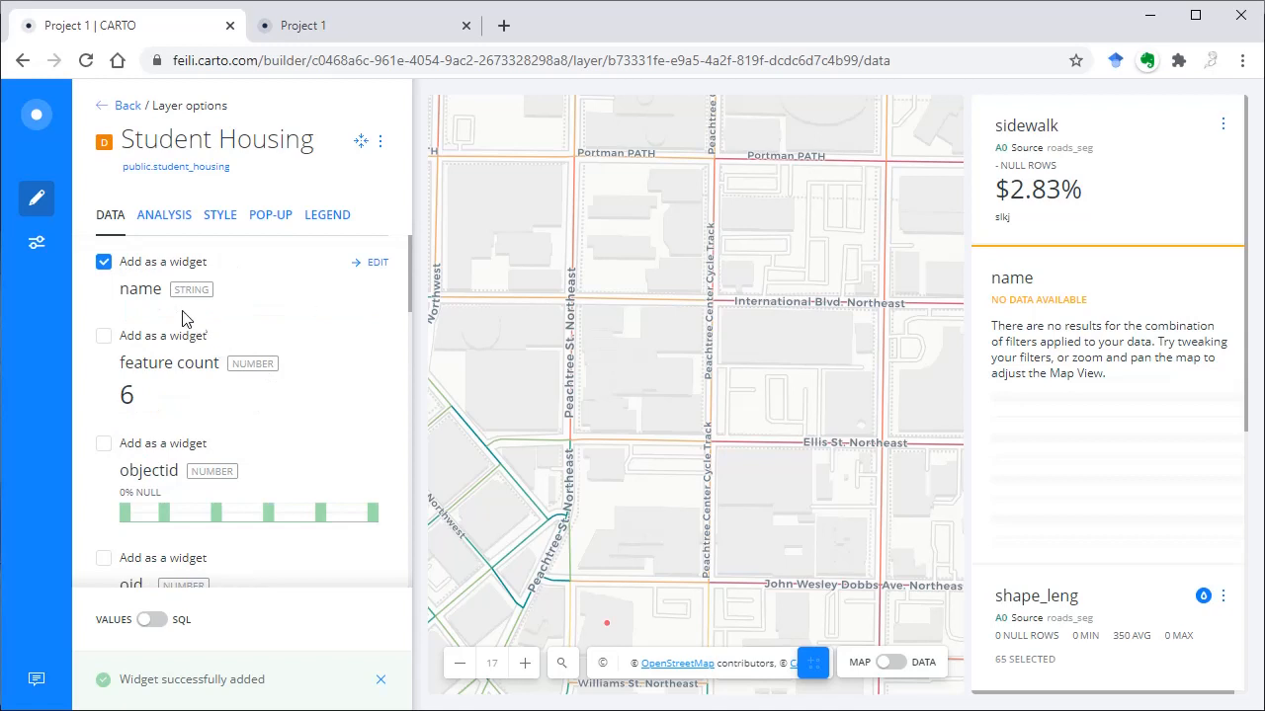
mouse_move(956, 332)
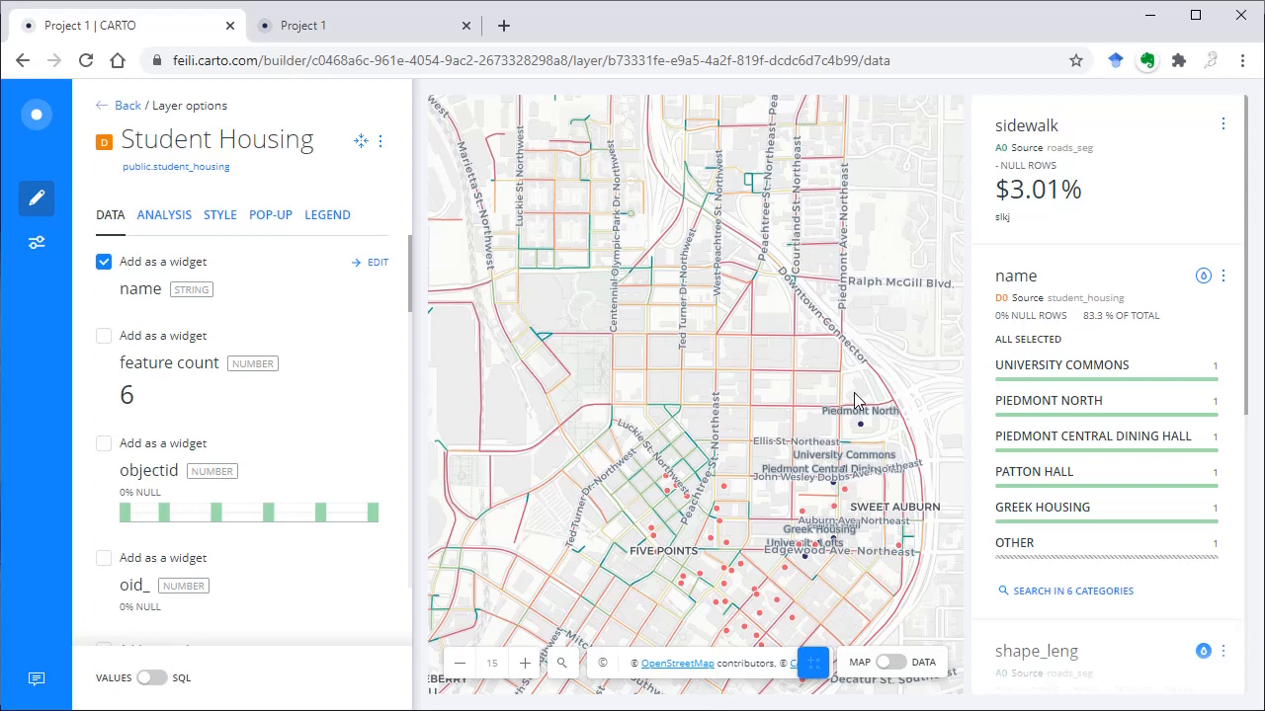
mouse_move(838, 446)
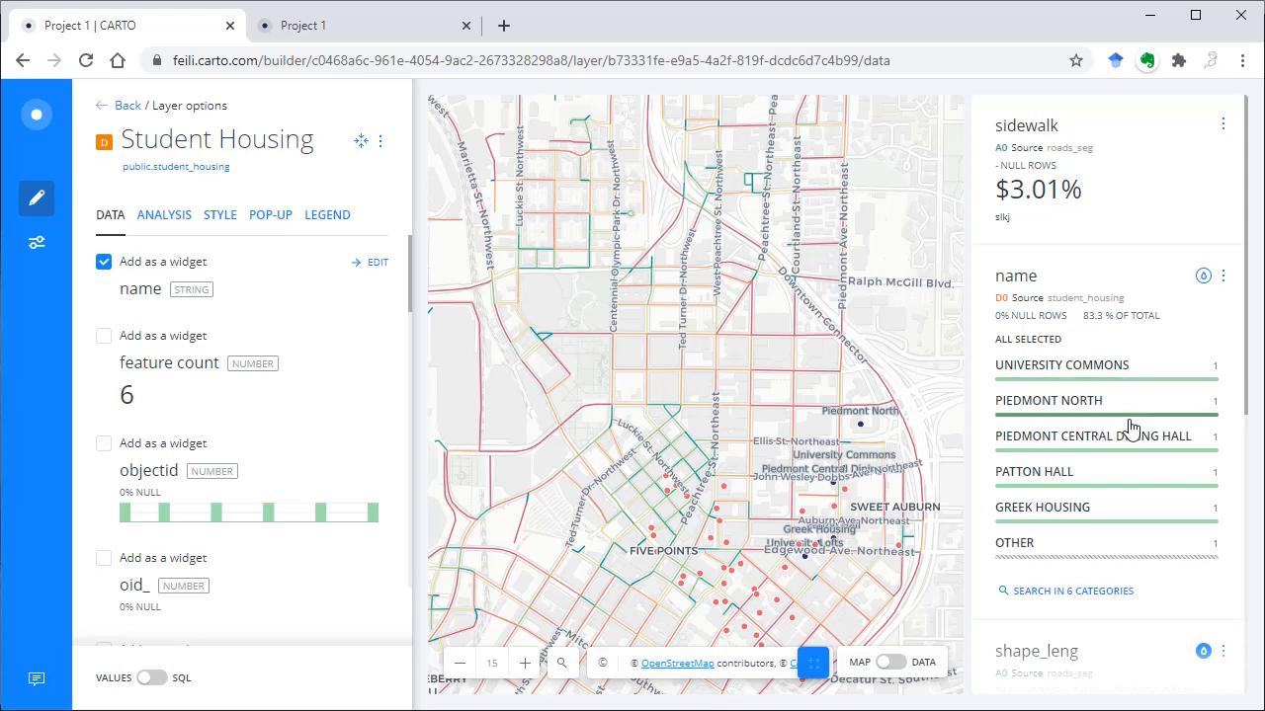
mouse_move(1136, 522)
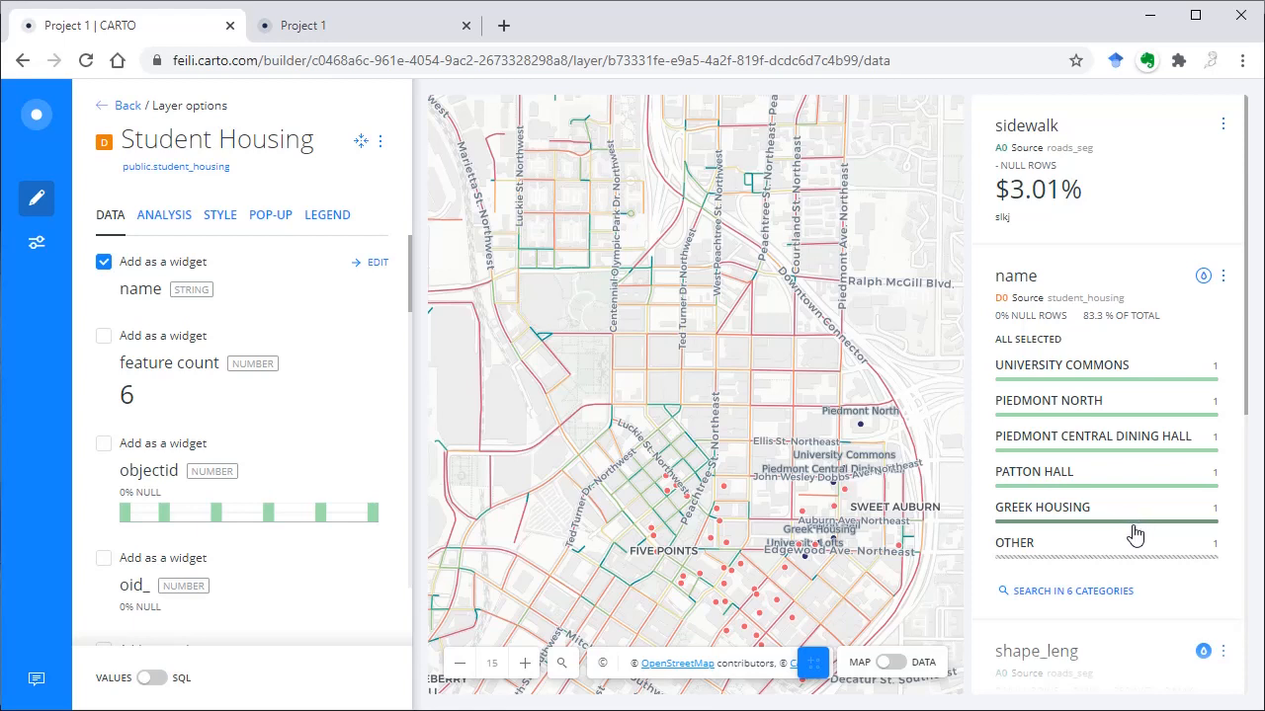
click(1094, 437)
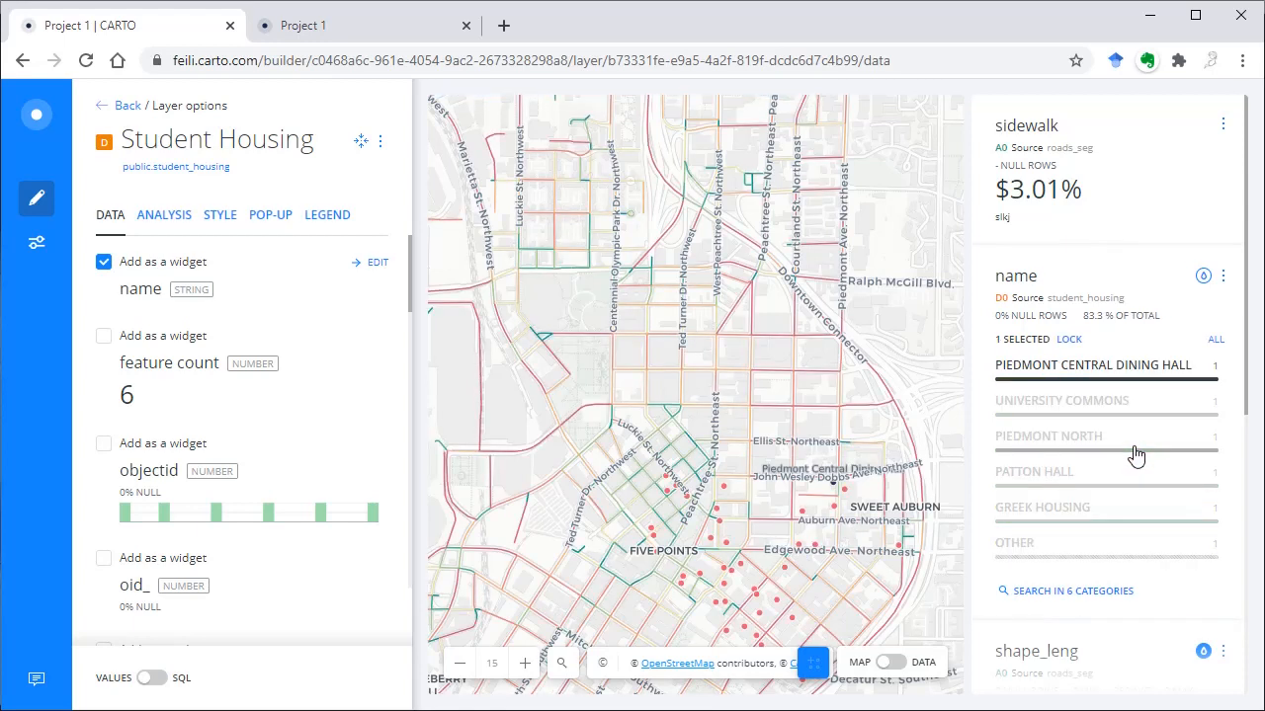
mouse_move(1194, 356)
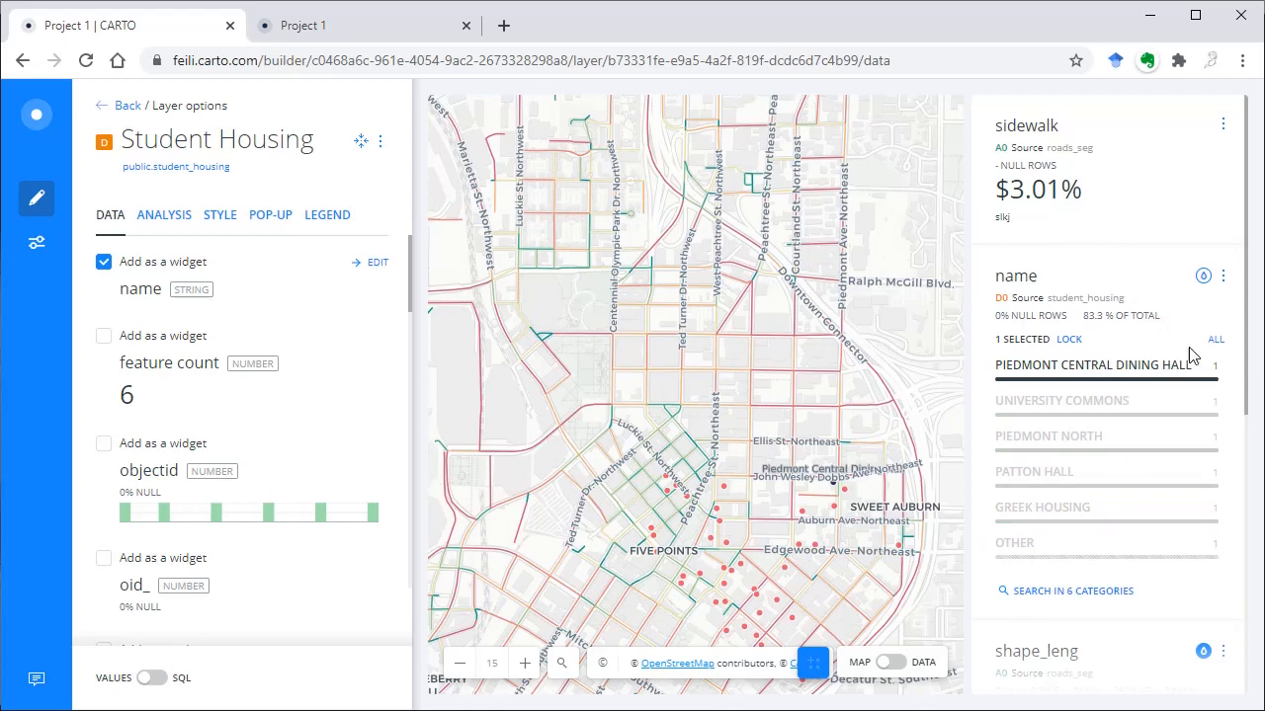
mouse_move(1220, 320)
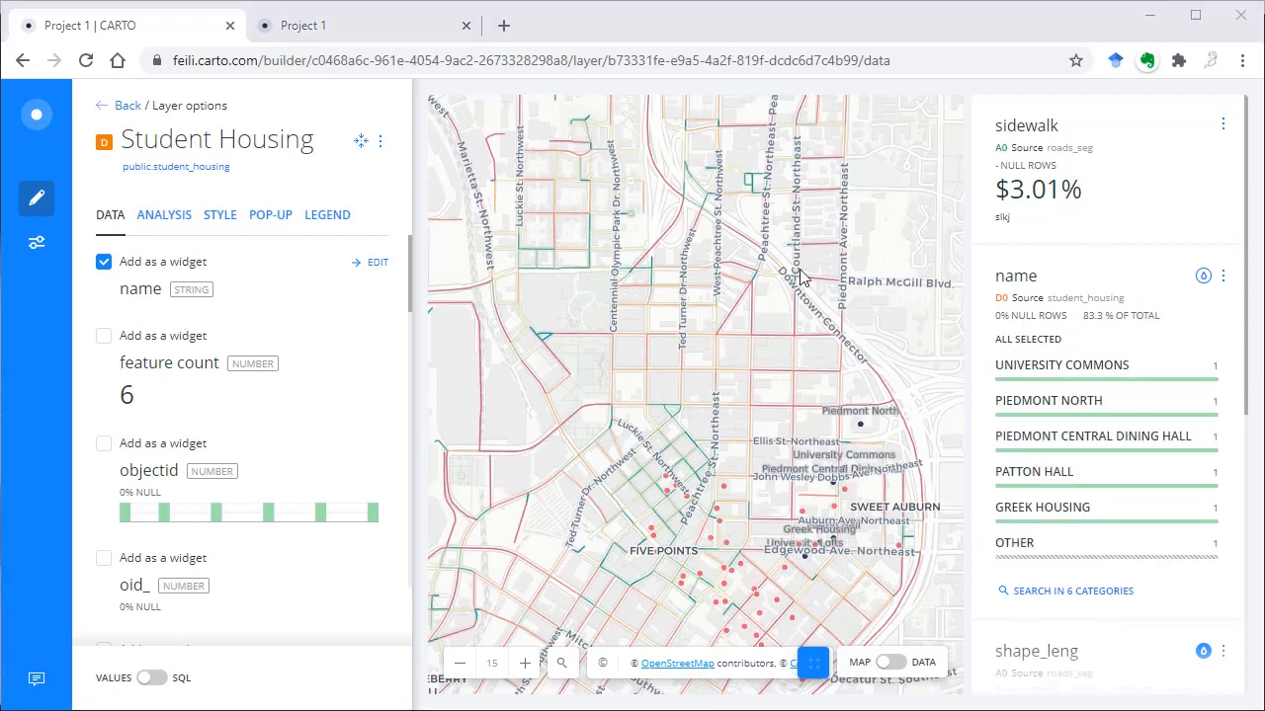
click(127, 104)
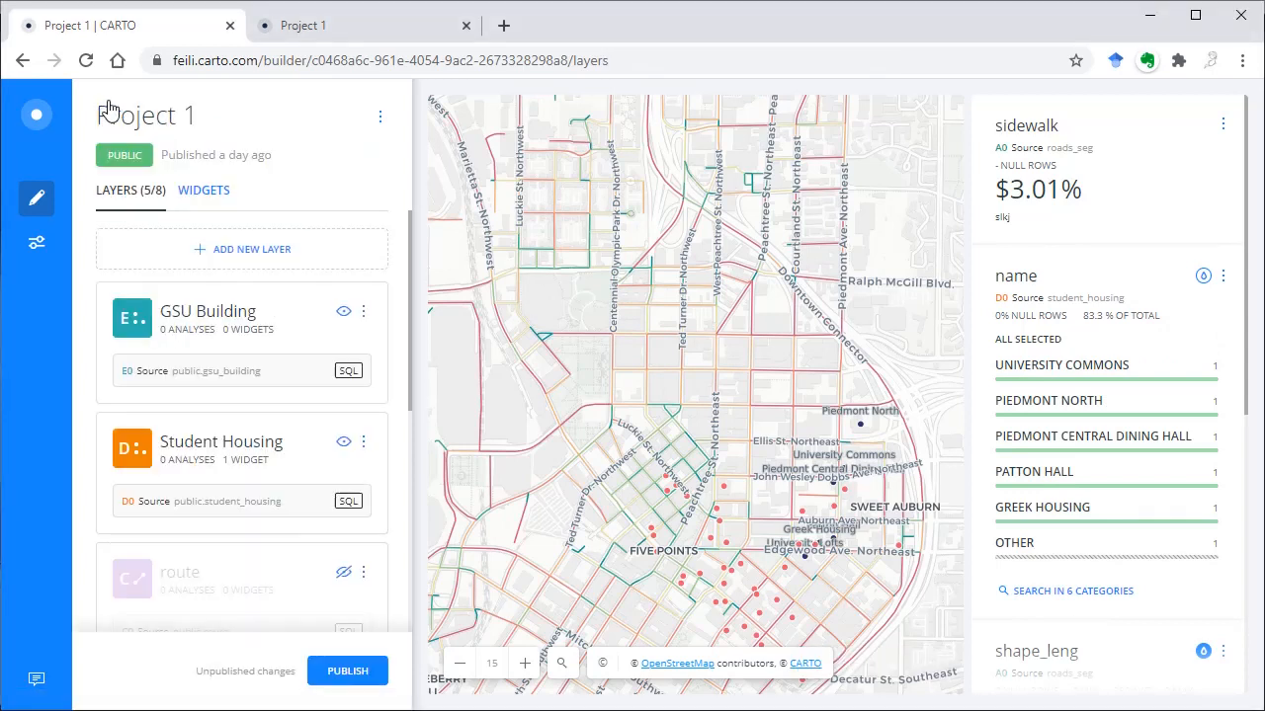
mouse_move(272, 386)
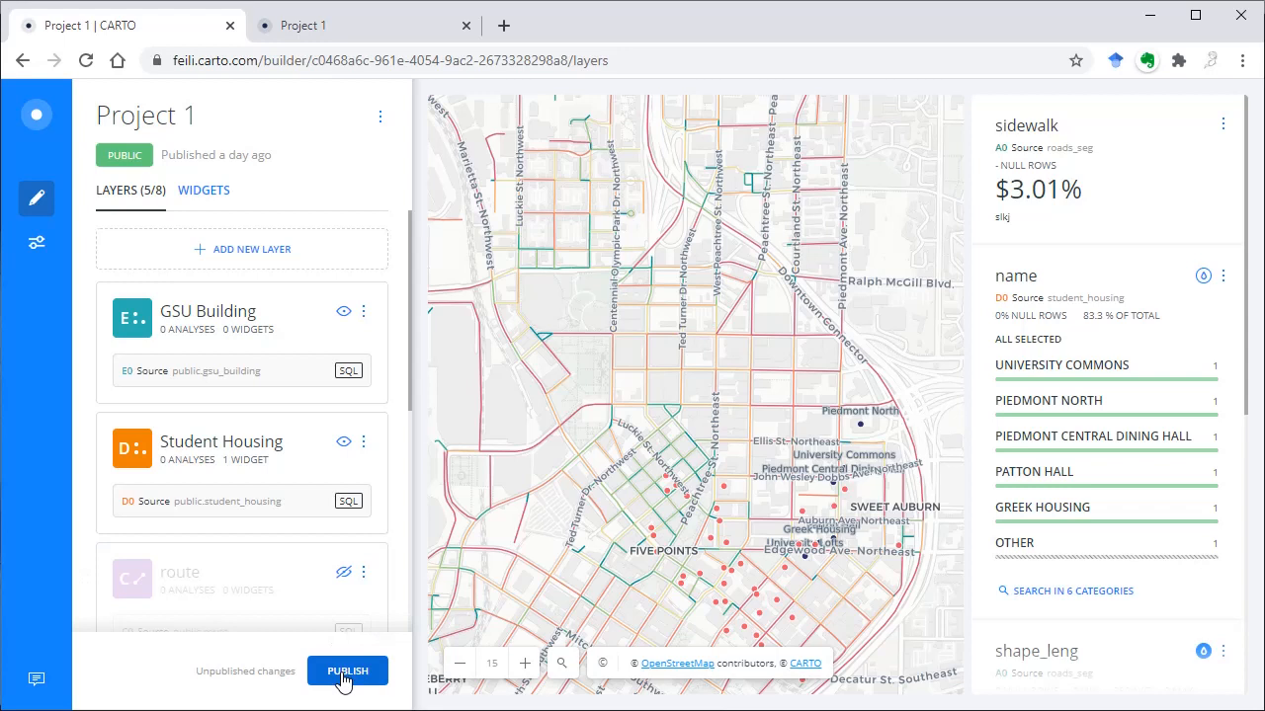
Publish the map with UPDATE and bring up the embedded published map.
click(348, 672)
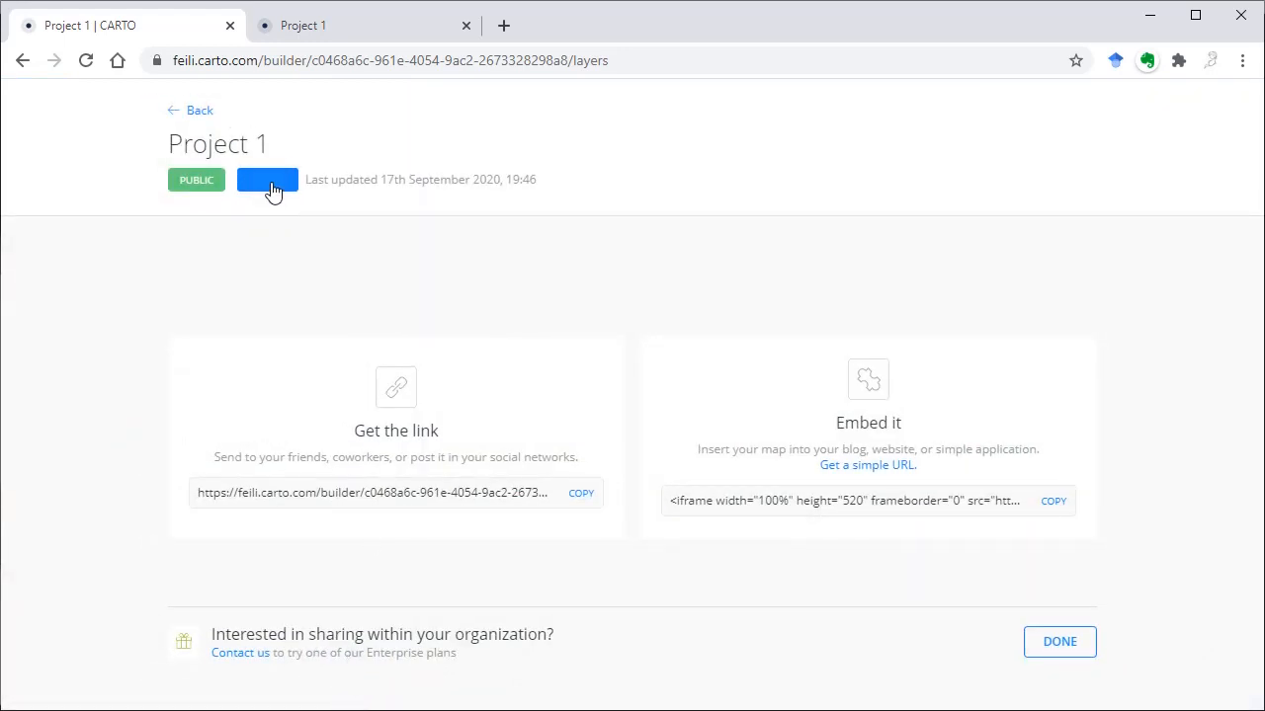
click(266, 178)
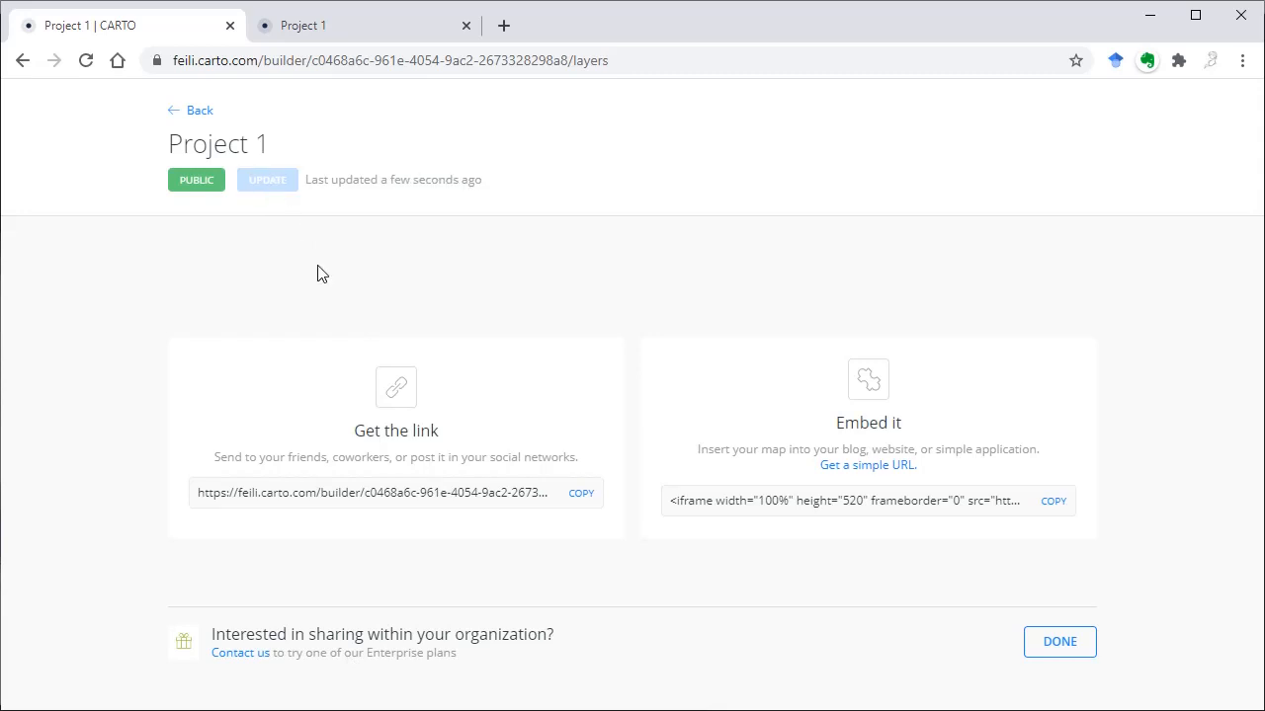
right_click(395, 492)
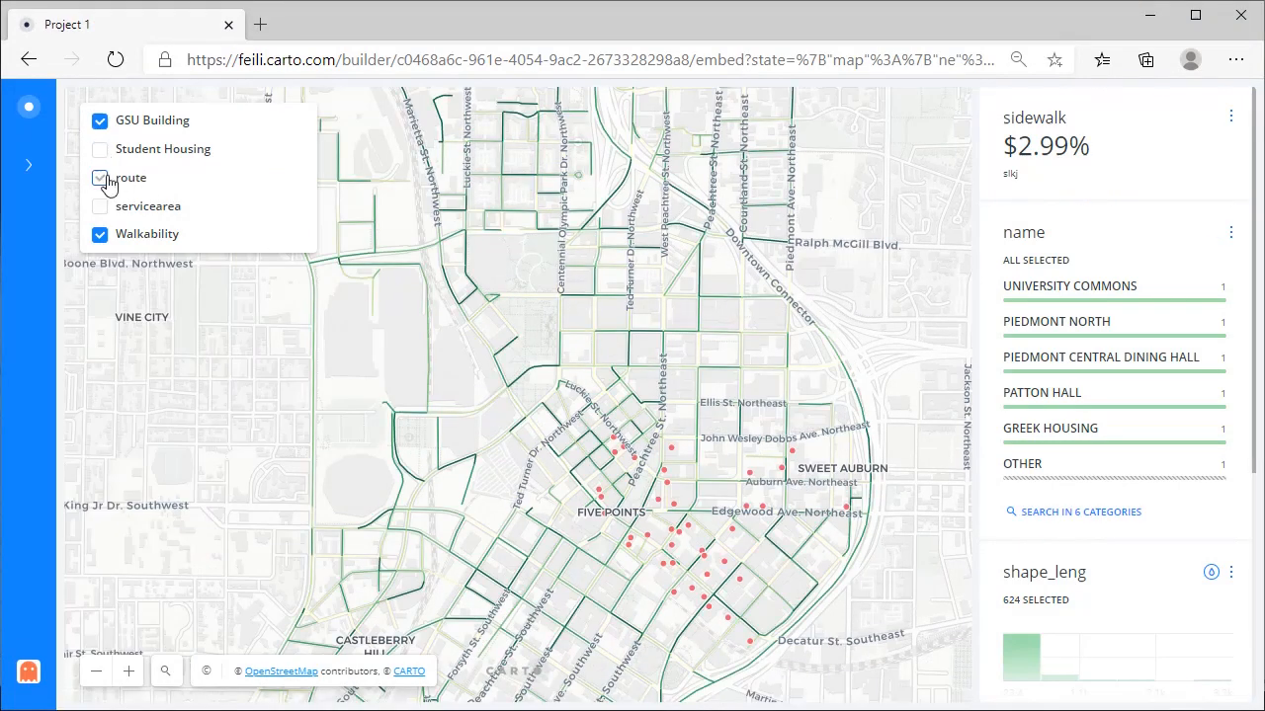
Switch on the route layer and filter the name widget to University Commons.
click(98, 150)
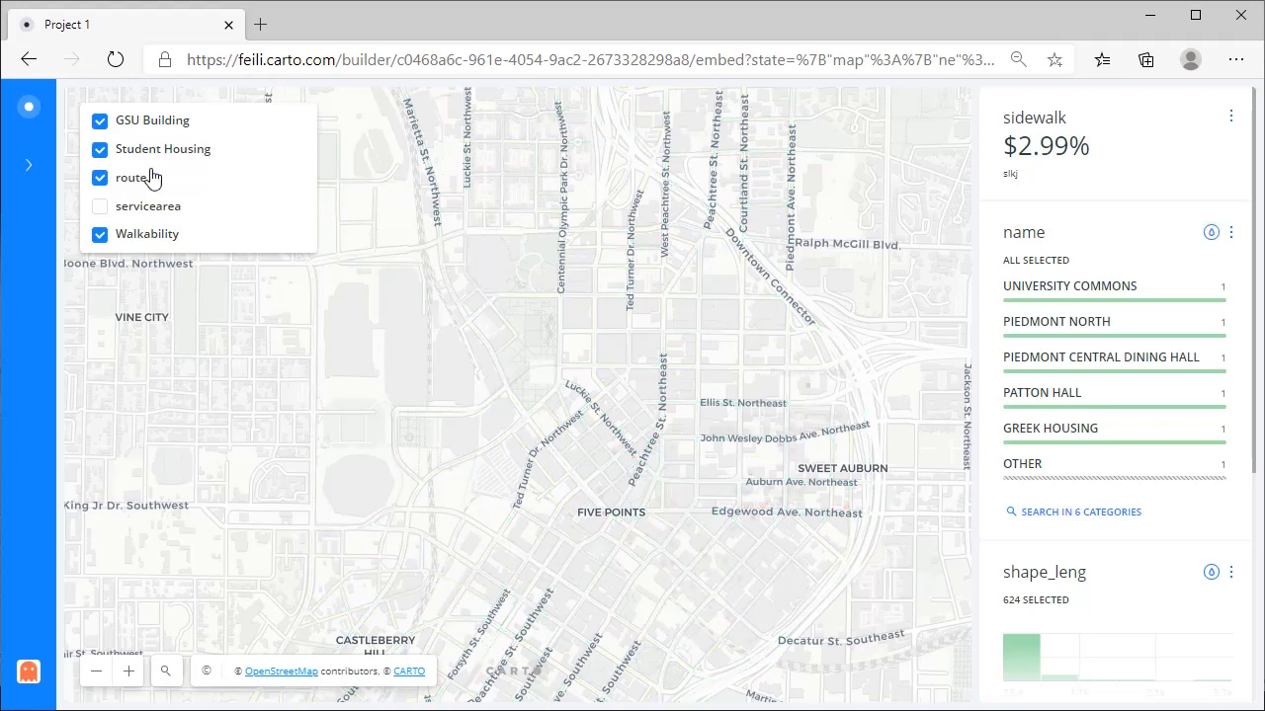
click(1069, 285)
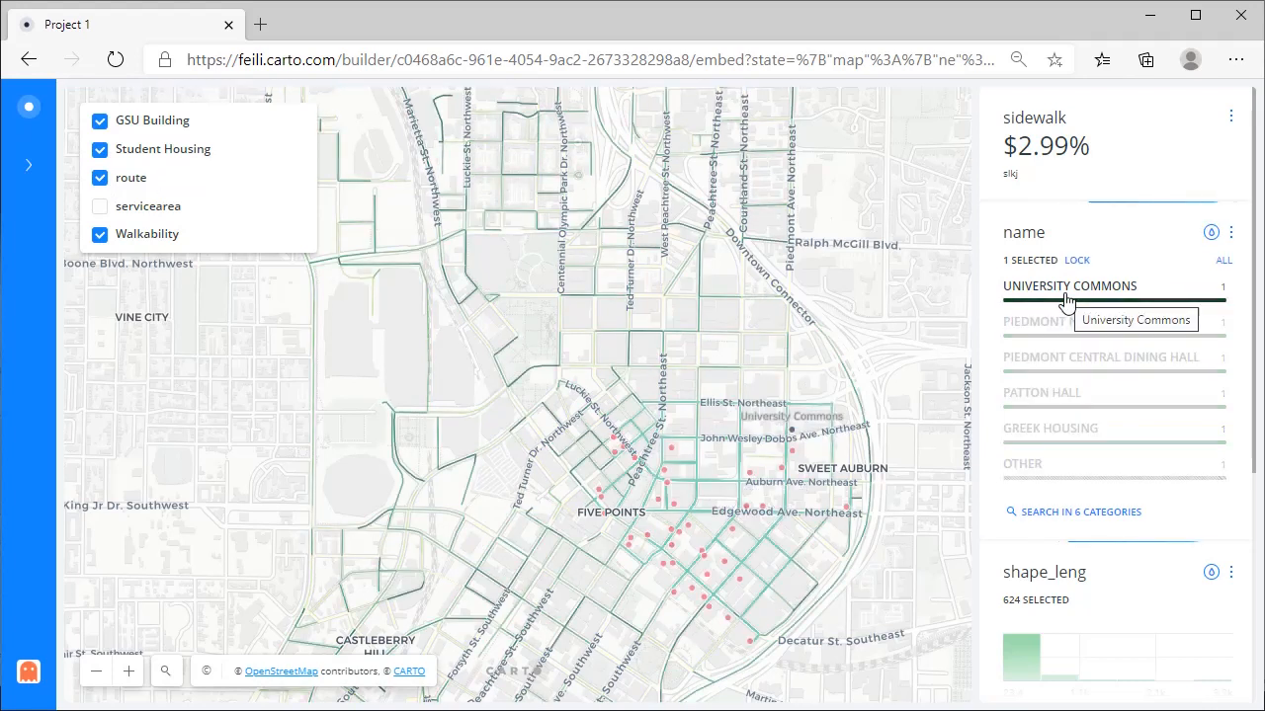
scroll(down, 3)
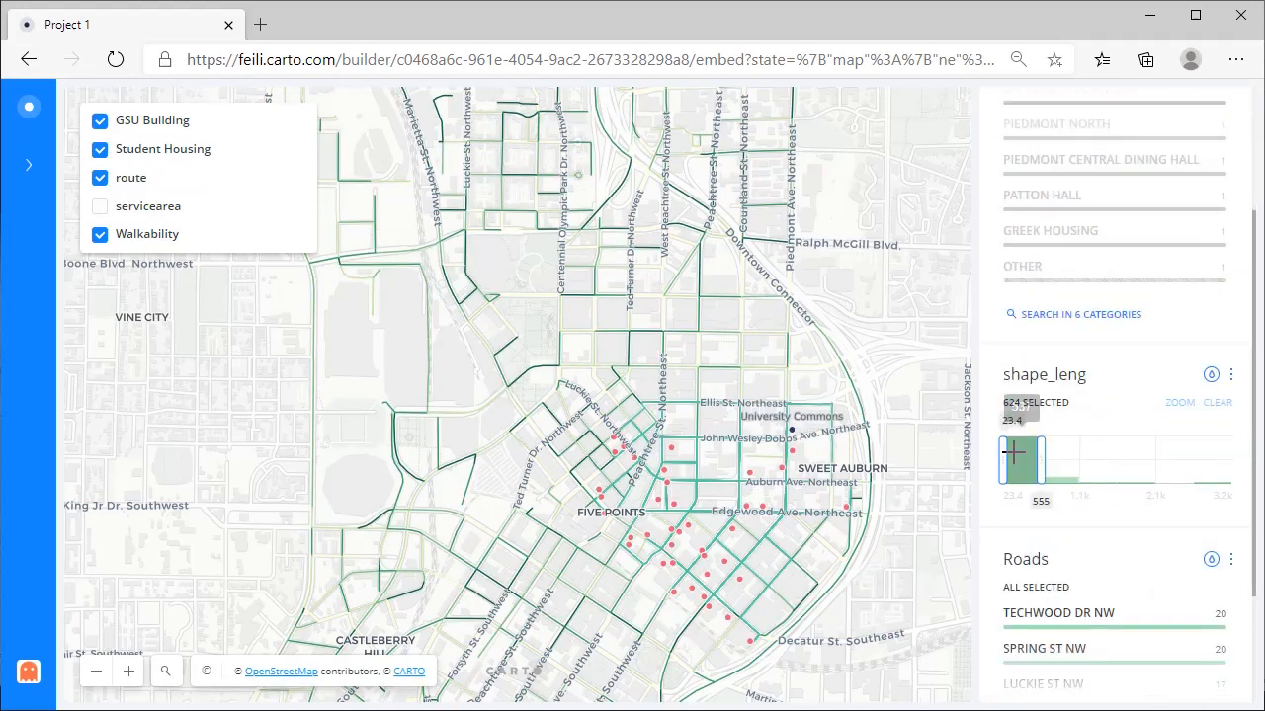